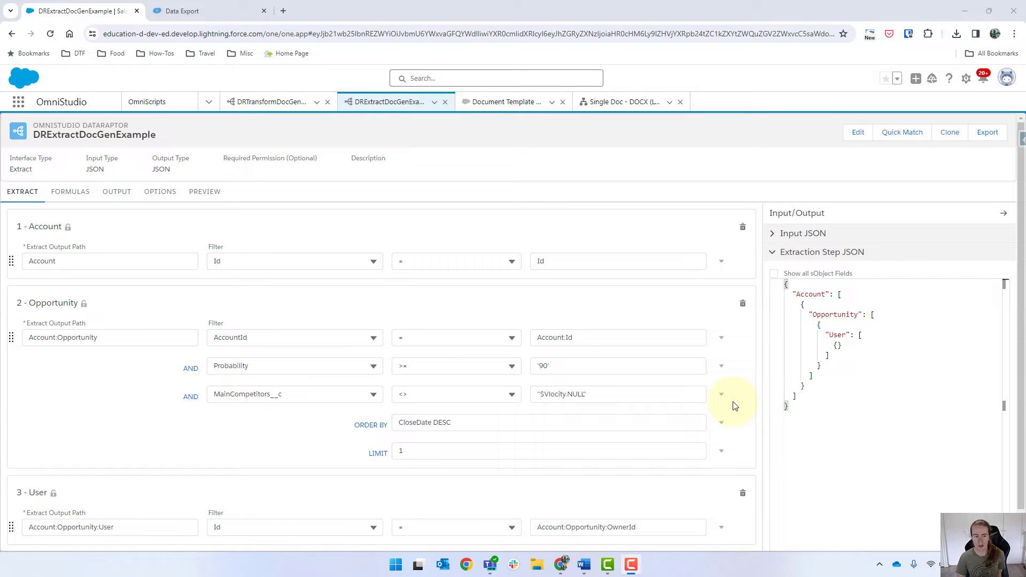
{"action": "mouse_move", "coordinate": [237, 228]}
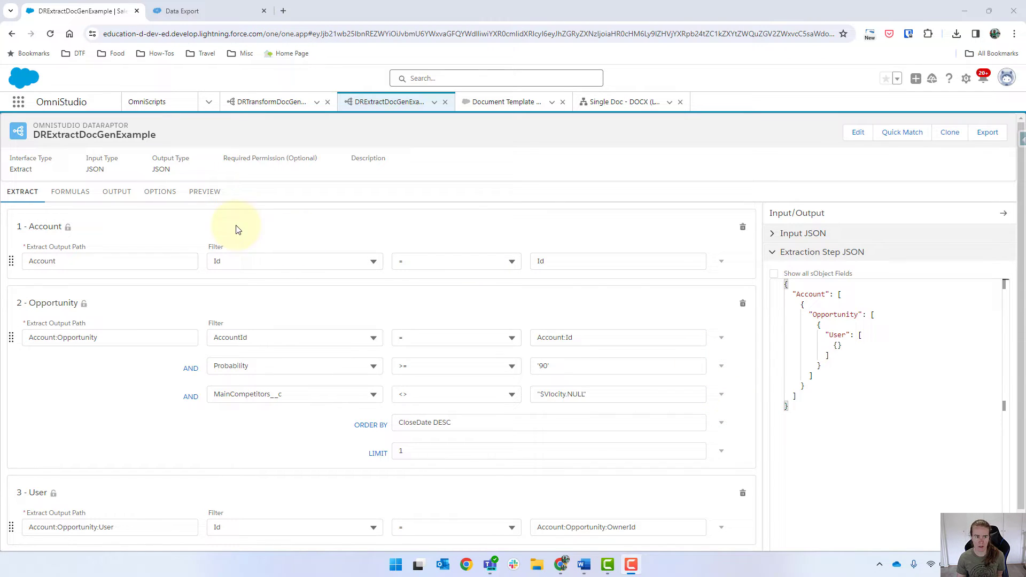
{"action": "mouse_move", "coordinate": [667, 357]}
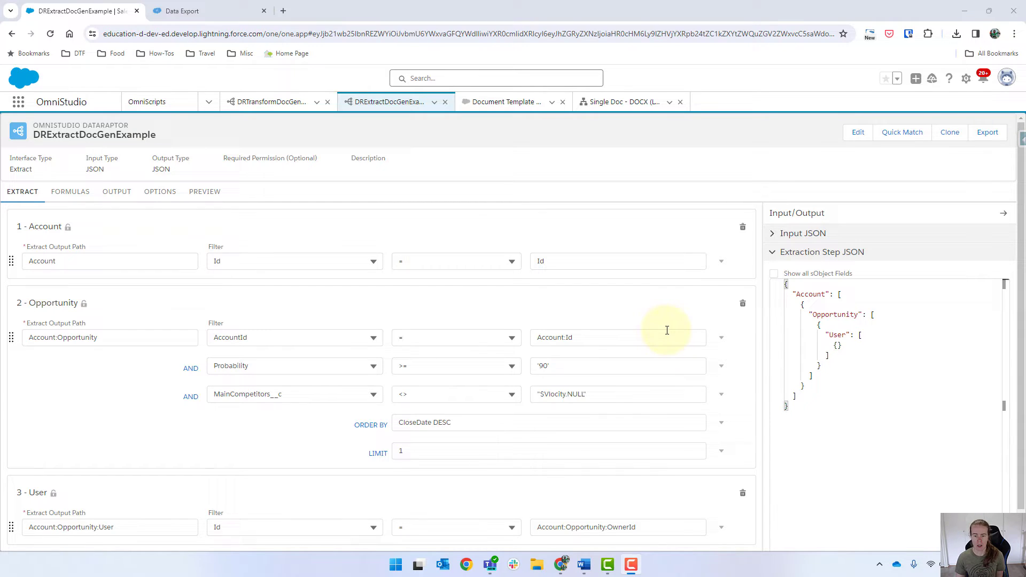
Remove the Opportunity step's LIMIT row and execute the extract preview to get all opportunity records.
{"action": "left_click", "coordinate": [720, 451]}
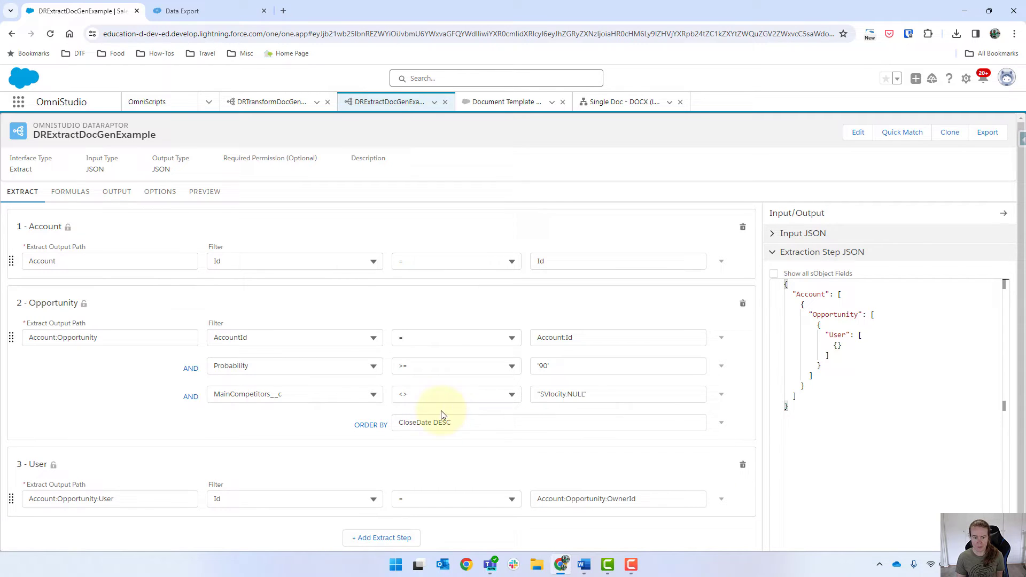
{"action": "left_click", "coordinate": [204, 192]}
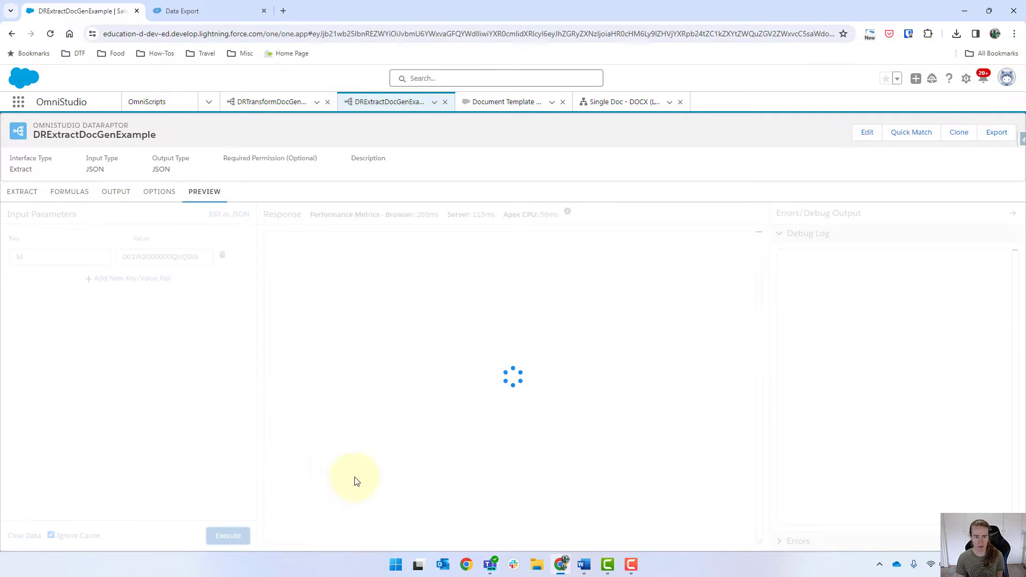
{"action": "left_click", "coordinate": [228, 536]}
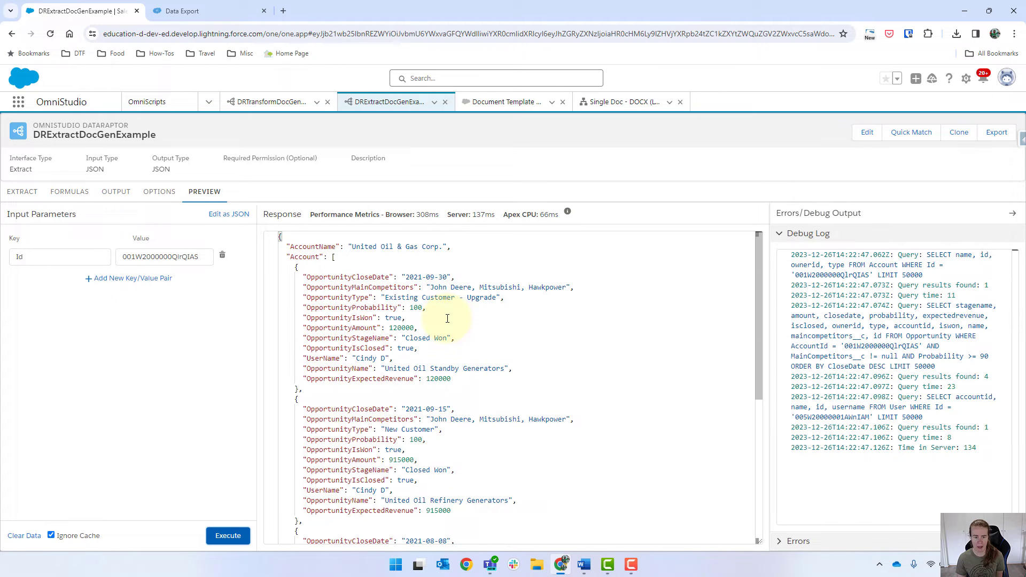
{"action": "scroll", "scroll_direction": "down", "scroll_amount": 3}
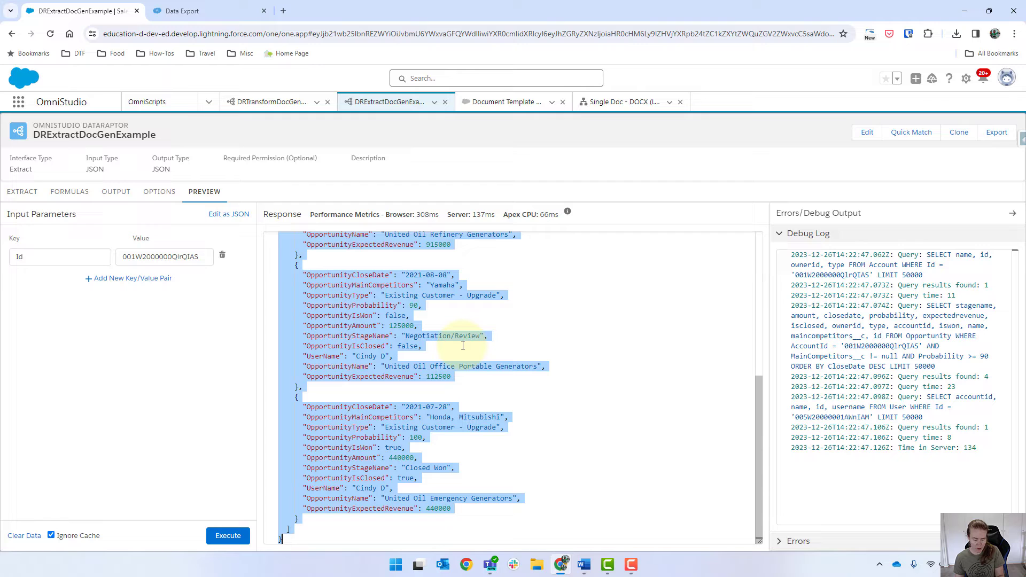
{"action": "mouse_move", "coordinate": [450, 146]}
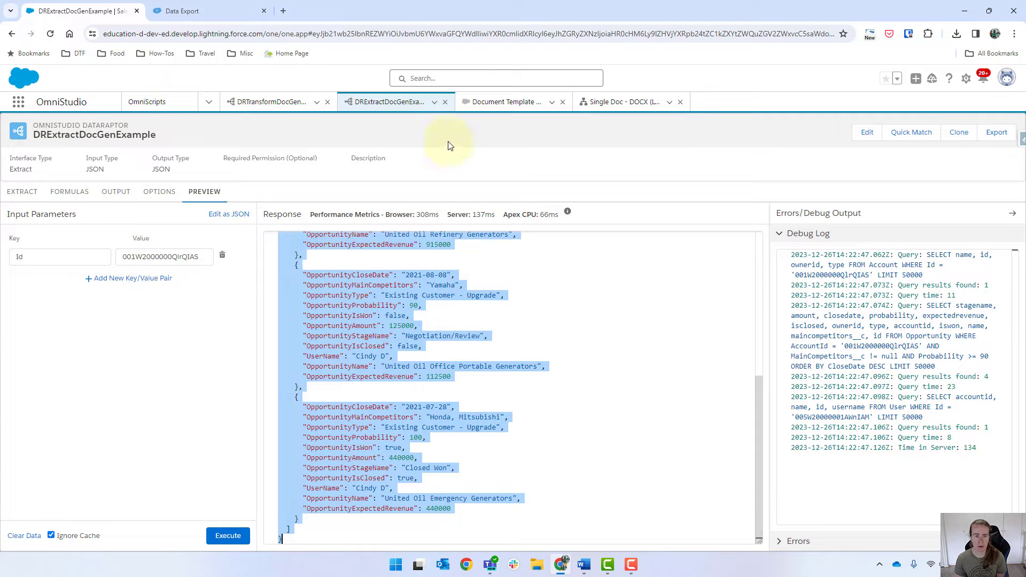
Execute DRTransformDocGenExample with the extracted JSON and inspect the REPEAT1 OpportunityAmount output.
{"action": "left_click", "coordinate": [269, 101]}
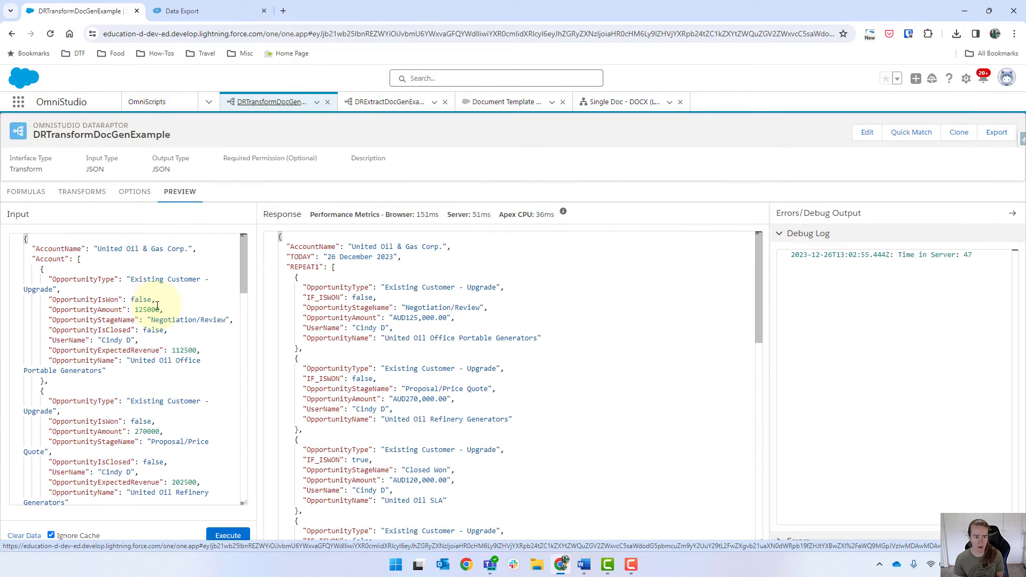
{"action": "scroll", "scroll_direction": "down", "scroll_amount": 3}
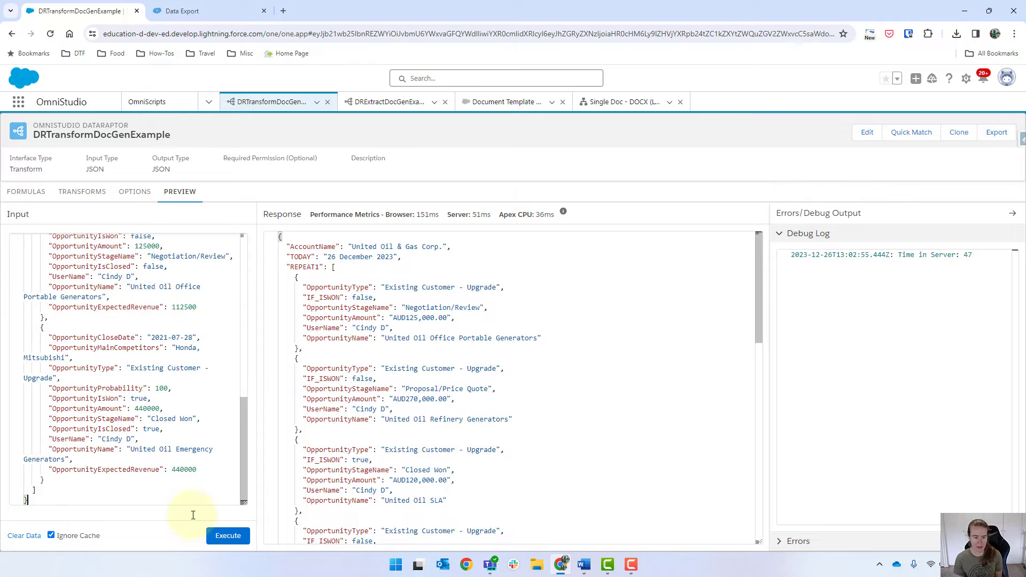
{"action": "left_click", "coordinate": [227, 535]}
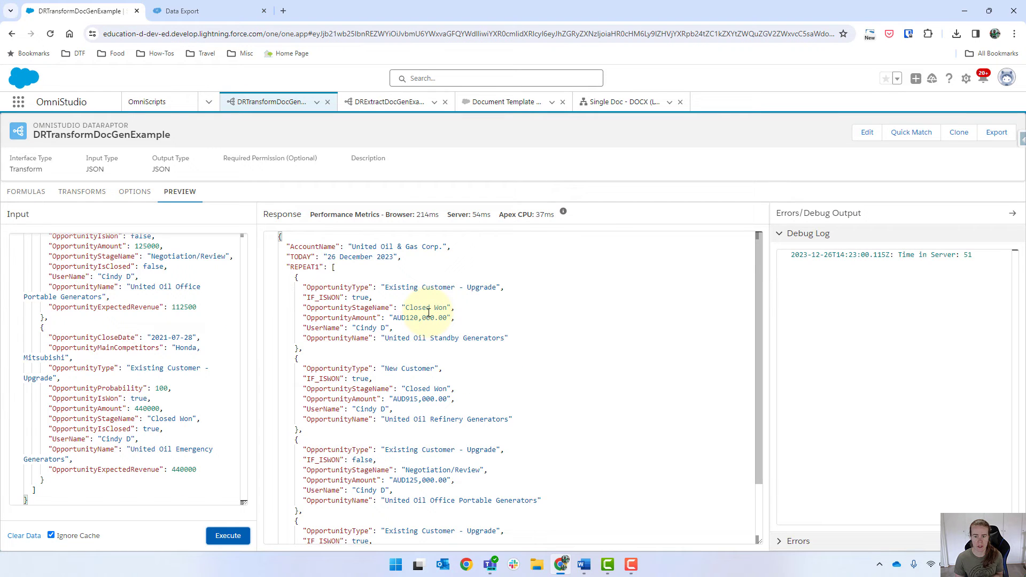
{"action": "scroll", "scroll_direction": "down", "scroll_amount": 3}
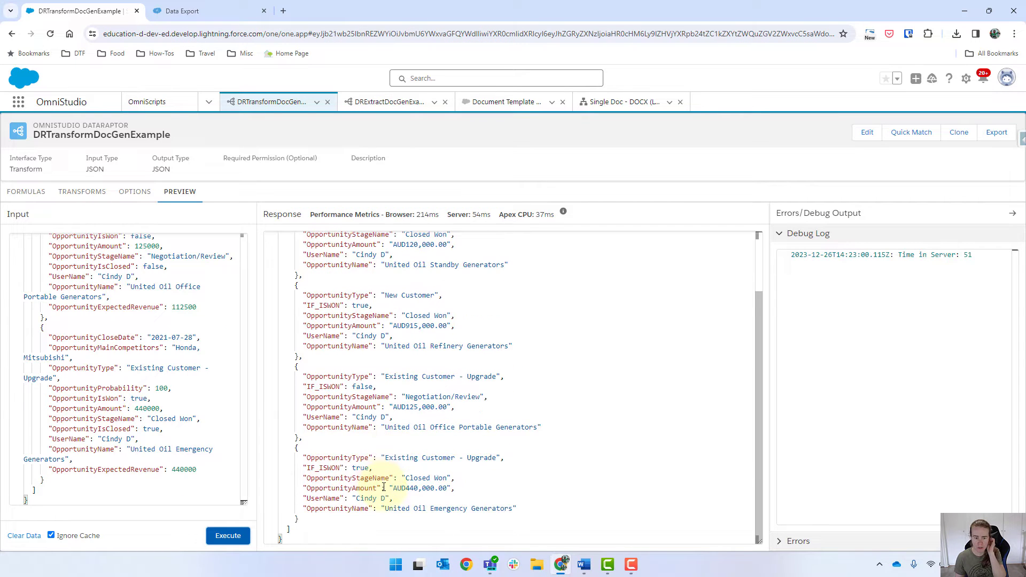
{"action": "scroll", "scroll_direction": "up", "scroll_amount": 3}
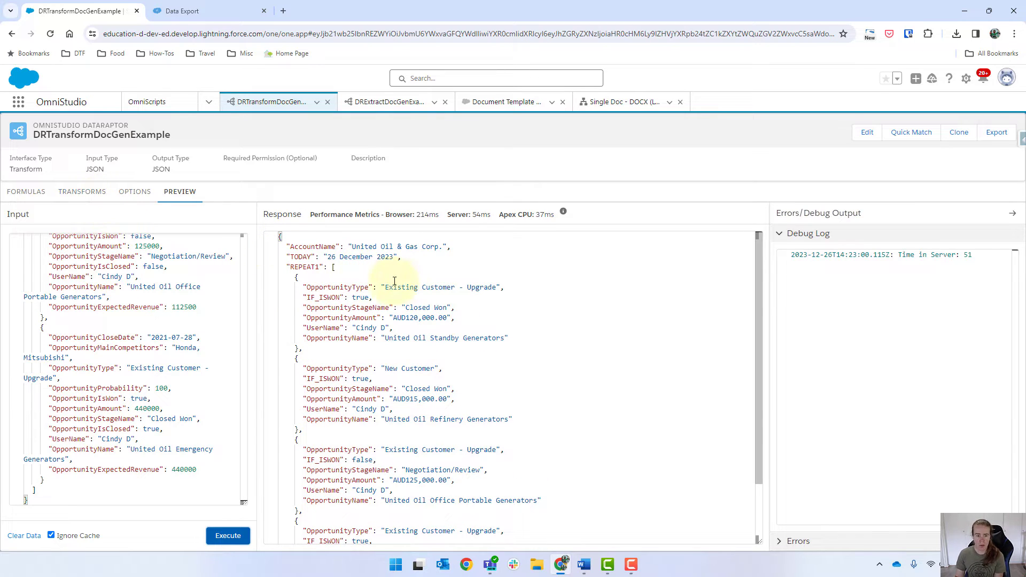
{"action": "mouse_move", "coordinate": [306, 320]}
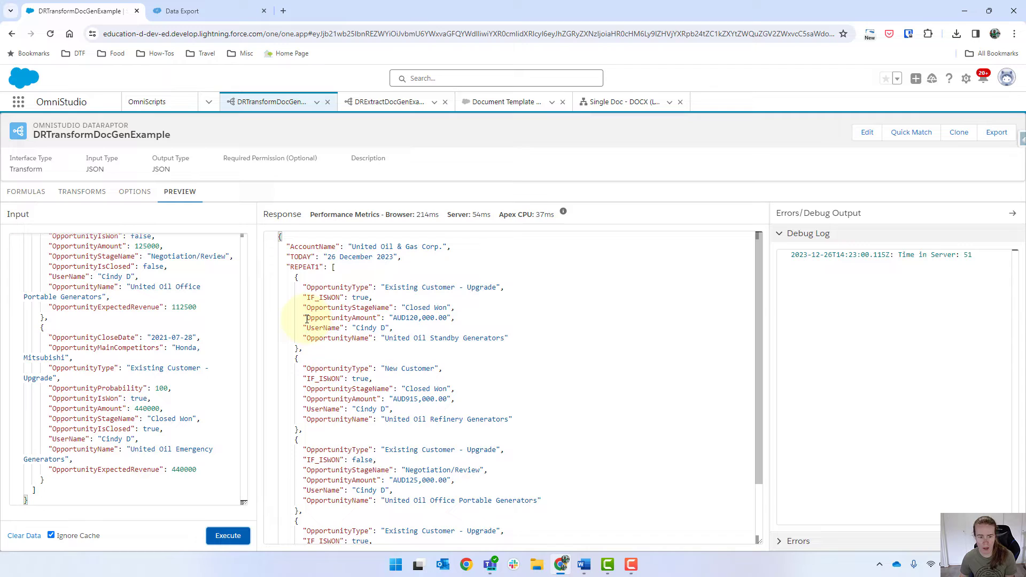
{"action": "double_click", "coordinate": [340, 318]}
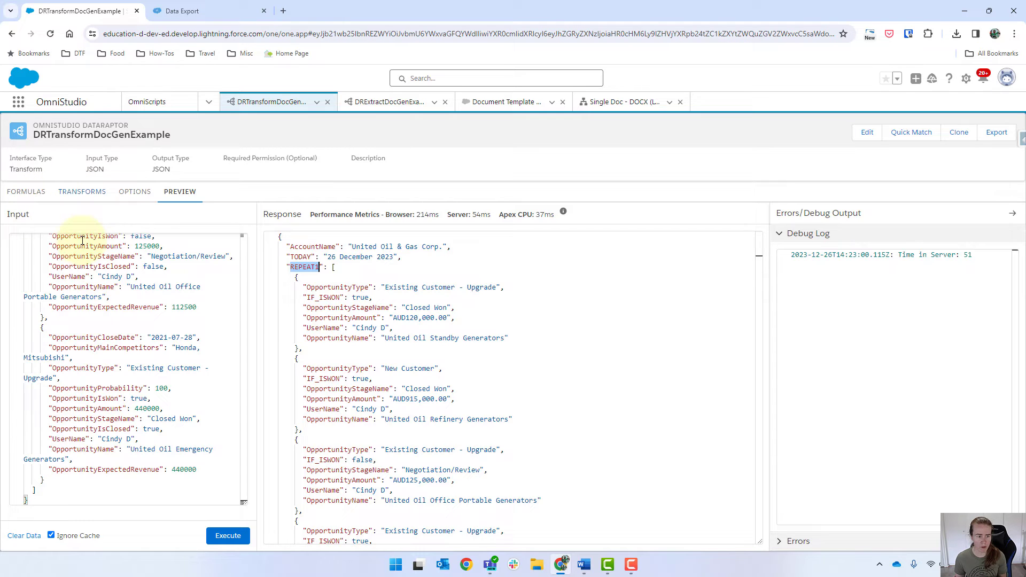
{"action": "scroll", "scroll_direction": "up", "scroll_amount": 3}
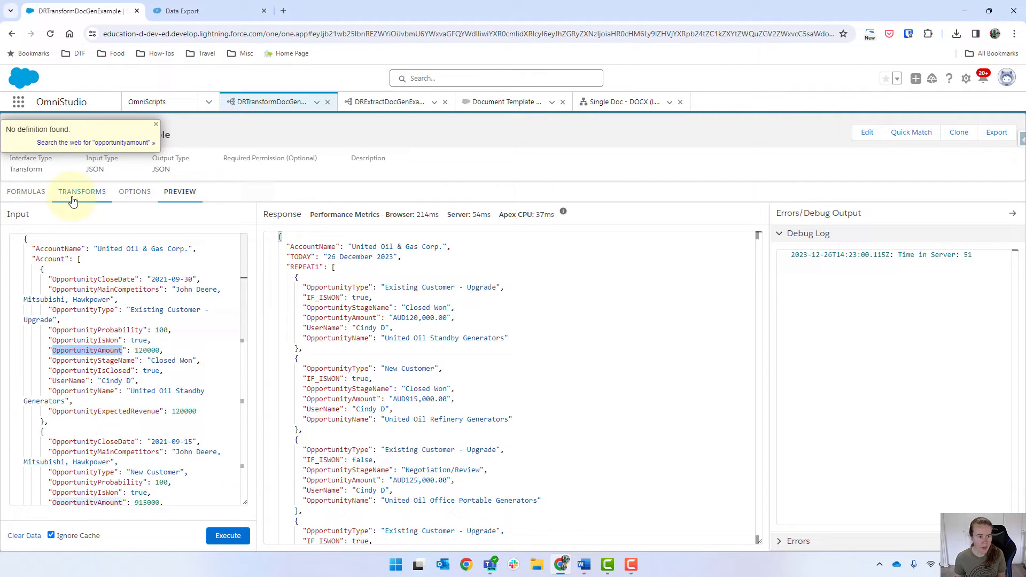
Add a formula SUM(Account:OpportunityAmount) with result path TotalOpportunityAmount.
{"action": "left_click", "coordinate": [25, 192]}
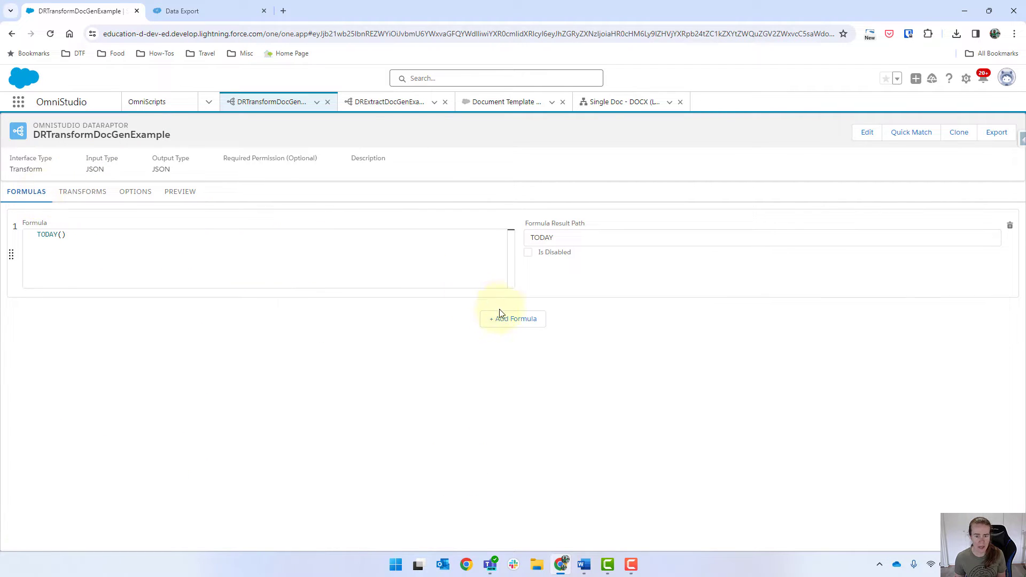
{"action": "left_click", "coordinate": [513, 318]}
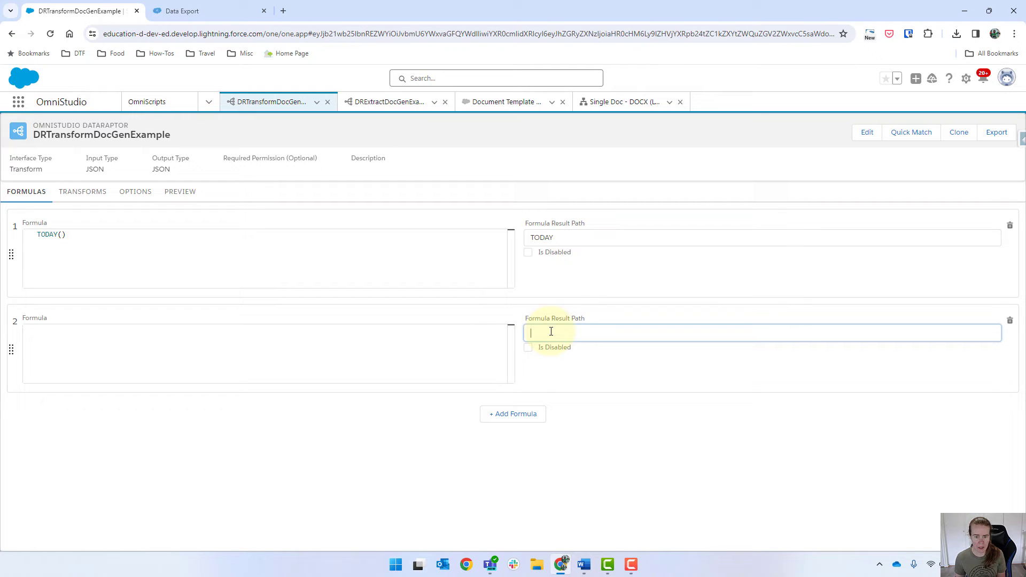
{"action": "type", "text": "Totas"}
{"action": "left_click", "coordinate": [265, 353]}
{"action": "type", "text": "OpportunityAmount"}
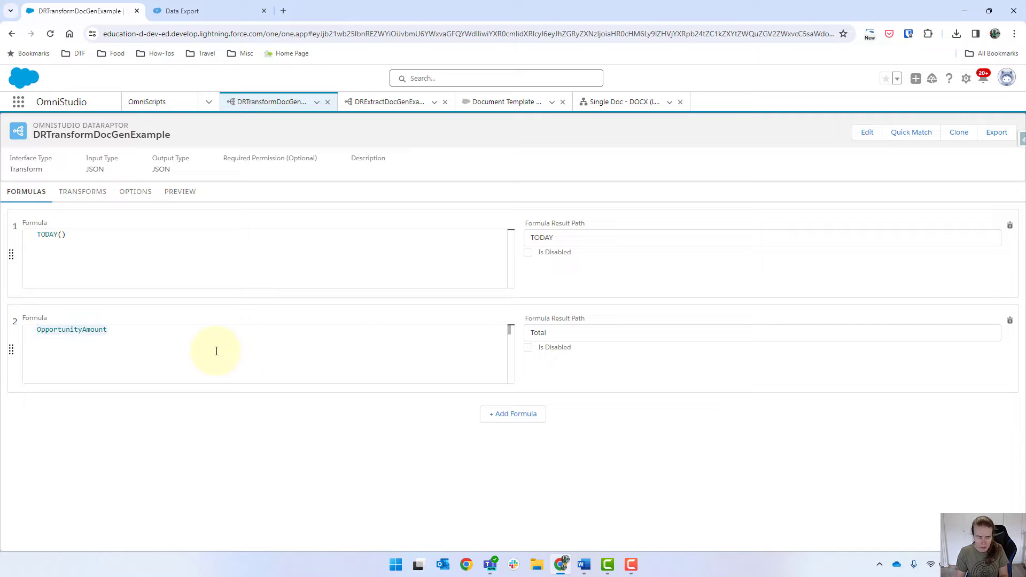
{"action": "type", "text": "SUM(Account:"}
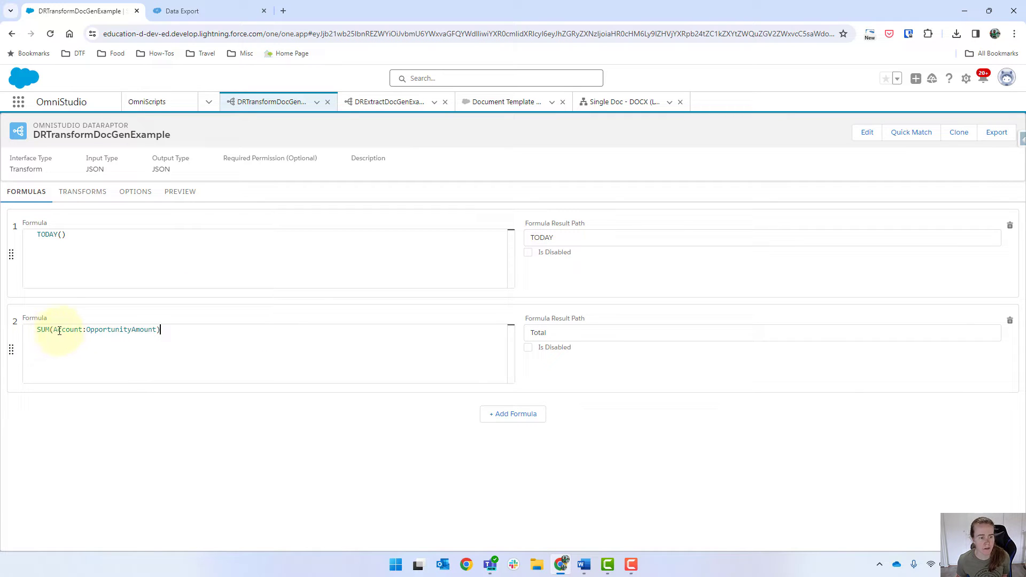
{"action": "double_click", "coordinate": [105, 329]}
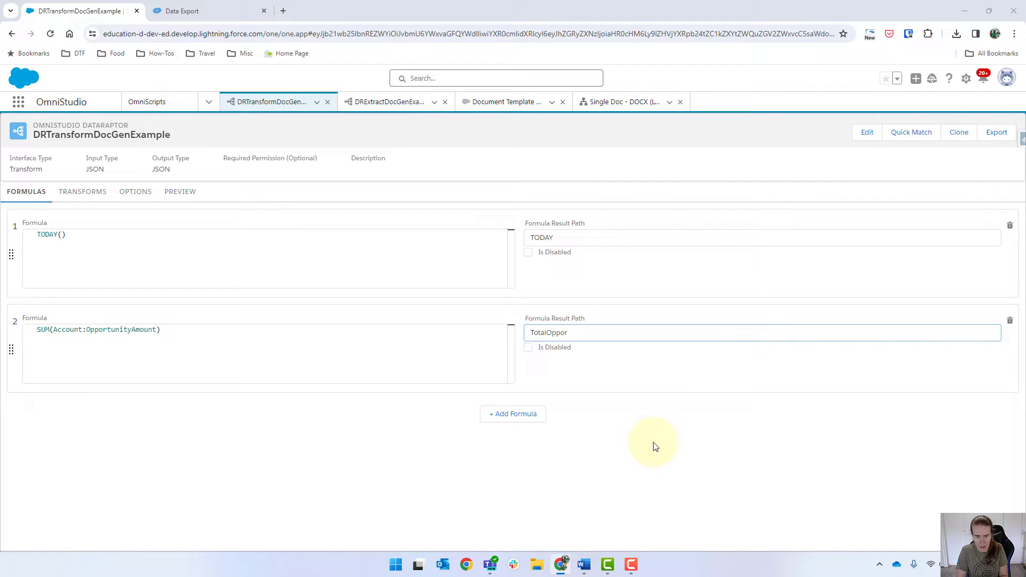
{"action": "left_click", "coordinate": [394, 565]}
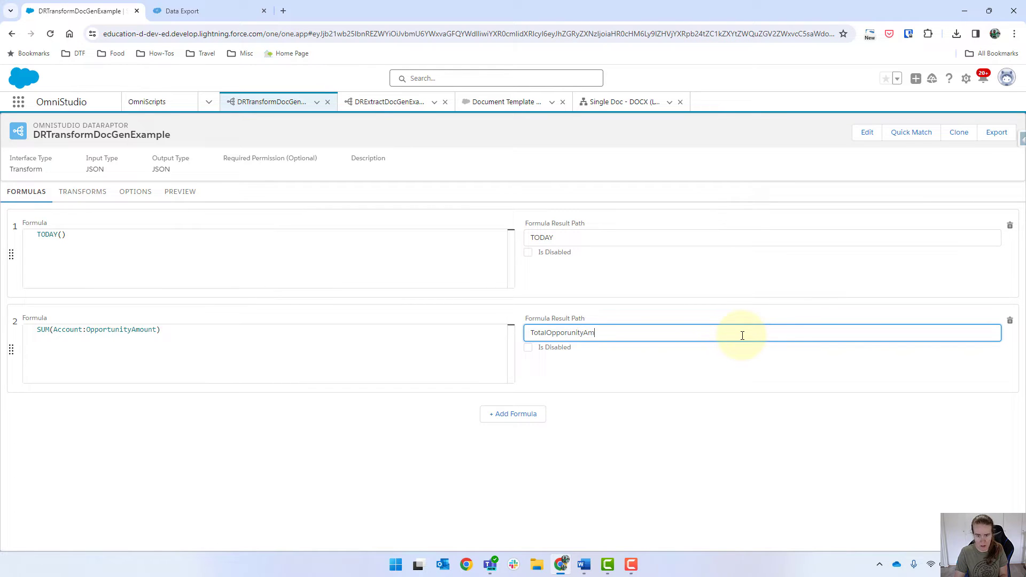
{"action": "type", "text": "ount"}
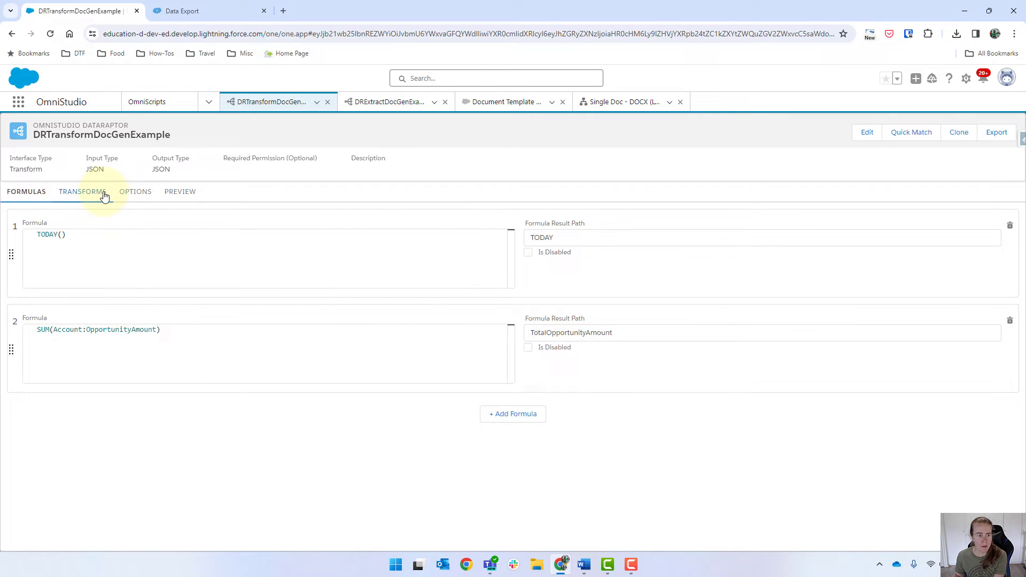
Add a TotalOpportunityAmount-to-TotalOpportunityAmount mapping with Currency output data type.
{"action": "left_click", "coordinate": [81, 191]}
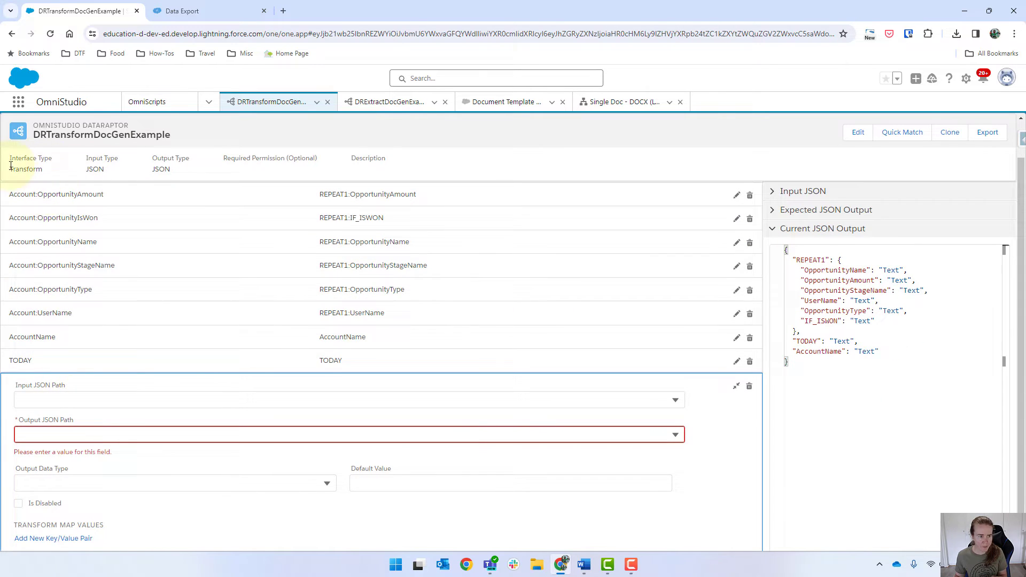
{"action": "left_click", "coordinate": [26, 191]}
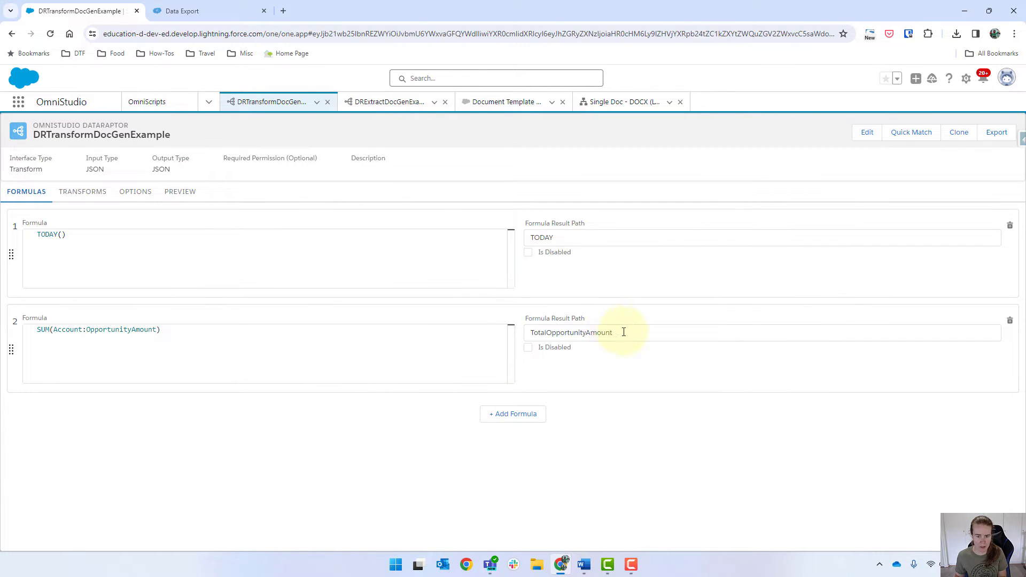
{"action": "left_click", "coordinate": [179, 191]}
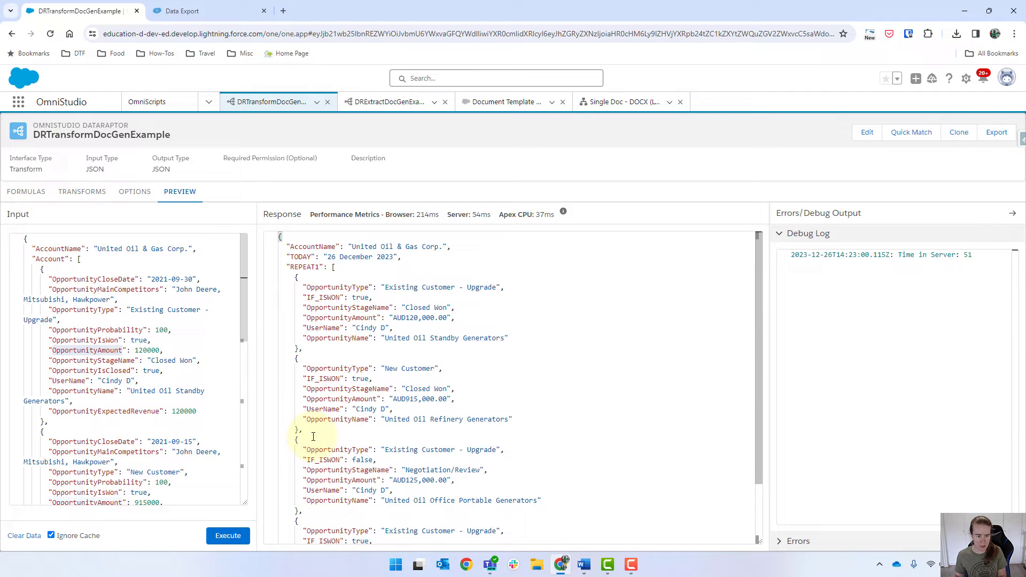
{"action": "left_click", "coordinate": [82, 192]}
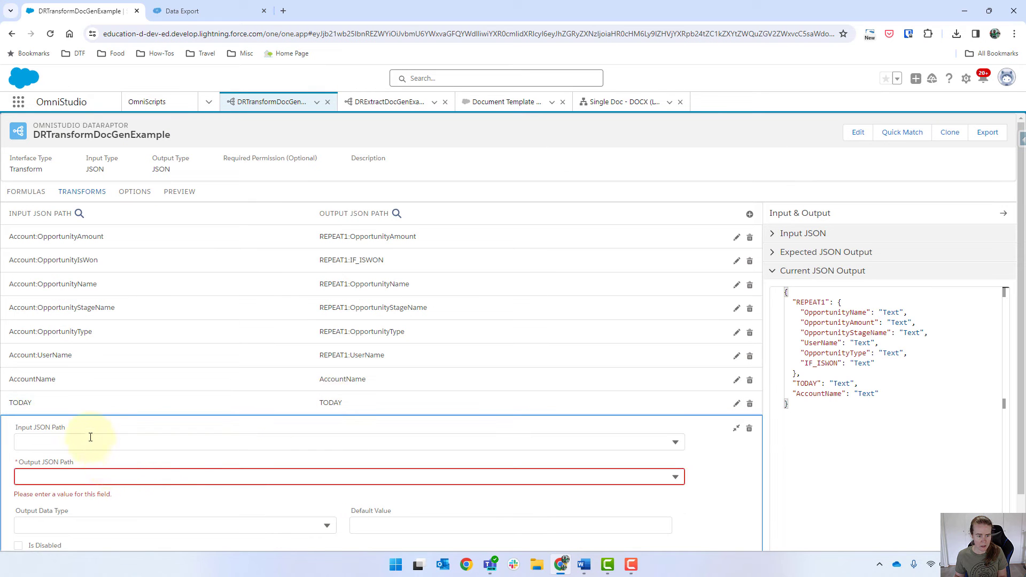
{"action": "type", "text": "TotalOpportunityAmount"}
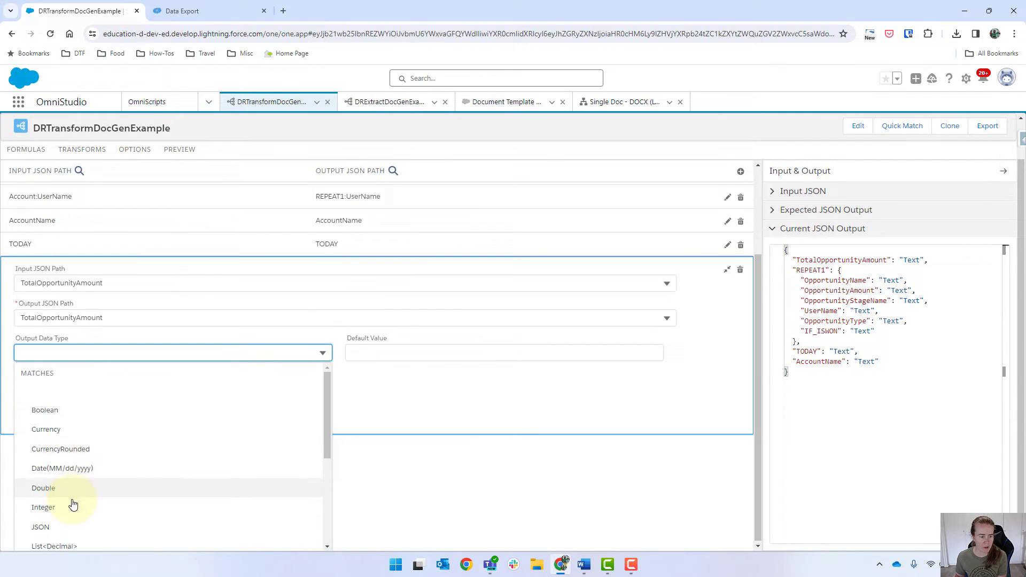
{"action": "left_click", "coordinate": [45, 430]}
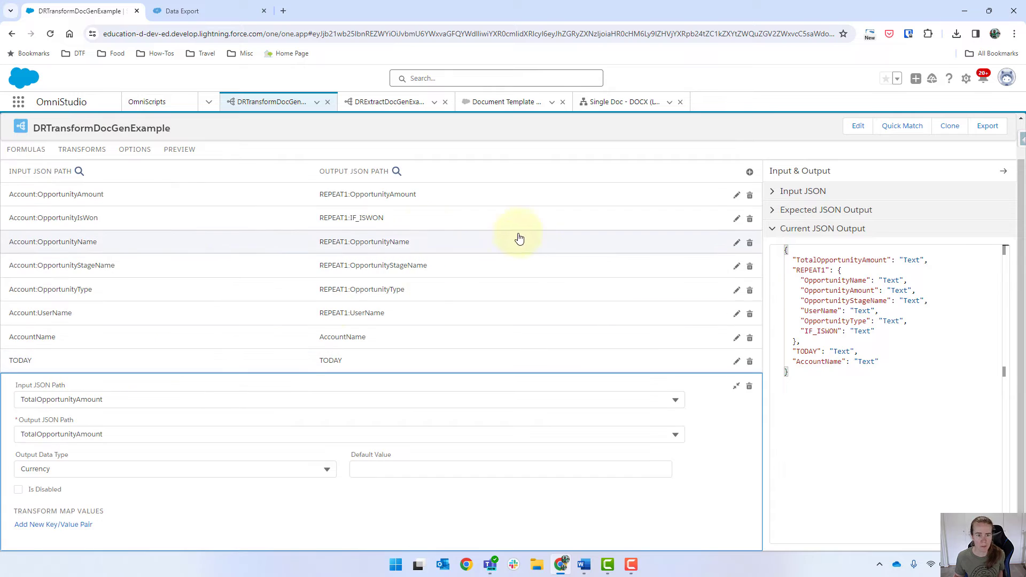
Execute the transform preview and inspect TotalOpportunityAmount AUD1,600,000.00 and the IF_ISWON lines.
{"action": "left_click", "coordinate": [228, 535]}
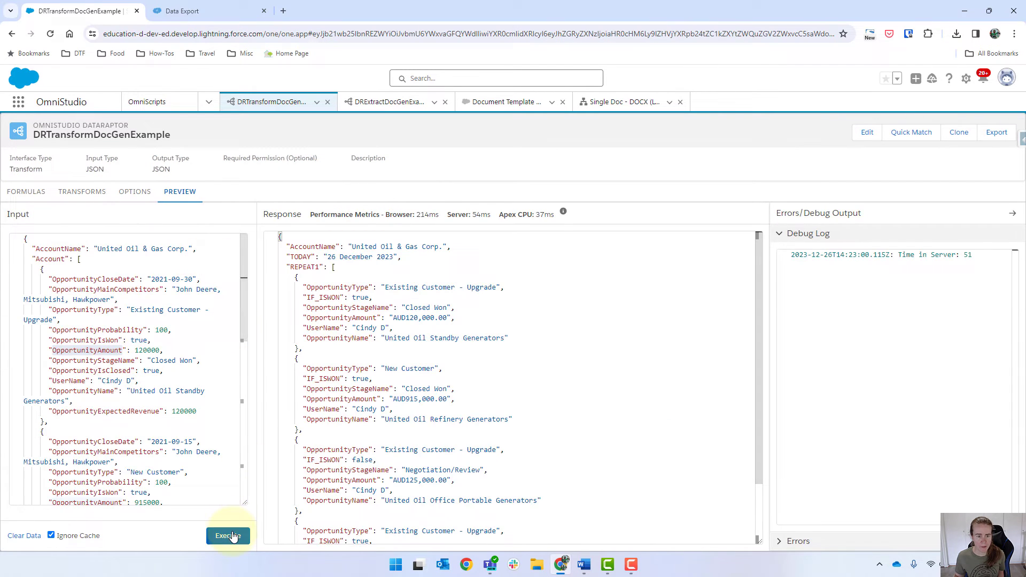
{"action": "left_click", "coordinate": [228, 536]}
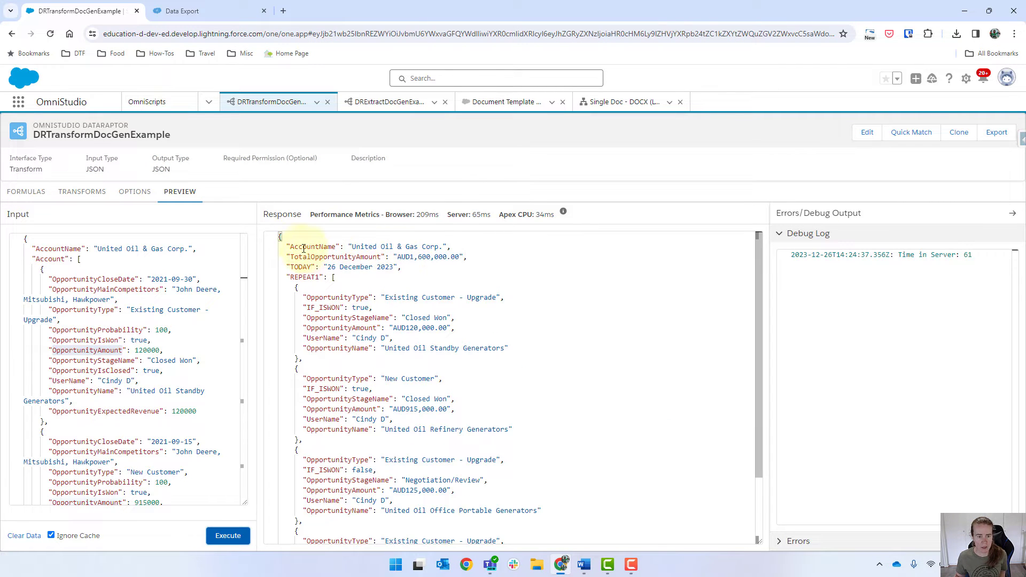
{"action": "double_click", "coordinate": [352, 256]}
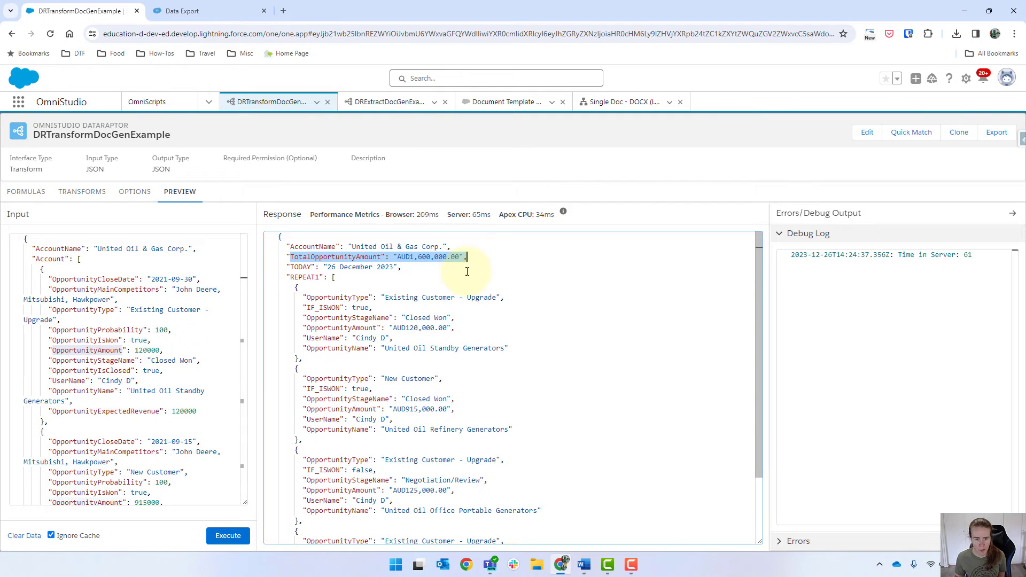
{"action": "mouse_move", "coordinate": [555, 304]}
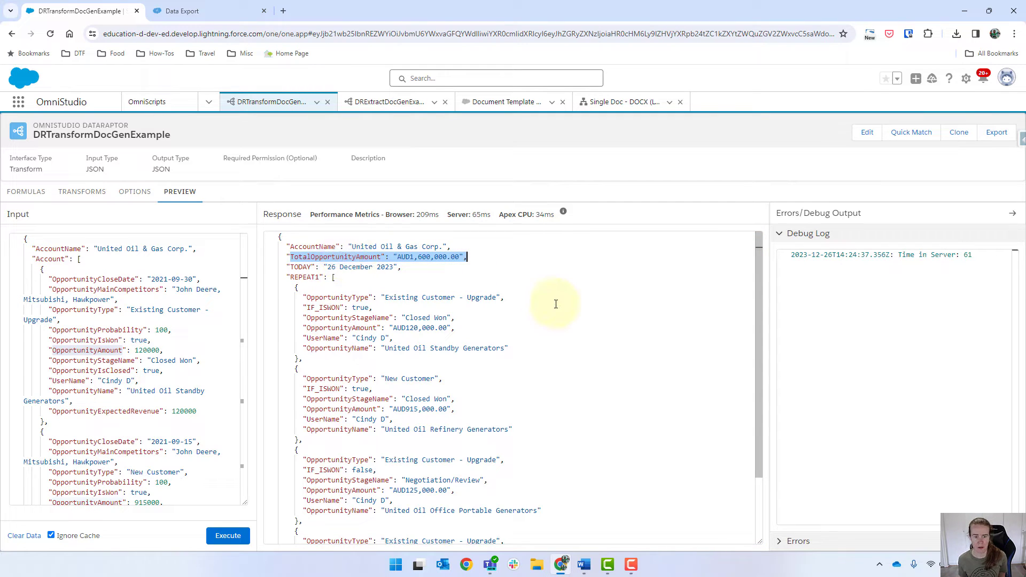
{"action": "mouse_move", "coordinate": [421, 392]}
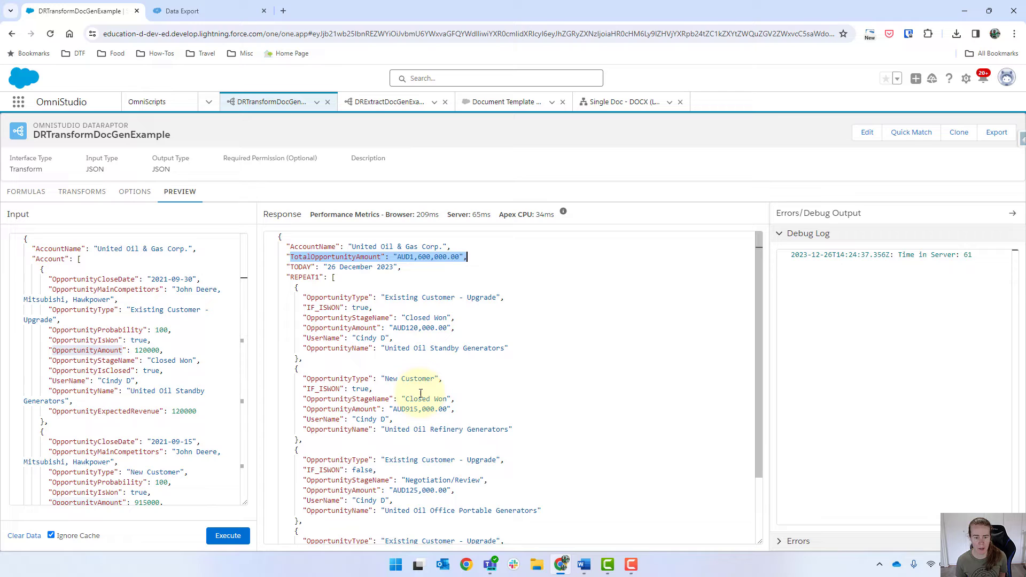
{"action": "mouse_move", "coordinate": [418, 431]}
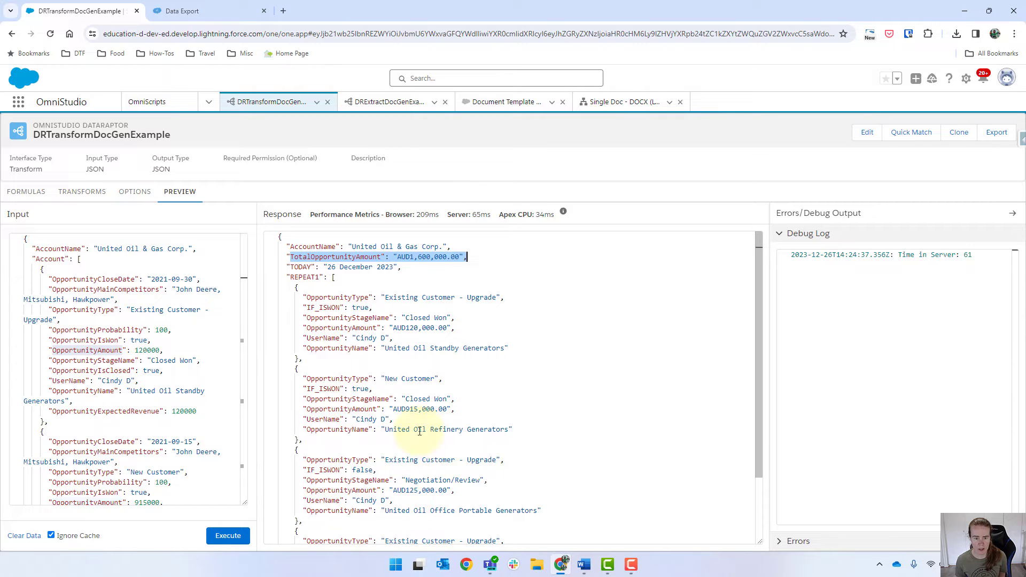
{"action": "mouse_move", "coordinate": [494, 319]}
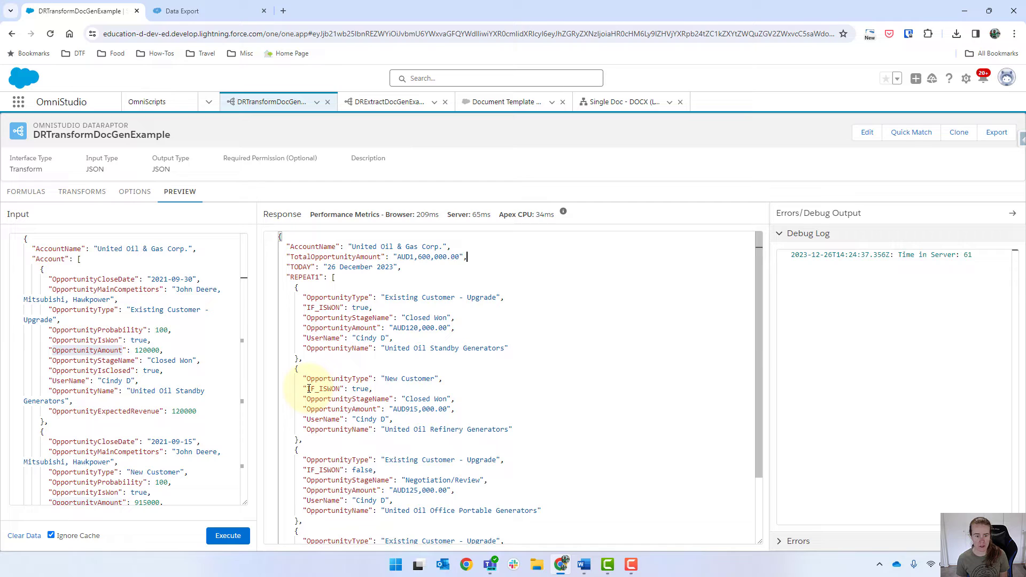
{"action": "double_click", "coordinate": [323, 388]}
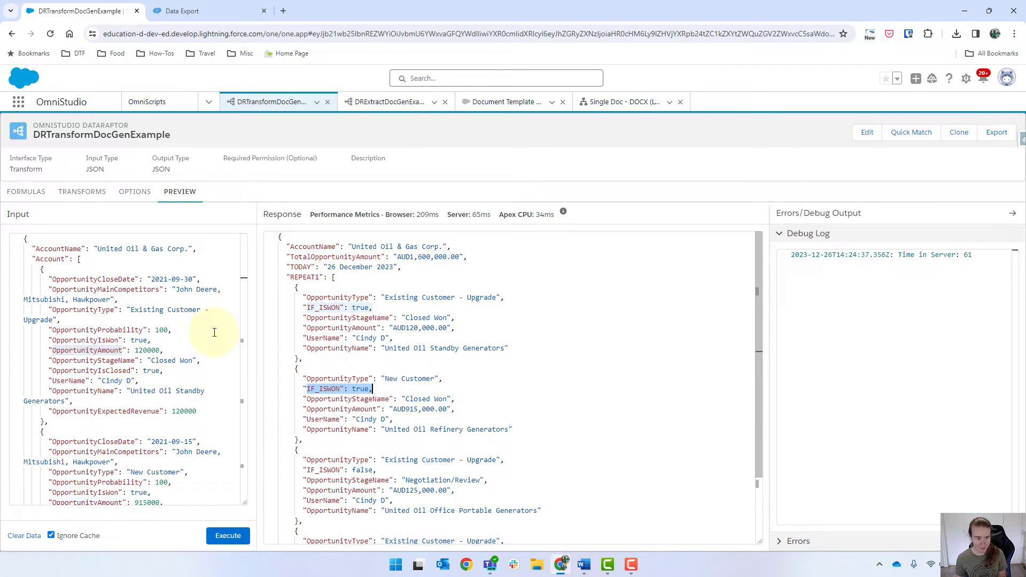
{"action": "mouse_move", "coordinate": [26, 192]}
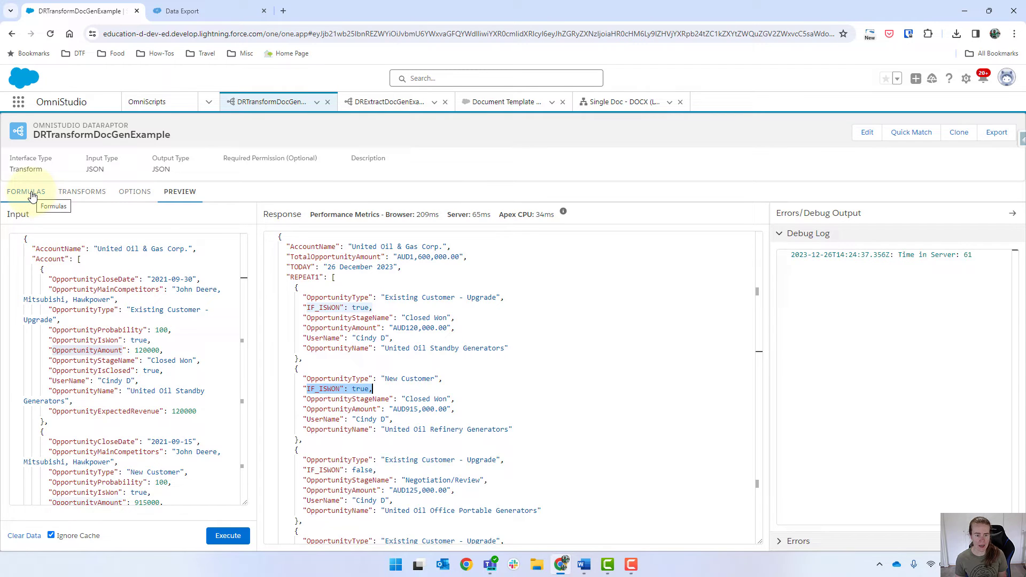
Add a formula IF(Account:OpportunityIsWon = true, true, false).
{"action": "left_click", "coordinate": [25, 191]}
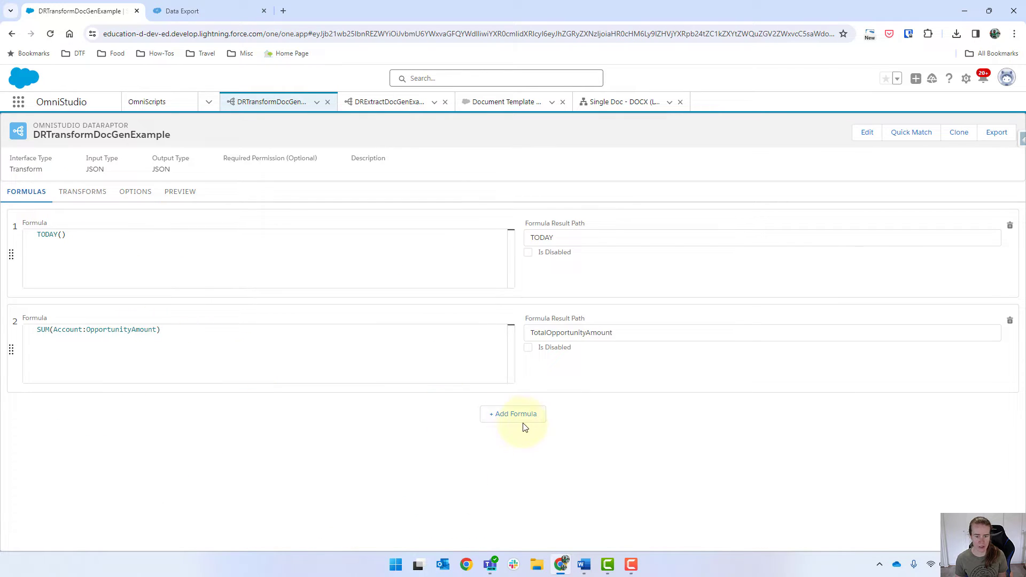
{"action": "left_click", "coordinate": [513, 413]}
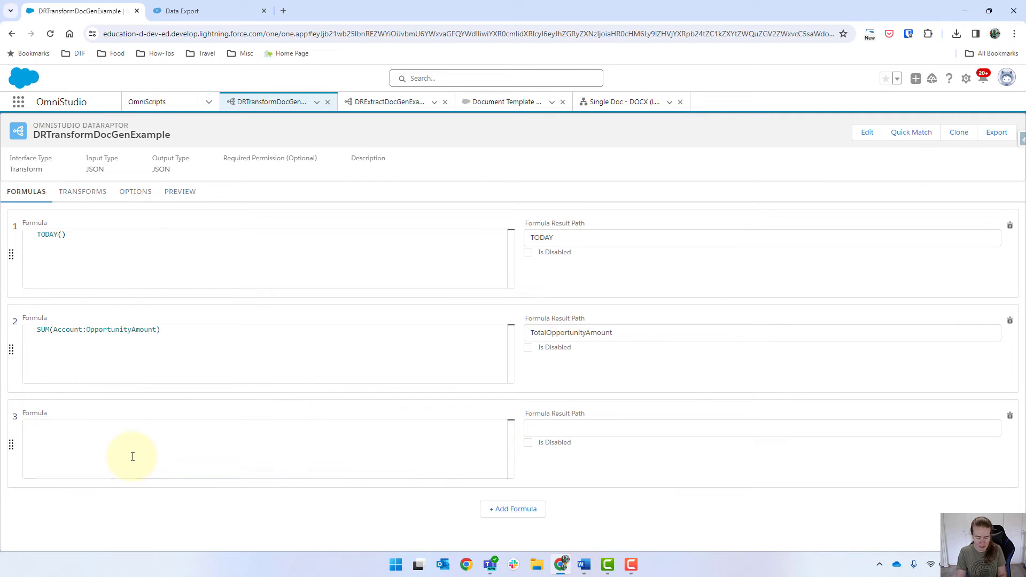
{"action": "type", "text": "IF"}
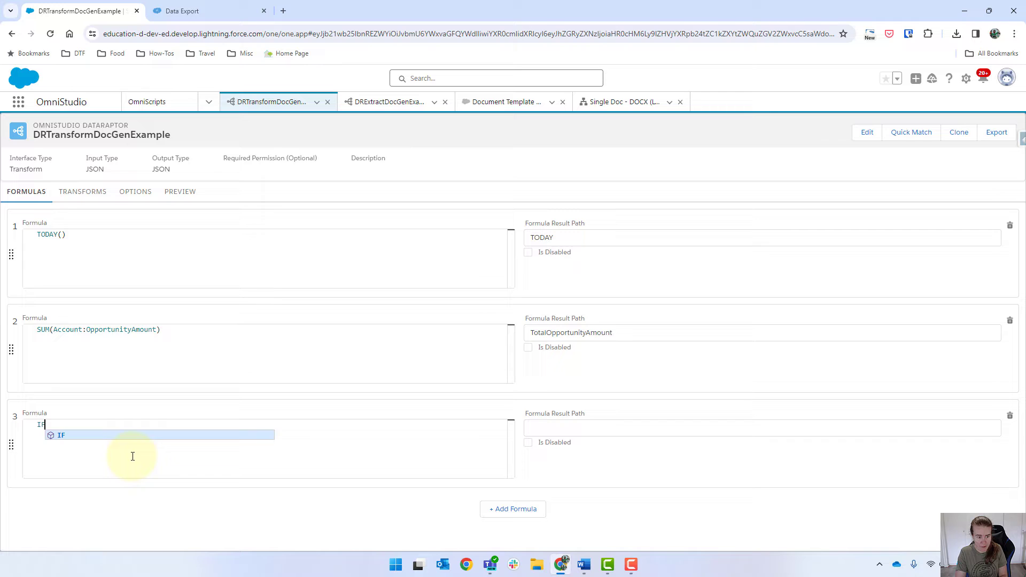
{"action": "type", "text": "(Account:"}
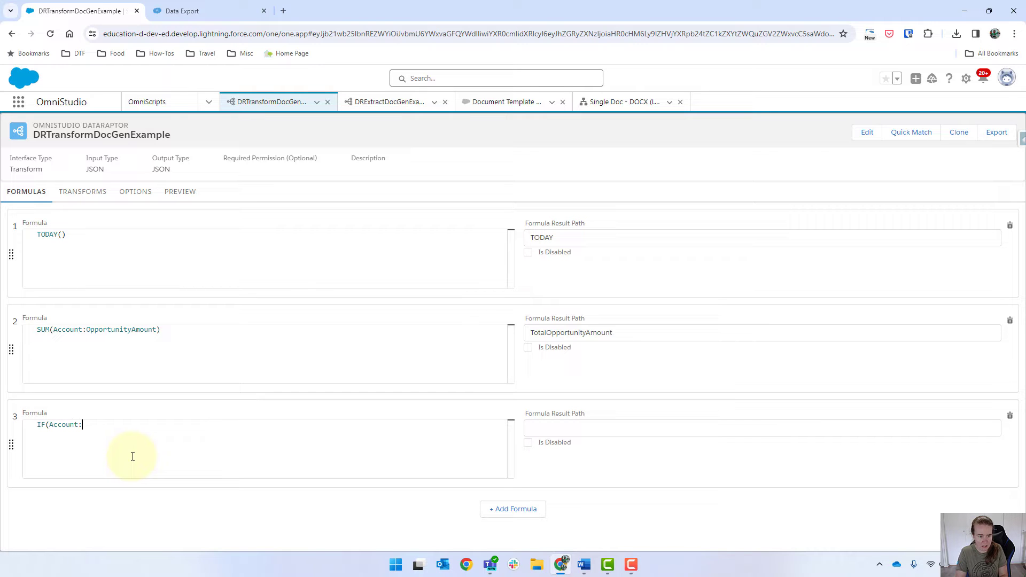
{"action": "type", "text": "IsWon"}
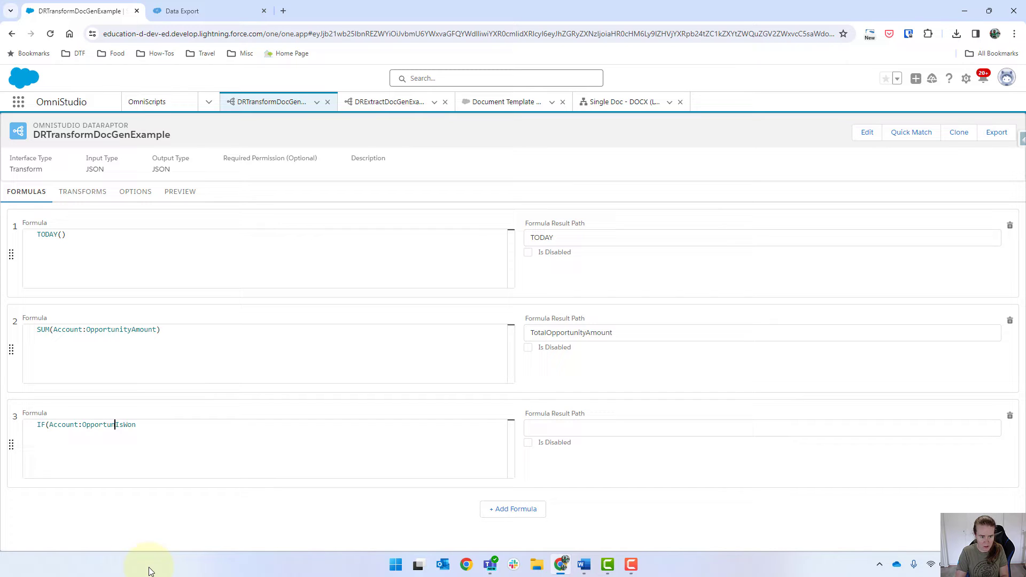
{"action": "type", "text": "="}
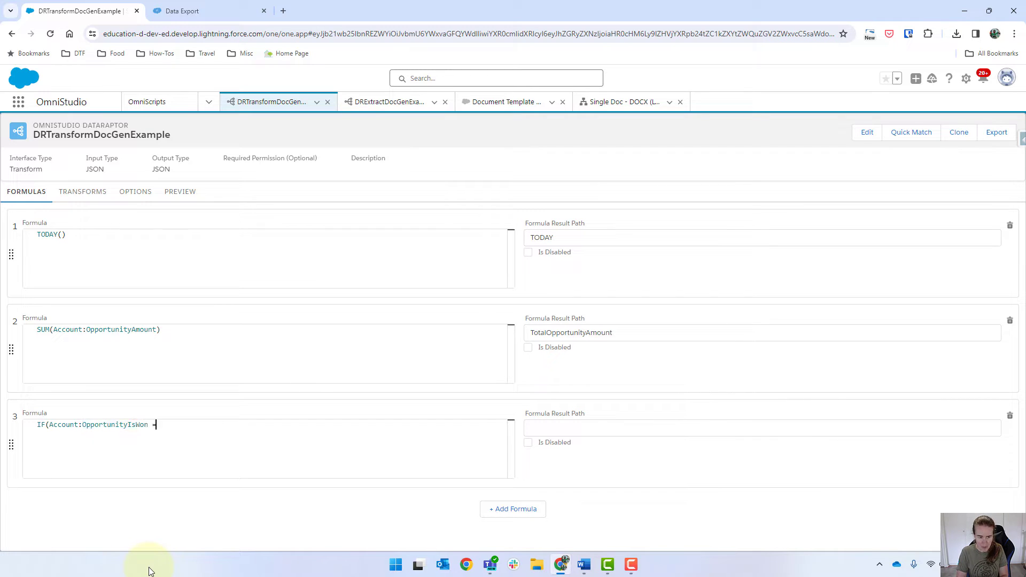
{"action": "type", "text": "= tryue"}
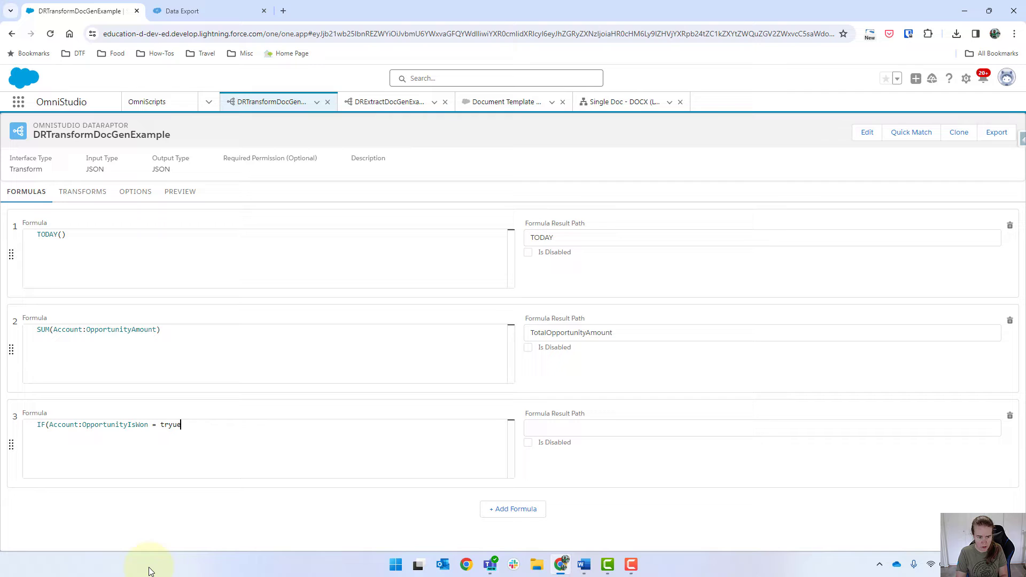
{"action": "key", "text": "Backspace"}
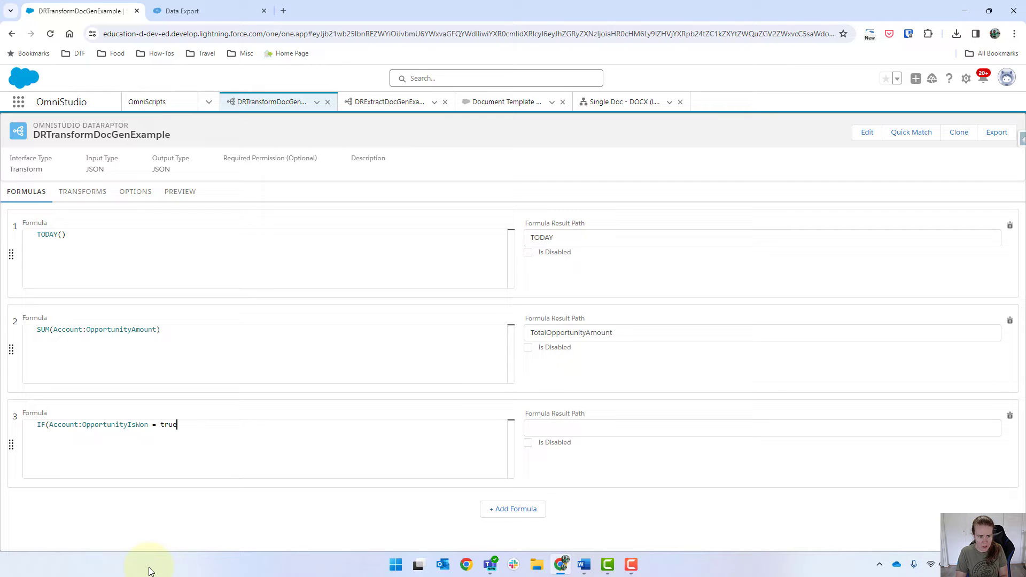
{"action": "type", "text": ","}
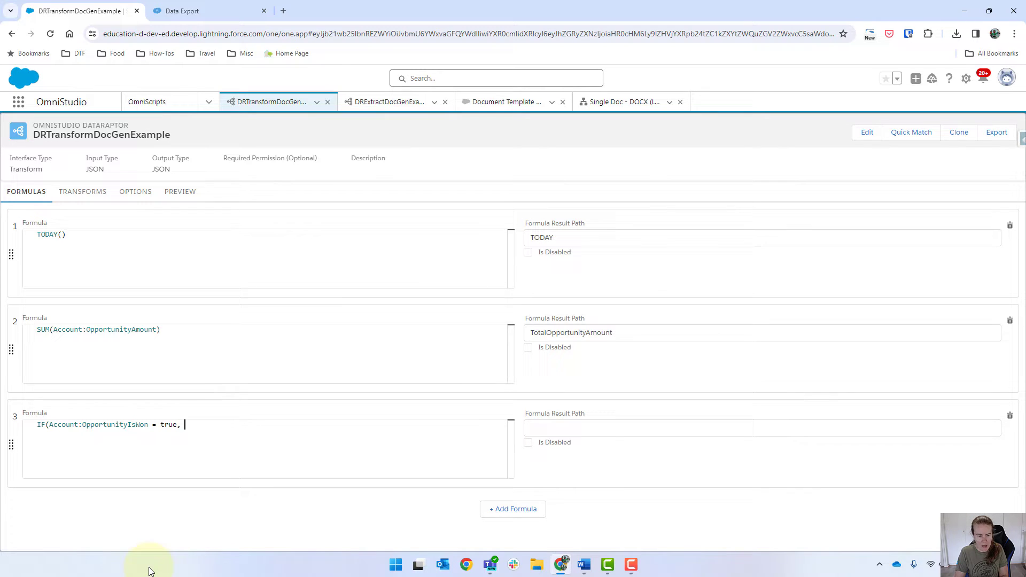
{"action": "type", "text": "tu"}
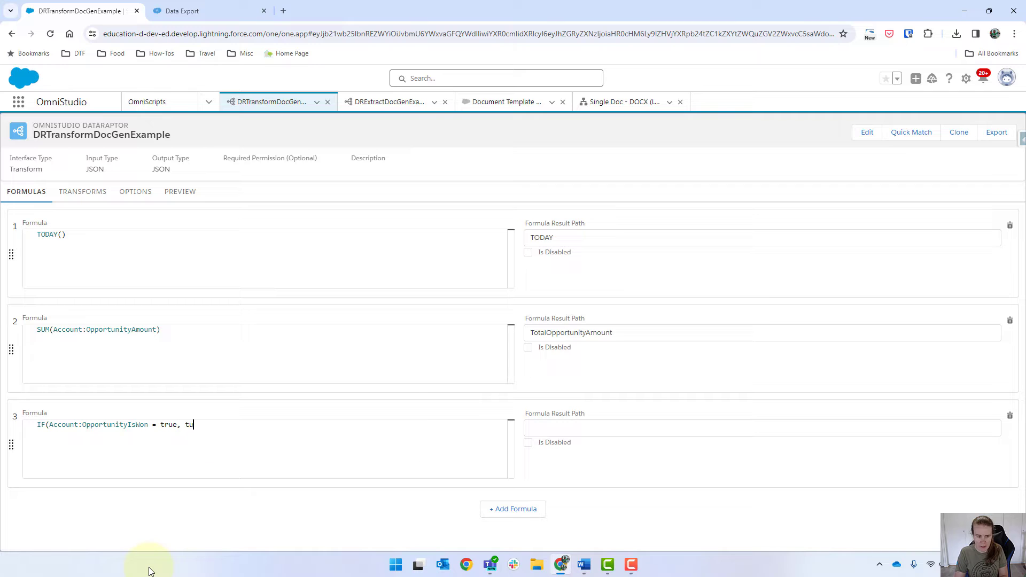
{"action": "type", "text": "r"}
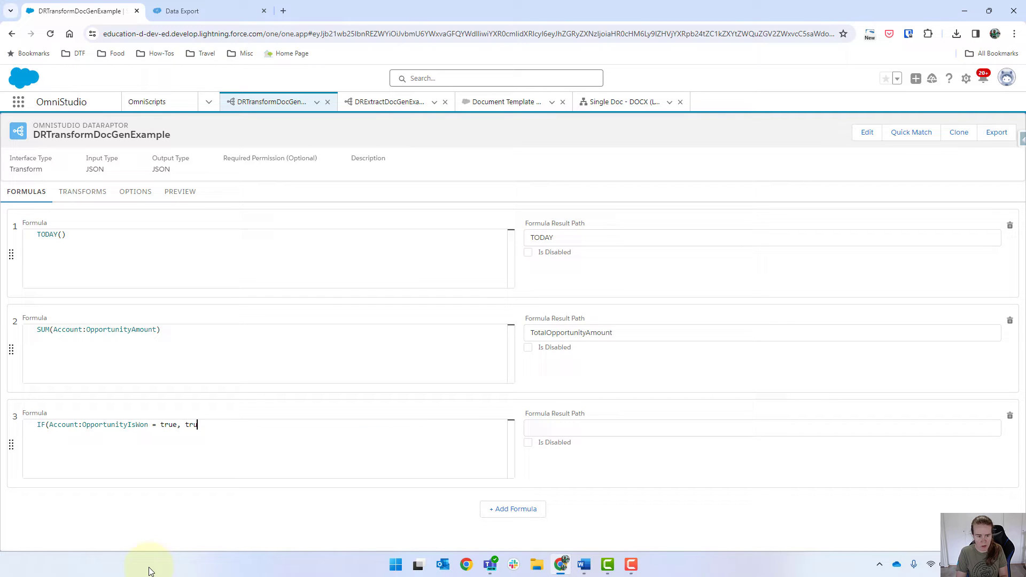
{"action": "type", "text": "e, false)"}
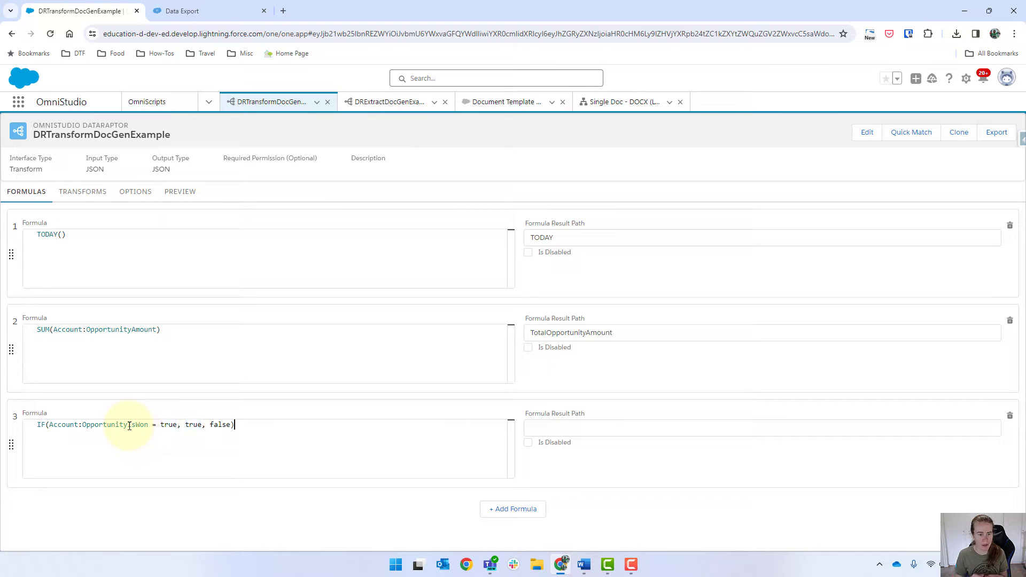
{"action": "mouse_move", "coordinate": [394, 433]}
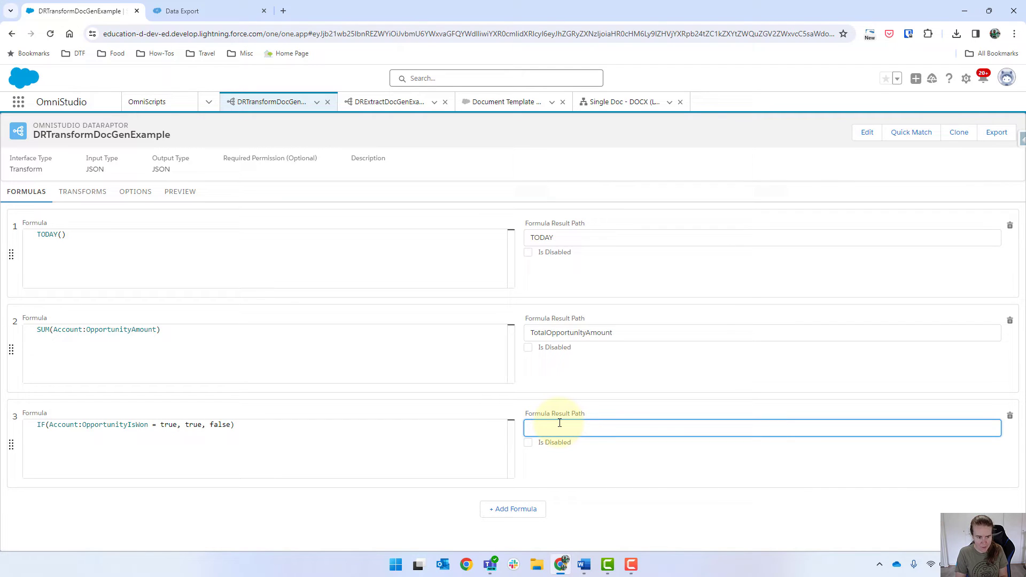
Set its result path to Account:OpportunityIsWon and add a fourth formula row for the IsNotWon variant.
{"action": "type", "text": "Opportunity"}
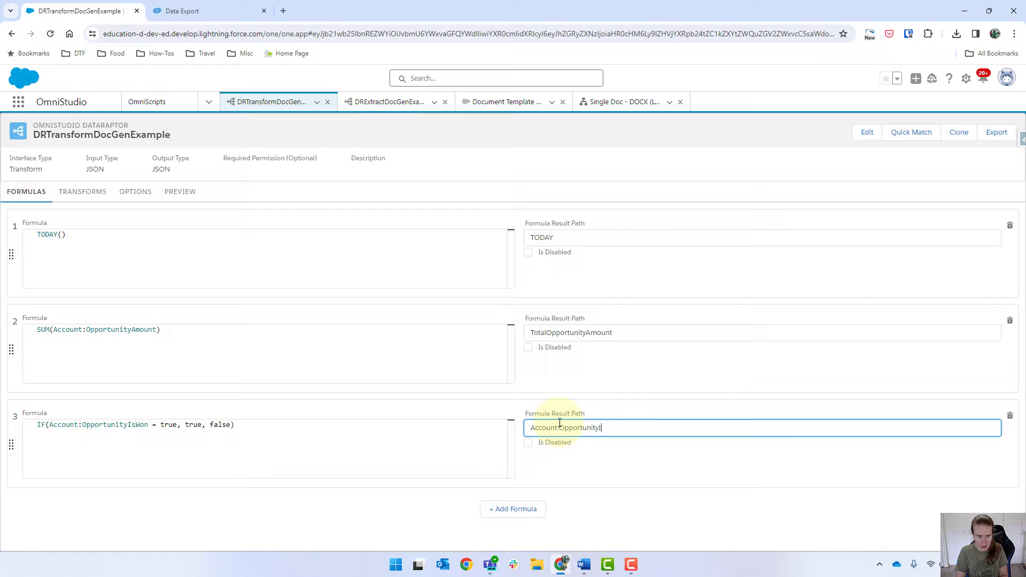
{"action": "type", "text": "IsWon"}
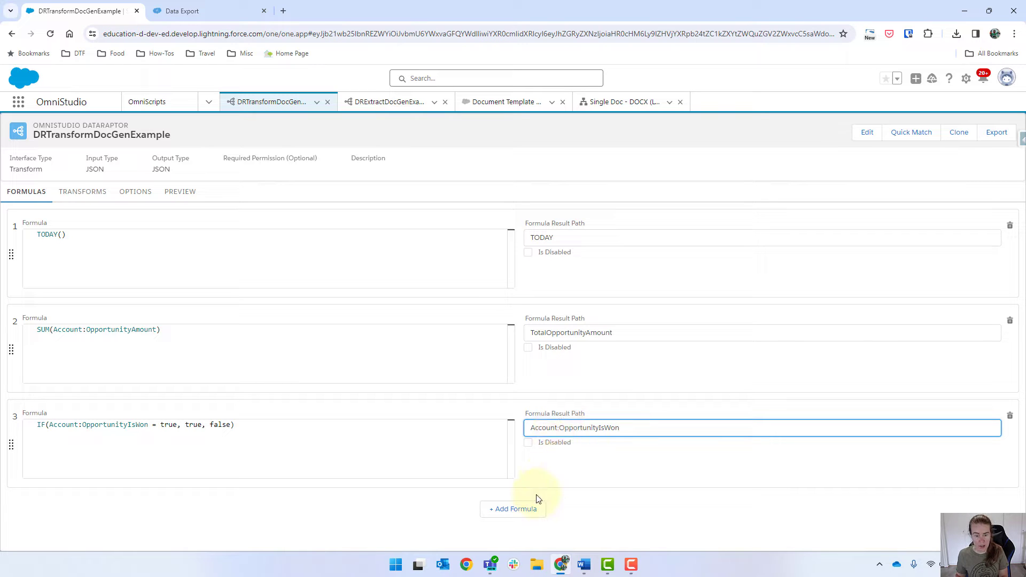
{"action": "left_click", "coordinate": [512, 508]}
{"action": "type", "text": "Account:OpportunityIsNotWon"}
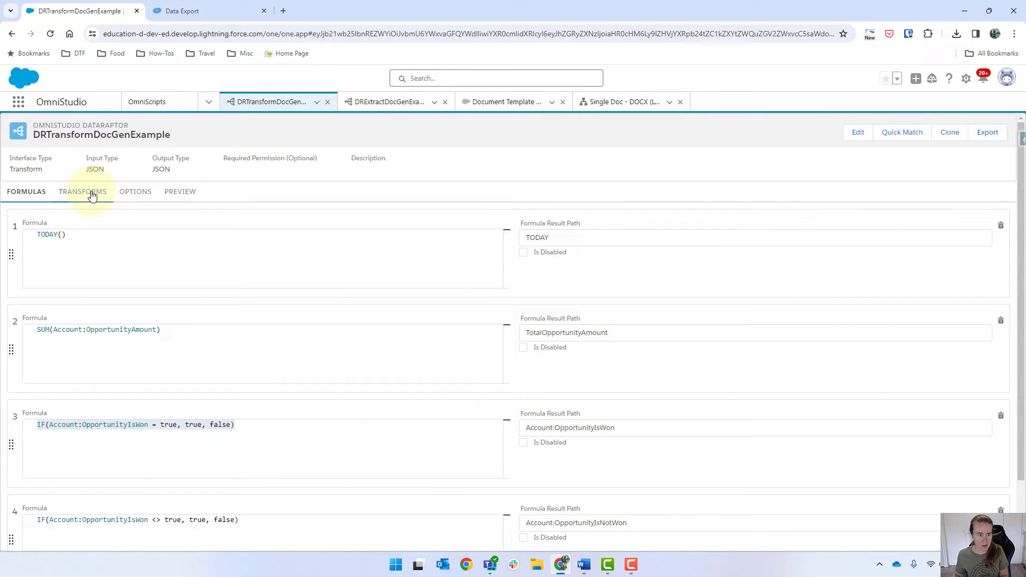
Map Account:OpportunityIsWon and its not-won flag into REPEAT1, the new row outputting REPEAT1:IsNotWon.
{"action": "left_click", "coordinate": [83, 192]}
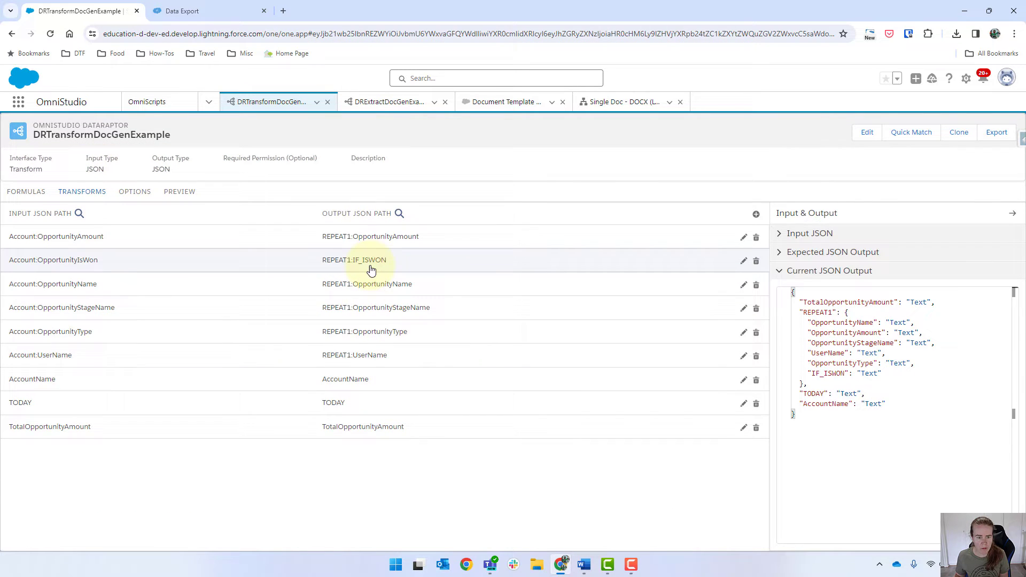
{"action": "left_click", "coordinate": [743, 260]}
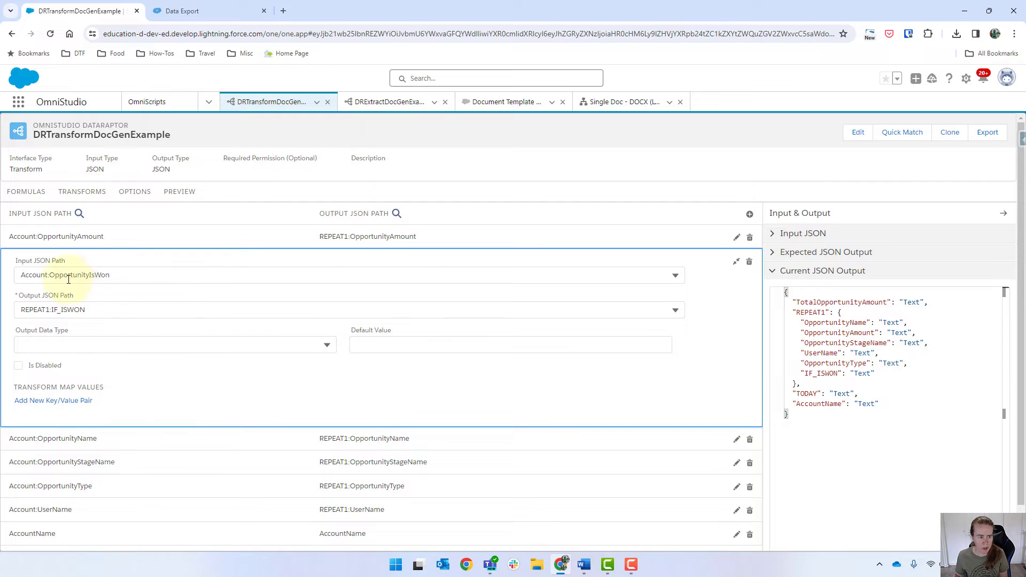
{"action": "left_click", "coordinate": [262, 275]}
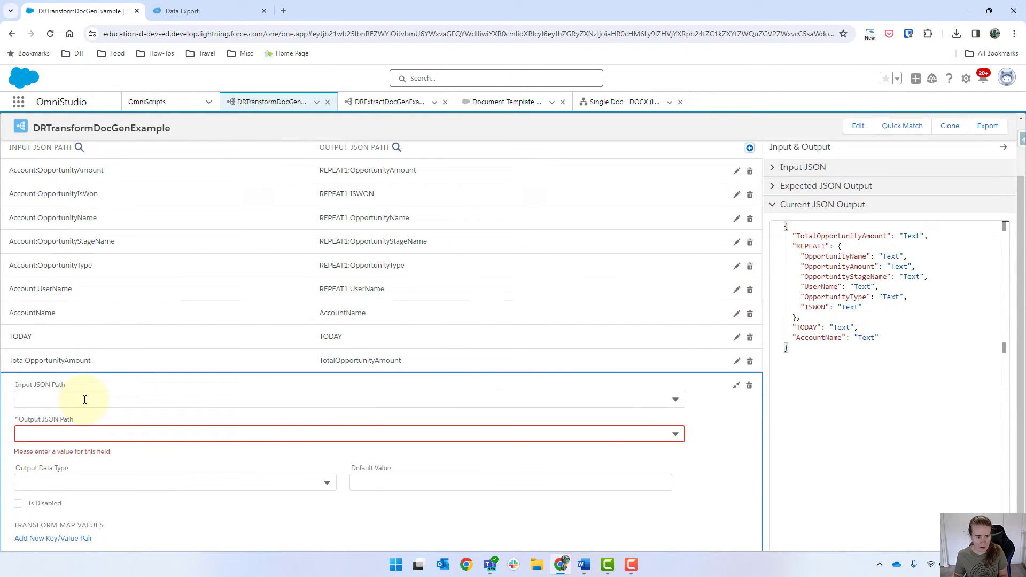
{"action": "type", "text": "Account:OpportunityIsWon"}
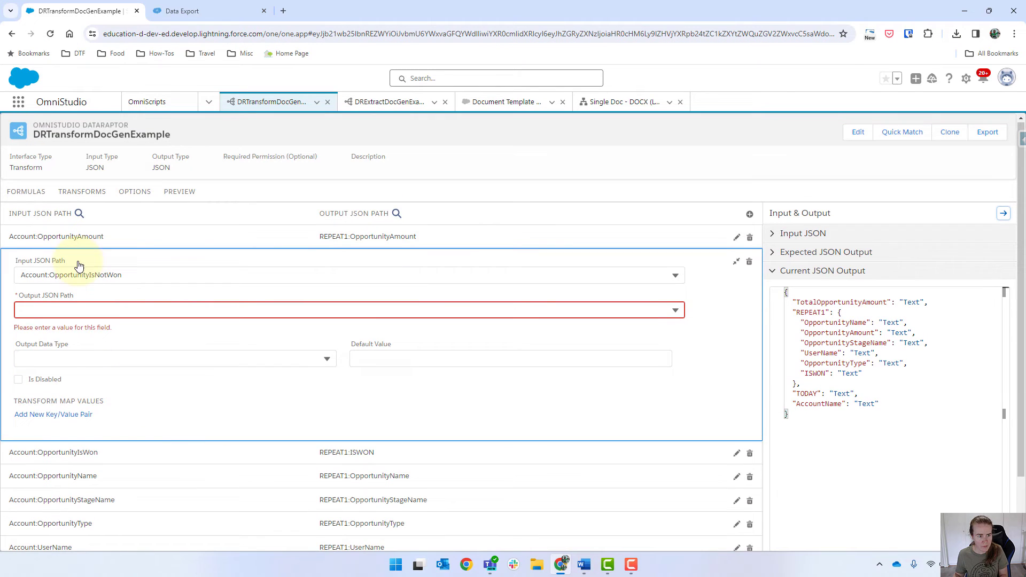
{"action": "mouse_move", "coordinate": [138, 295]}
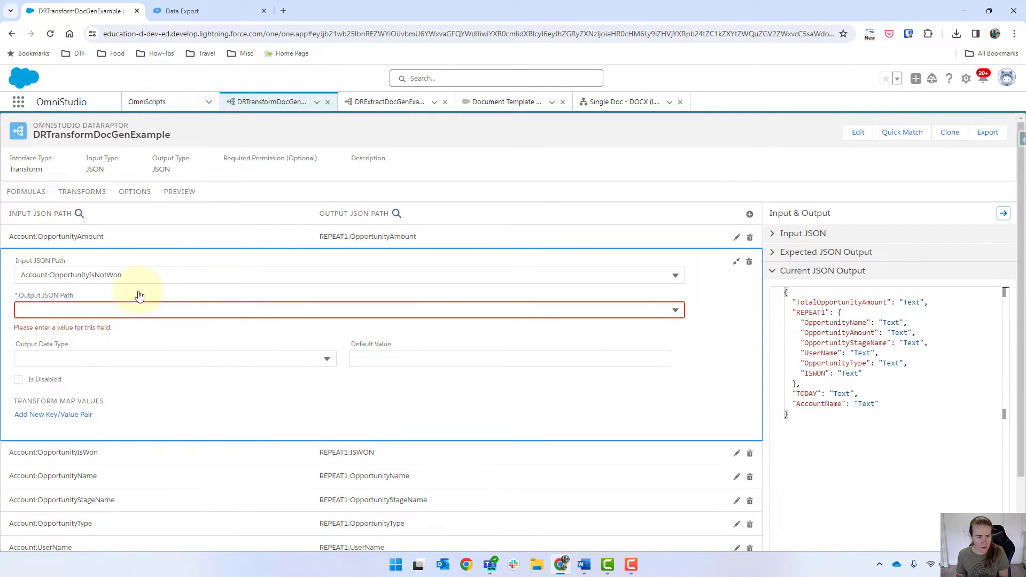
{"action": "type", "text": "REA"}
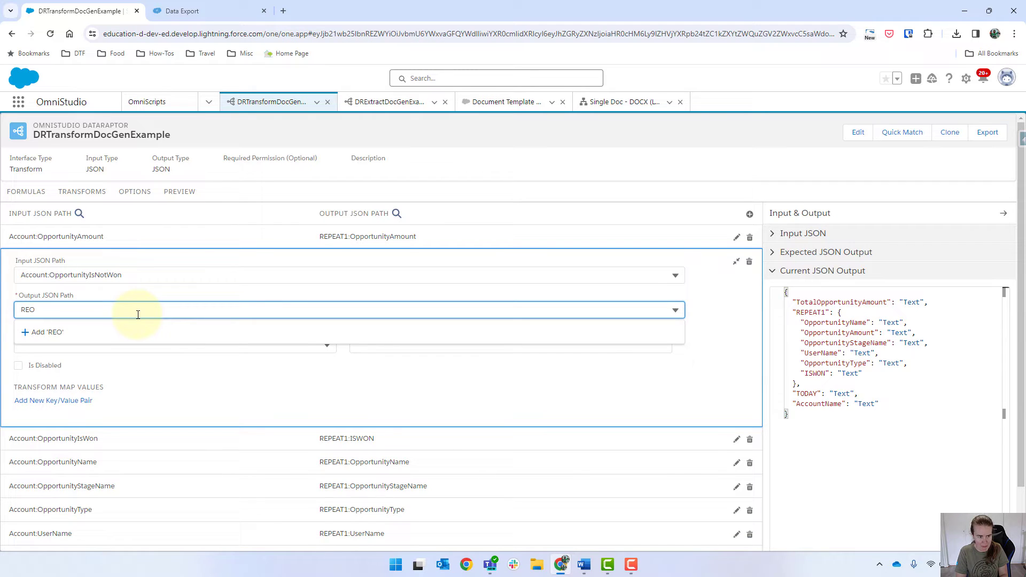
{"action": "type", "text": "REPEAT"}
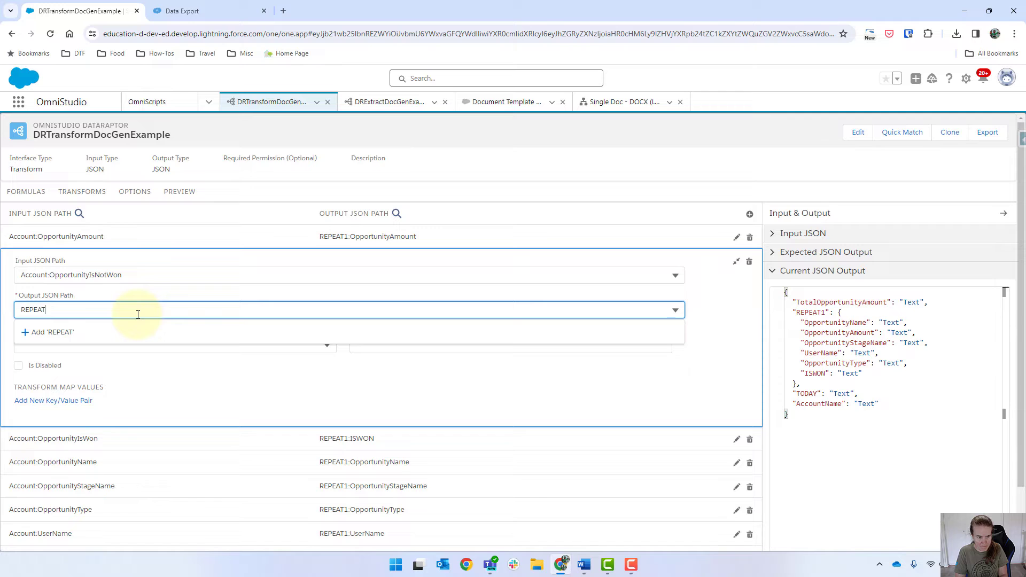
{"action": "type", "text": "1:"}
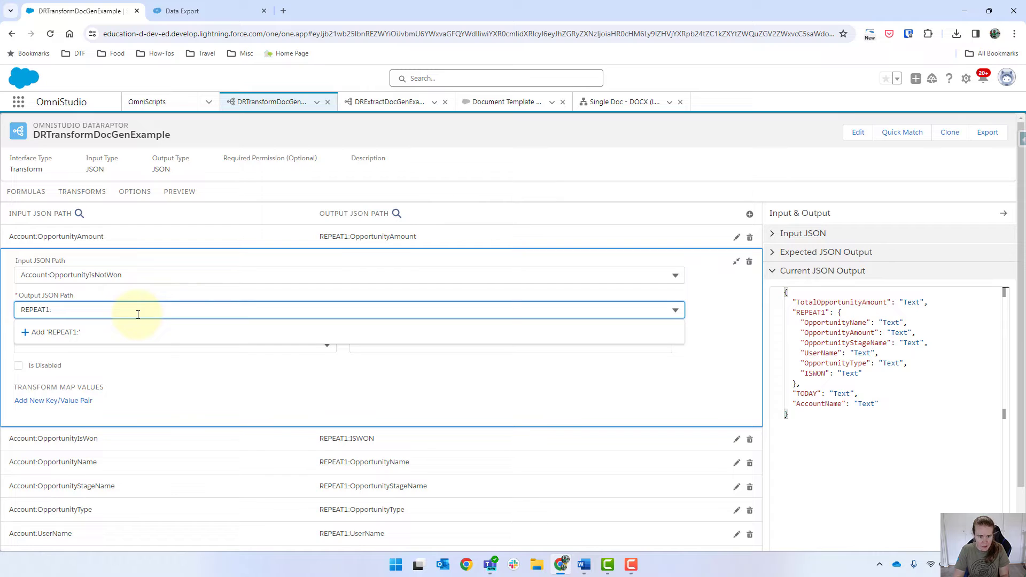
{"action": "type", "text": "IsNotWon"}
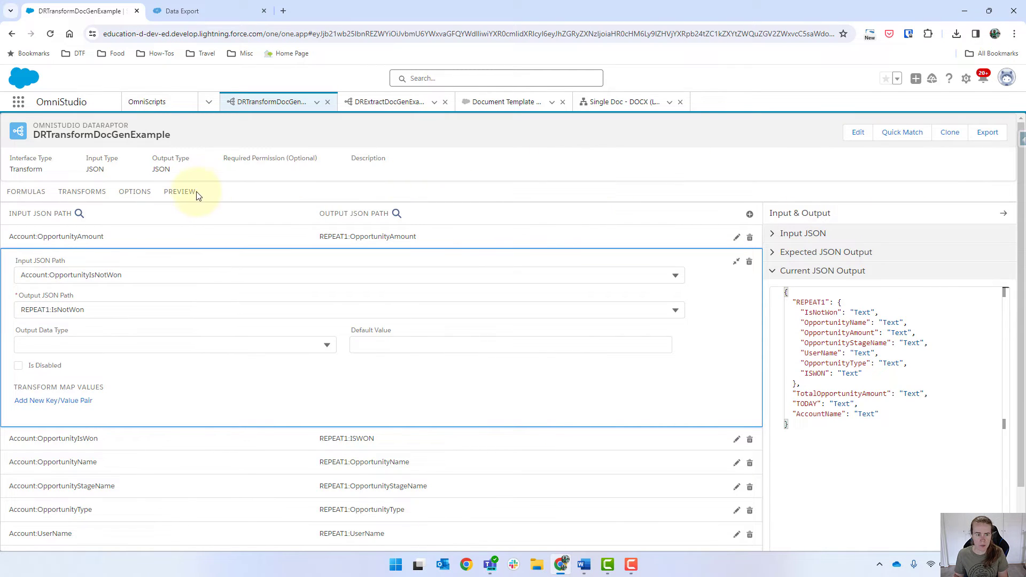
Check the preview response for IsNotWon true/false values per opportunity, then return to the mappings.
{"action": "left_click", "coordinate": [179, 191]}
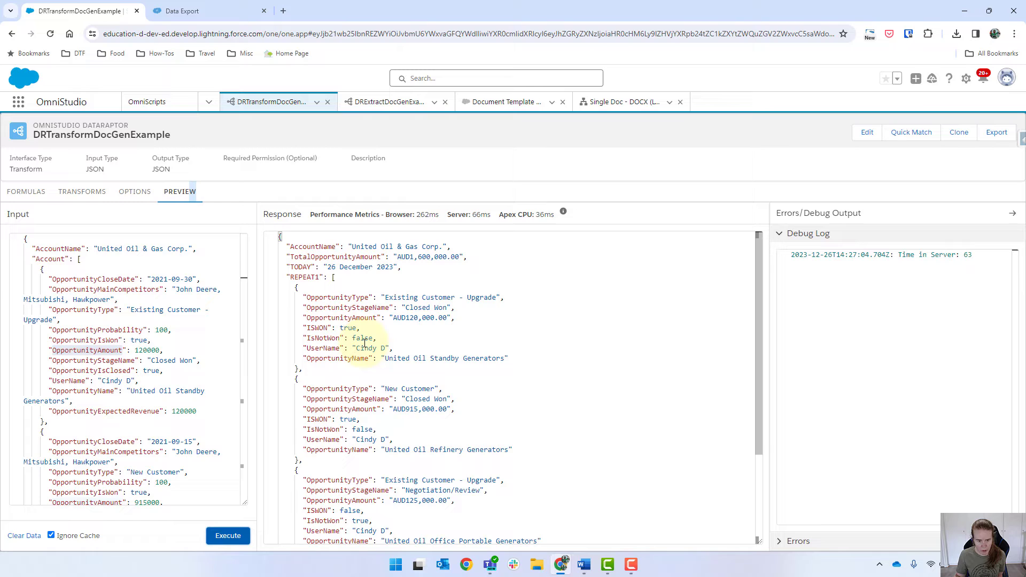
{"action": "scroll", "scroll_direction": "down", "scroll_amount": 3}
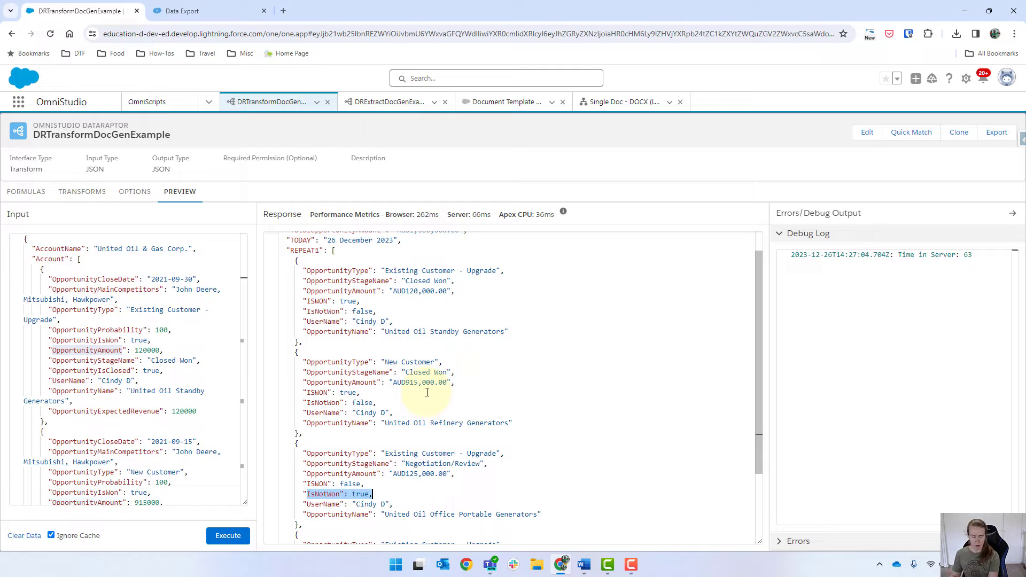
{"action": "mouse_move", "coordinate": [319, 502]}
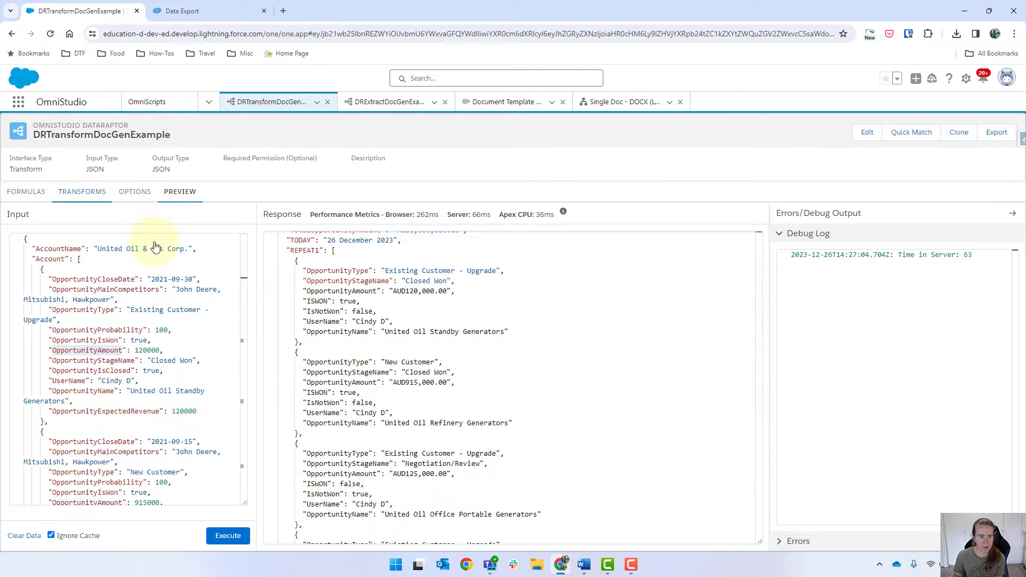
{"action": "left_click", "coordinate": [83, 191]}
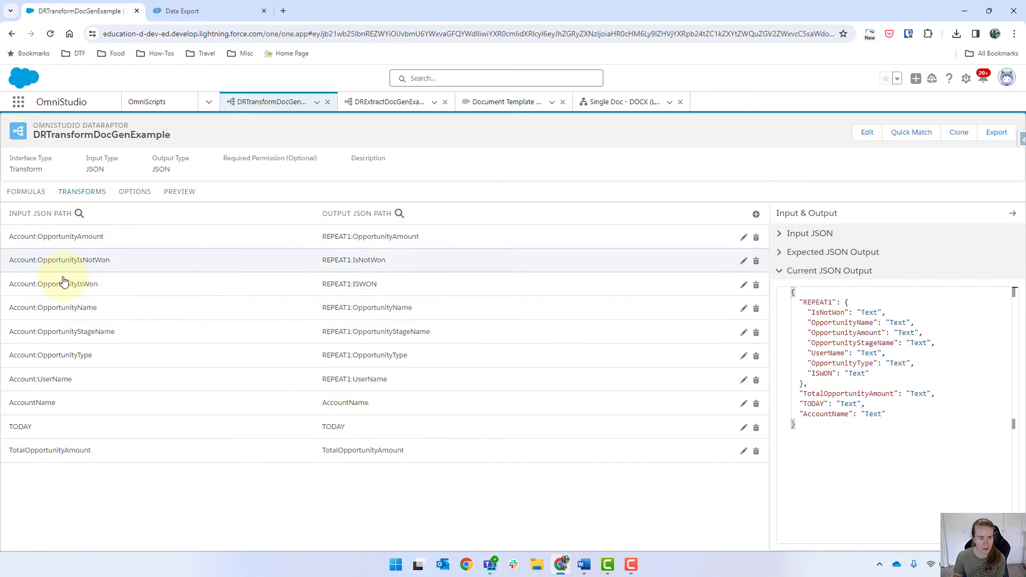
Rename the output paths to REPEAT1:IF_OpportunityIsNotWon and REPEAT1:IF_OpportunityIsWon.
{"action": "left_click", "coordinate": [743, 260]}
{"action": "type", "text": "F_I"}
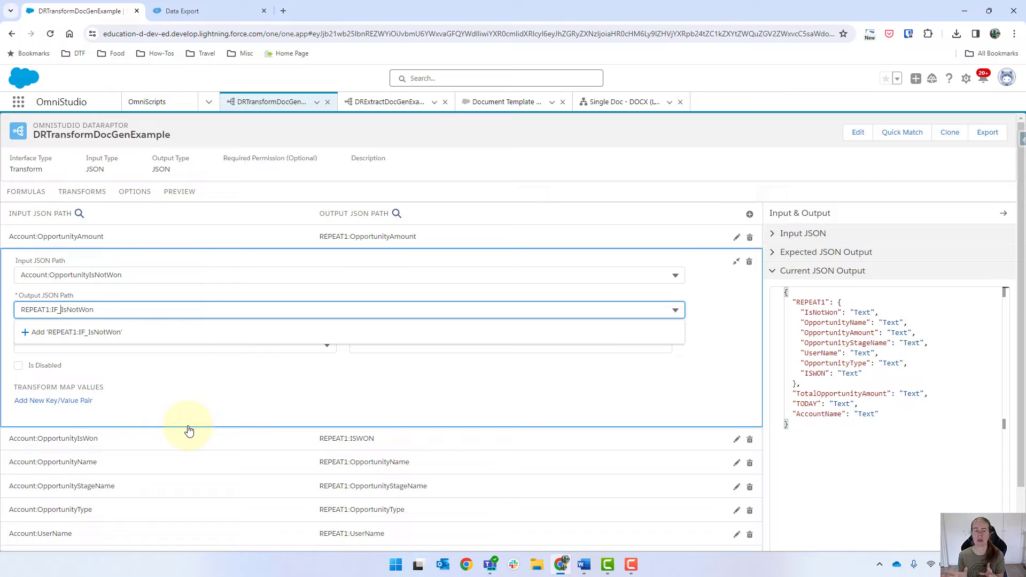
{"action": "mouse_move", "coordinate": [222, 452]}
{"action": "type", "text": "Opportunity"}
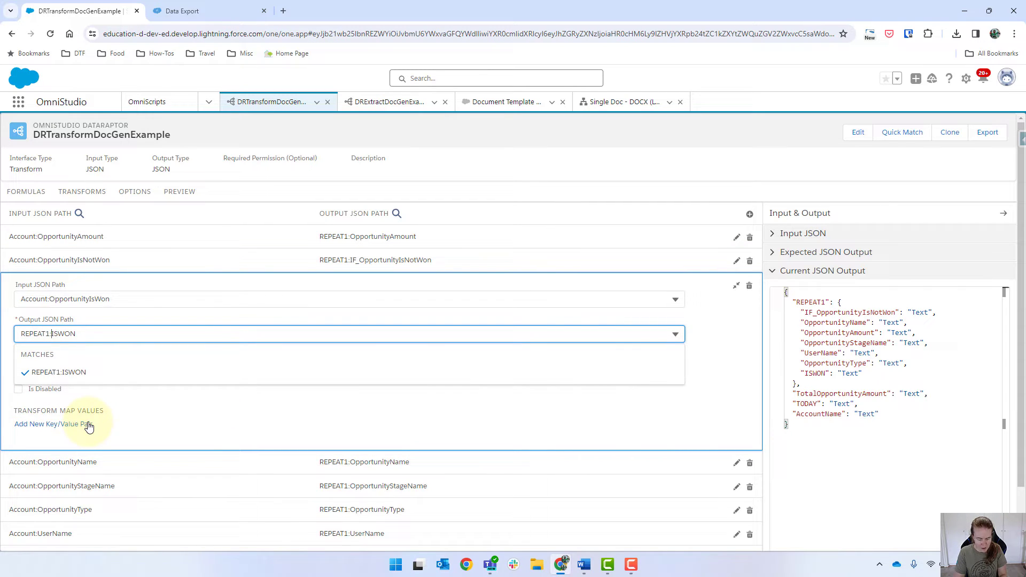
{"action": "type", "text": "IF_OpportunityI"}
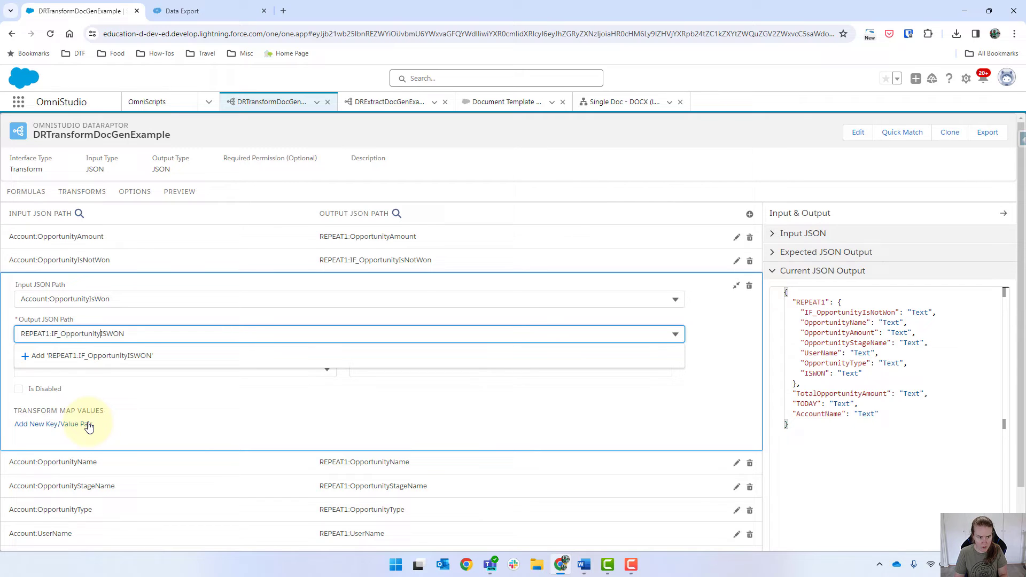
{"action": "key", "text": "Backspace"}
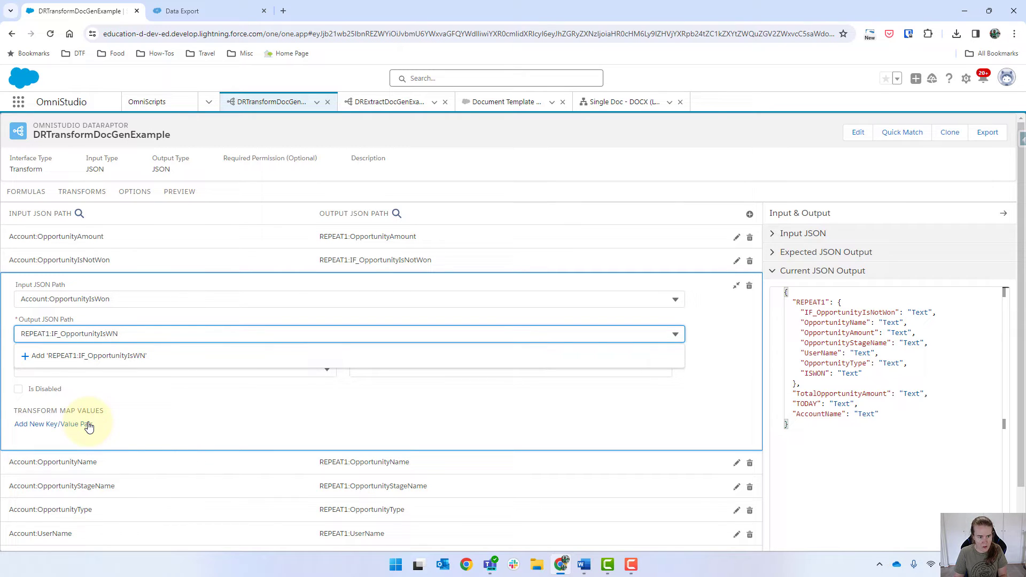
{"action": "type", "text": "Won"}
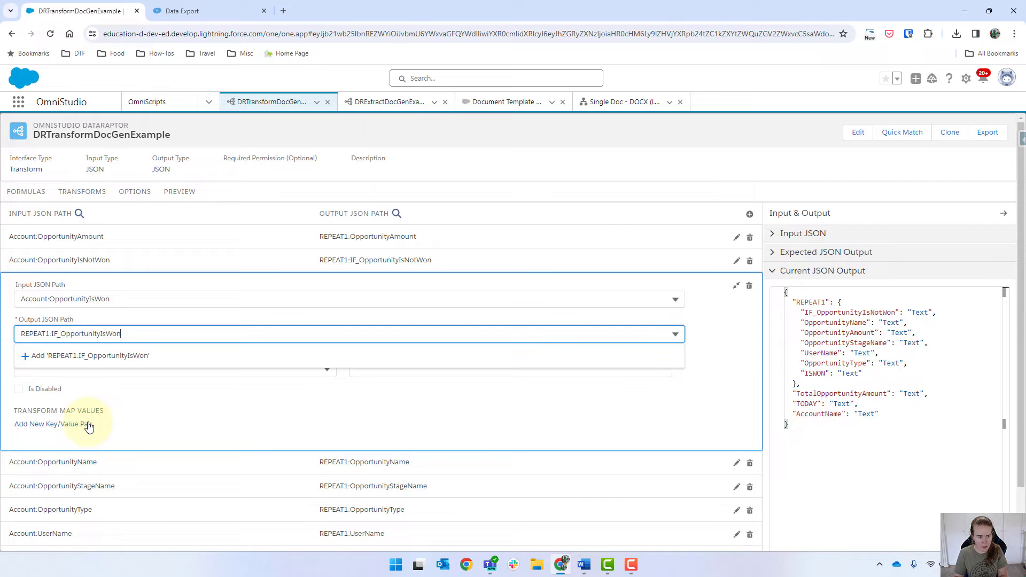
{"action": "left_click", "coordinate": [180, 191]}
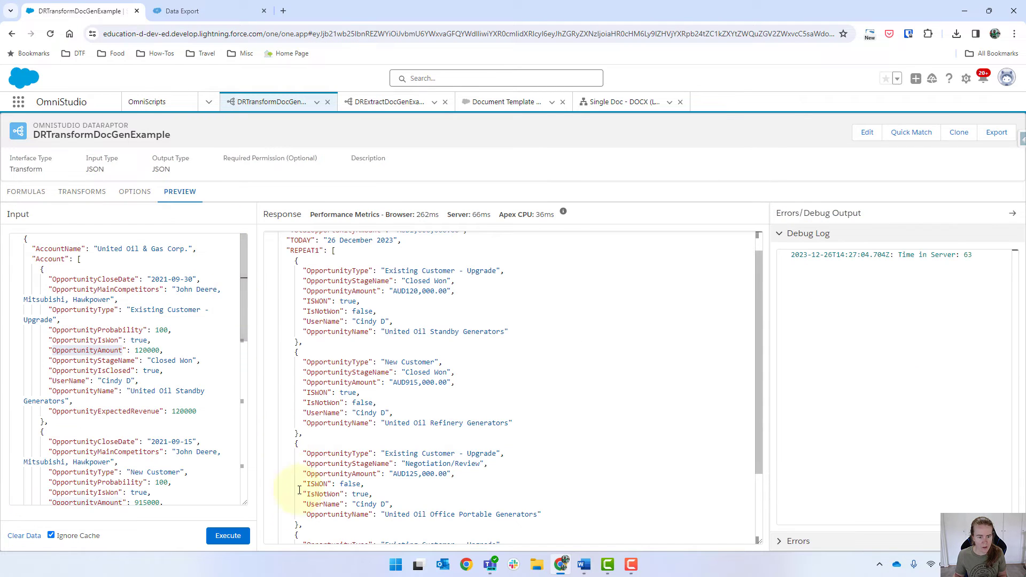
Execute the preview so each REPEAT1 entry shows IF_OpportunityIsWon and IF_OpportunityIsNotWon values.
{"action": "left_click", "coordinate": [228, 536]}
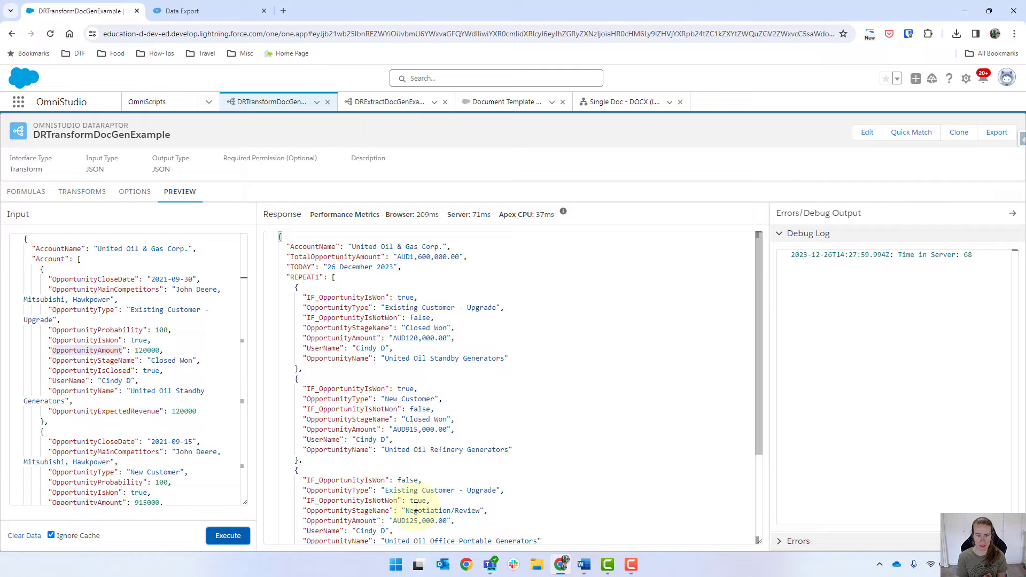
{"action": "mouse_move", "coordinate": [543, 537]}
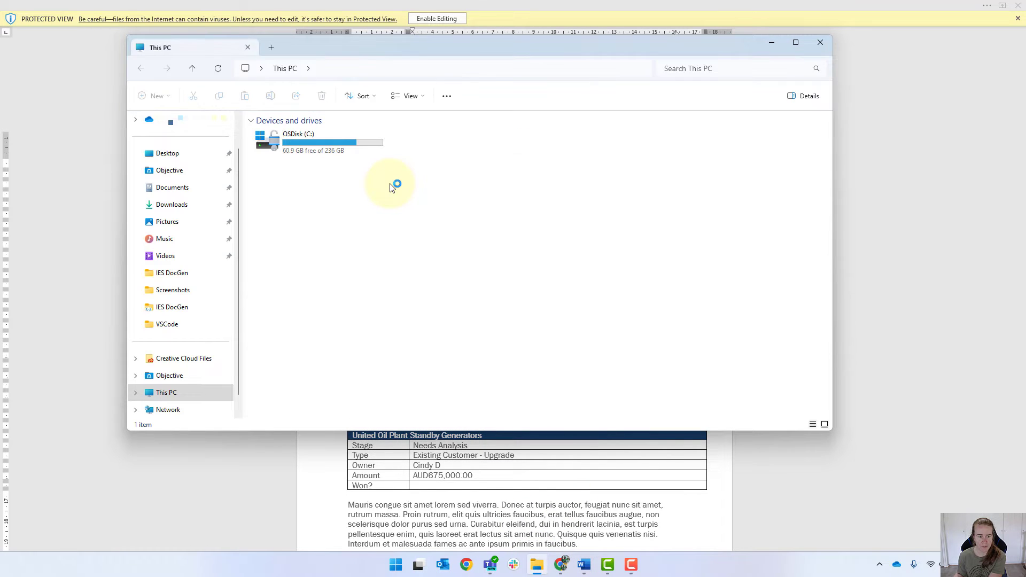
Add 'Opportunity Total: {{OpportunityTotalAmount}}' under the table and duplicate the IF_ISWON Yes tag in the Won? cell.
{"action": "left_click", "coordinate": [171, 204]}
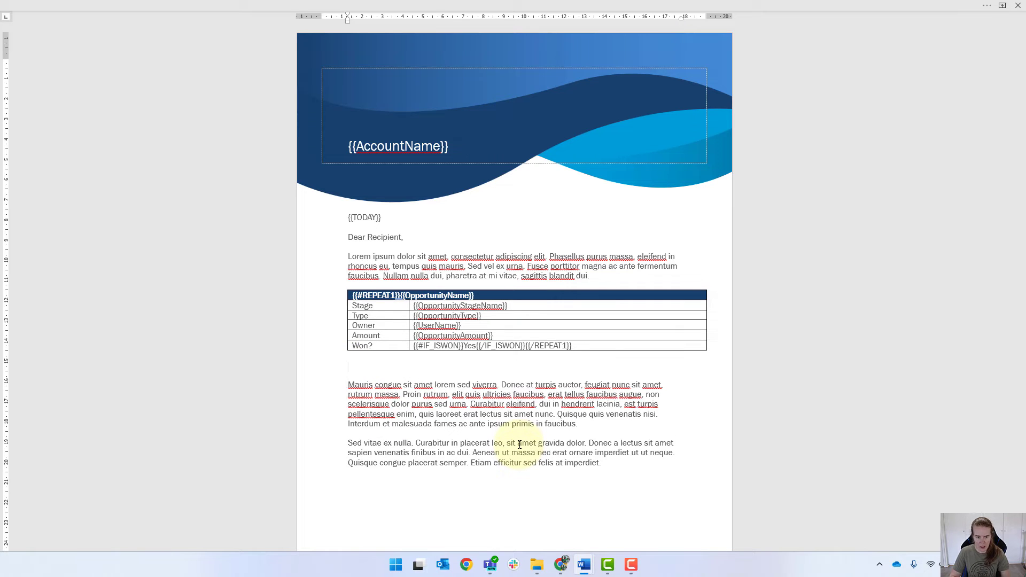
{"action": "type", "text": "Opportunit"}
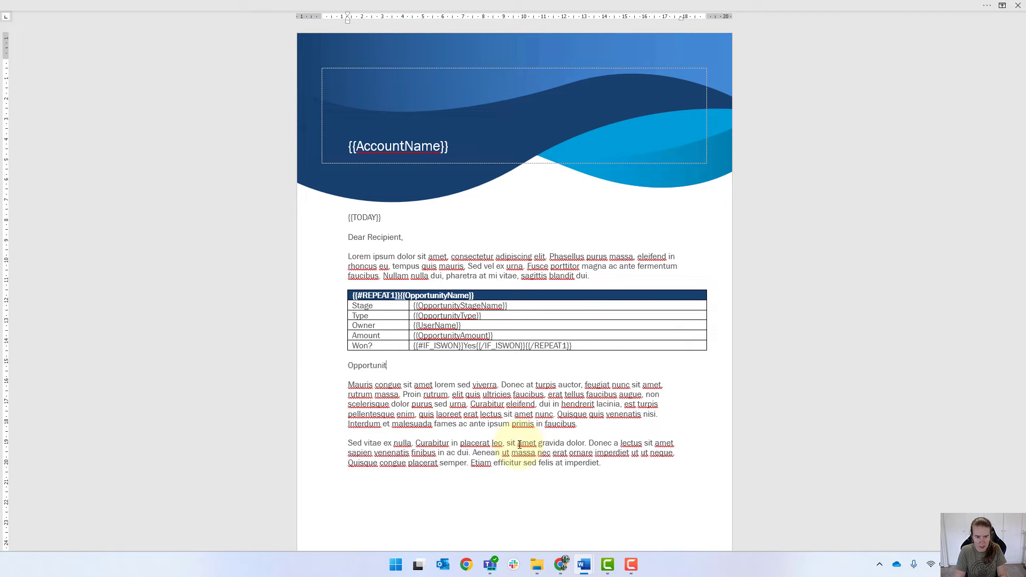
{"action": "type", "text": "y Total:"}
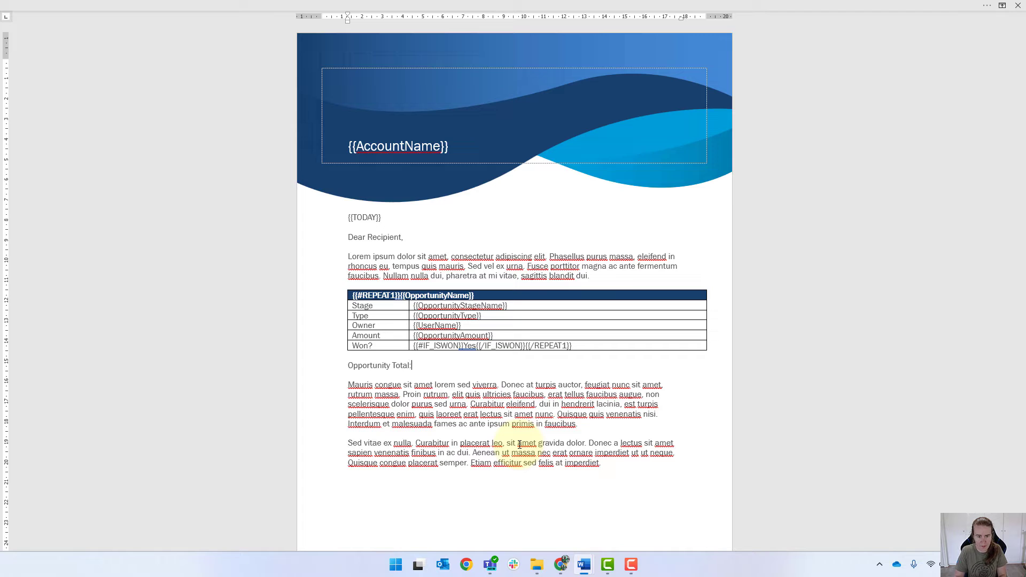
{"action": "left_click", "coordinate": [453, 334]}
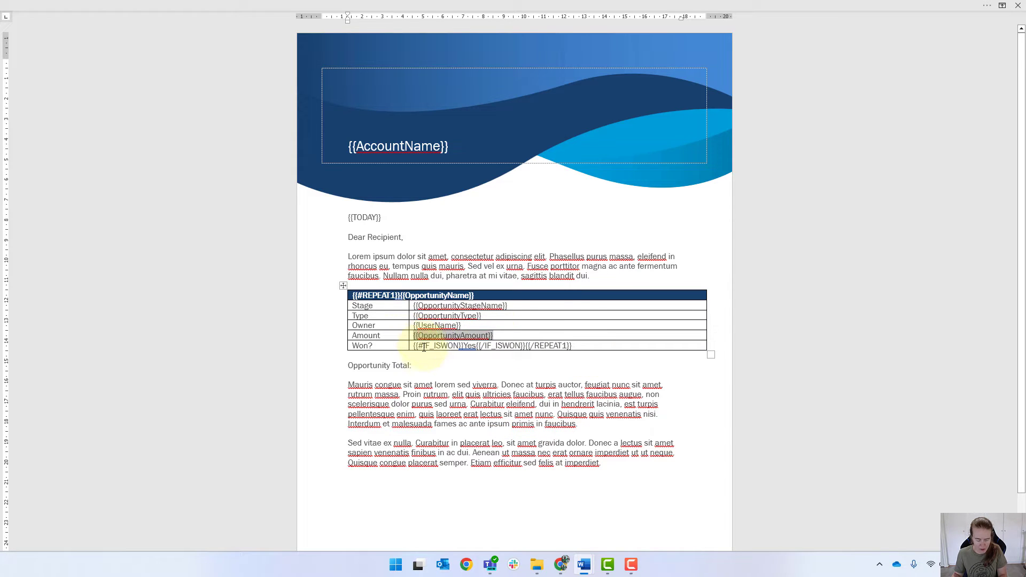
{"action": "key", "text": "ctrl+v"}
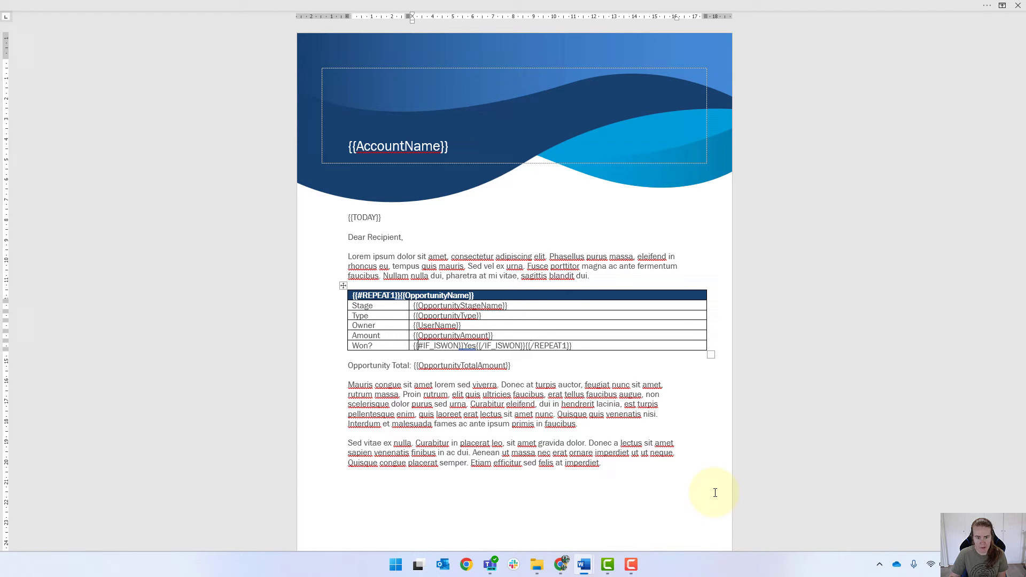
{"action": "left_click", "coordinate": [490, 345]}
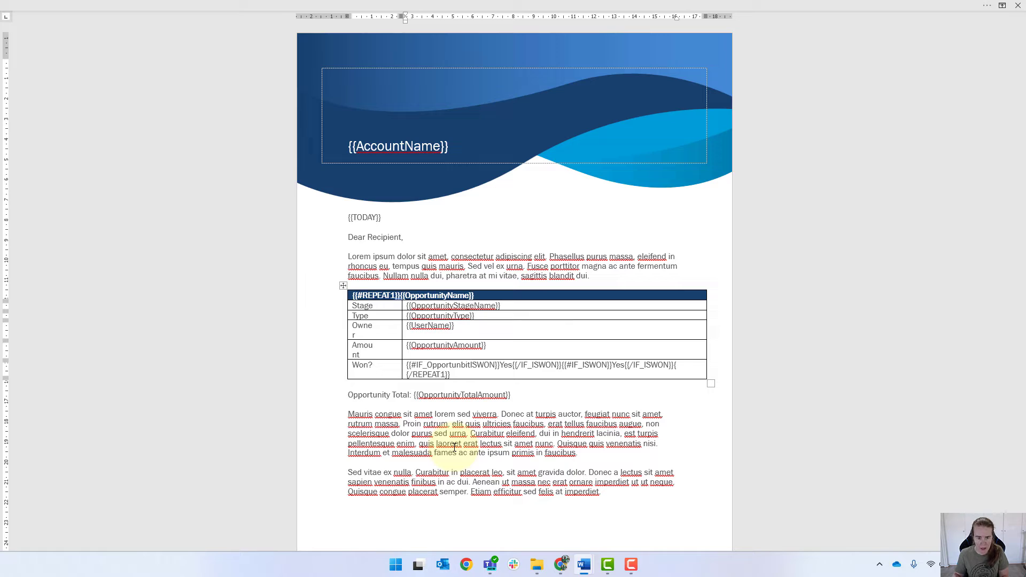
{"action": "left_click", "coordinate": [343, 286]}
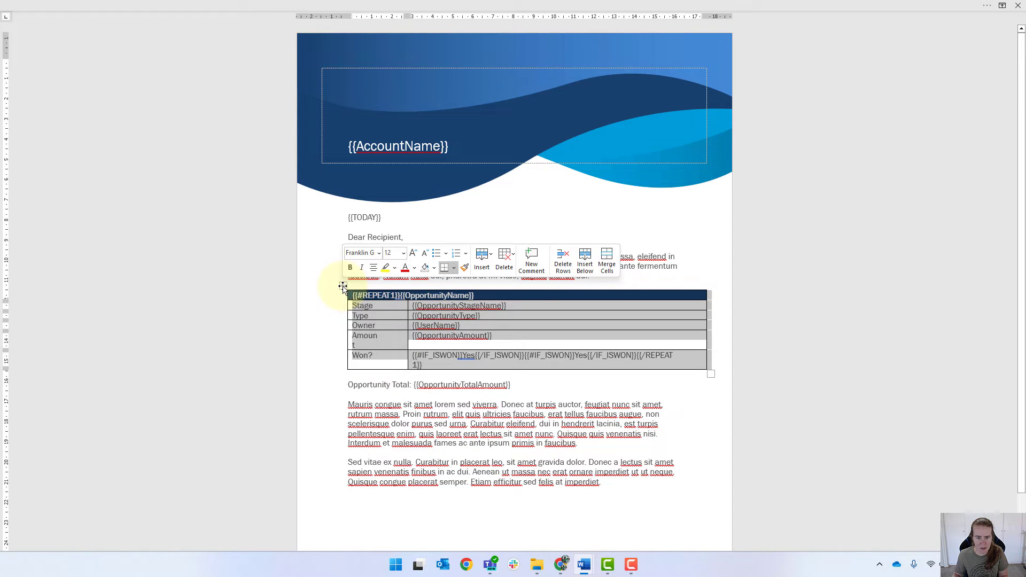
Adjust the opportunity table's row and cell-margin properties, then open the earlier generated .docx for review.
{"action": "right_click", "coordinate": [343, 284]}
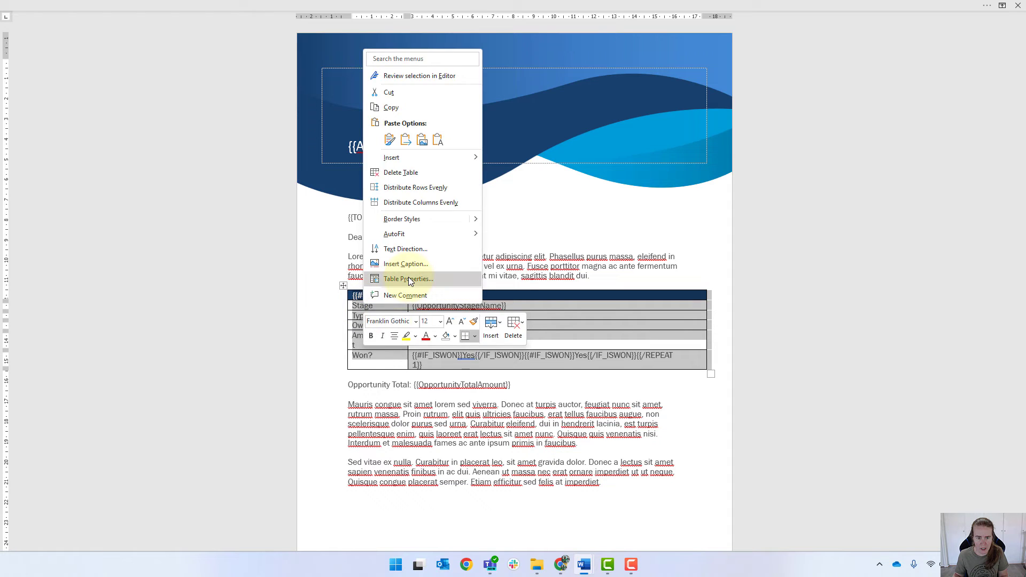
{"action": "left_click", "coordinate": [408, 278]}
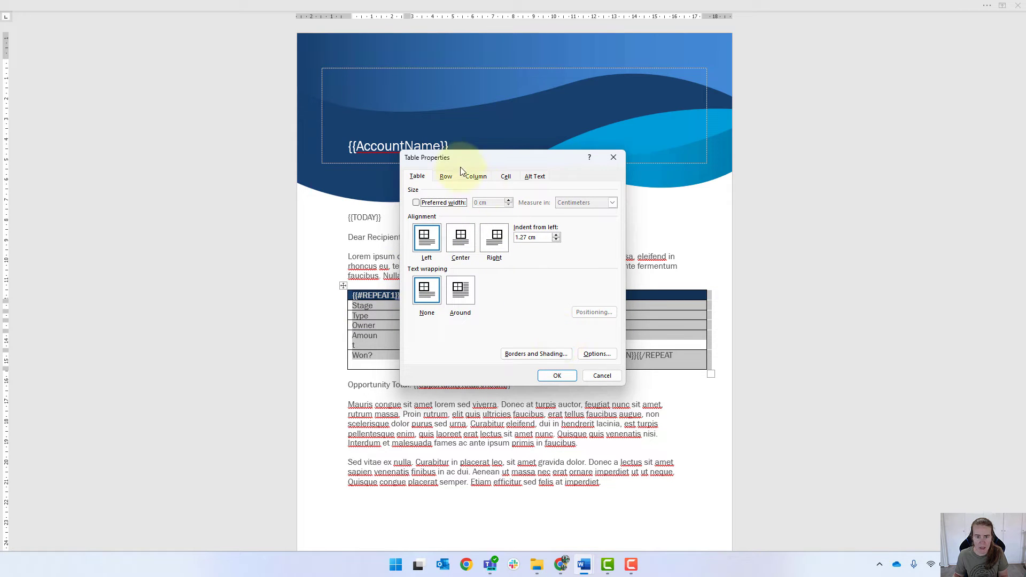
{"action": "left_click", "coordinate": [446, 176]}
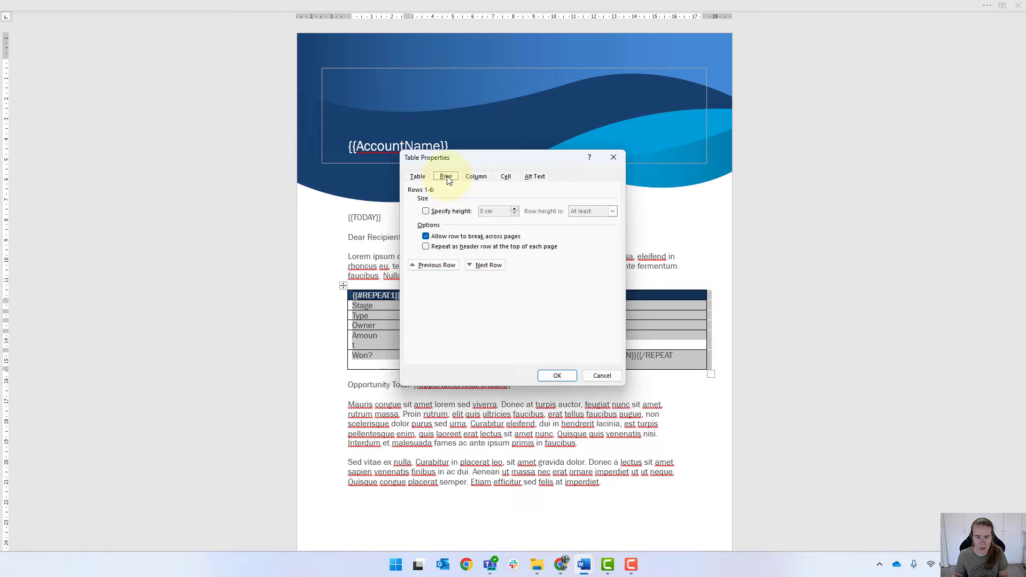
{"action": "left_click", "coordinate": [595, 354]}
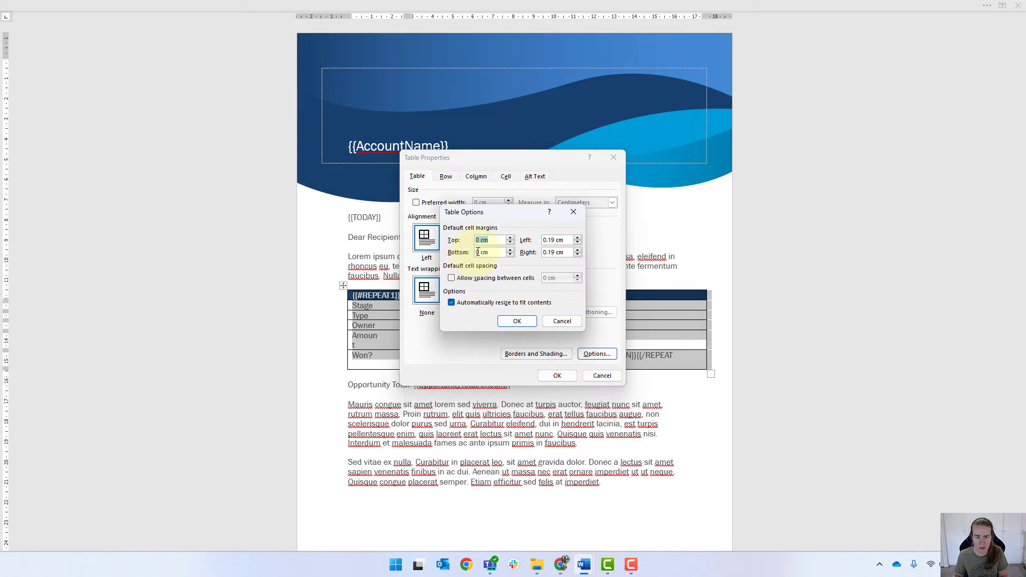
{"action": "left_click", "coordinate": [516, 320]}
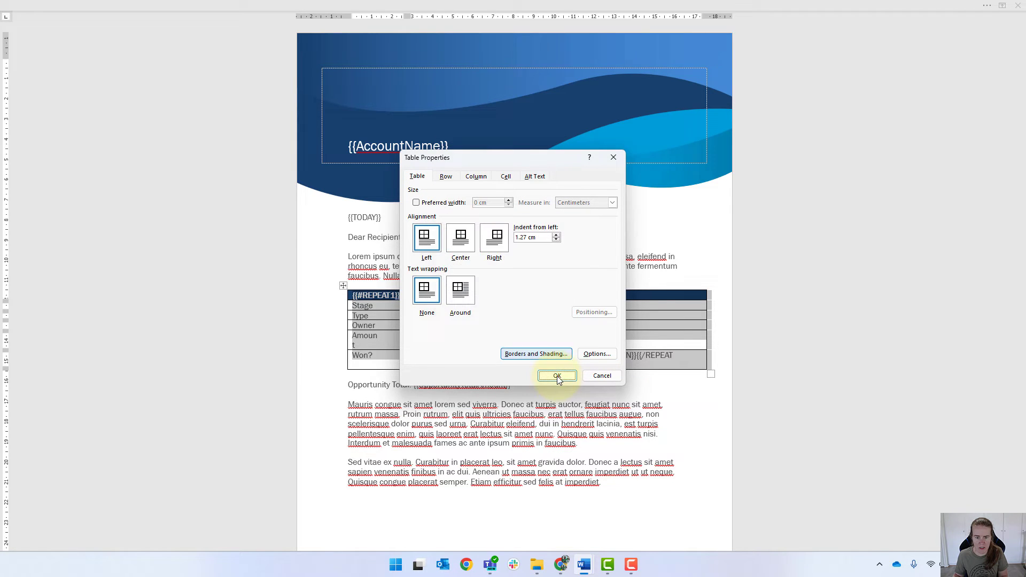
{"action": "left_click", "coordinate": [556, 375]}
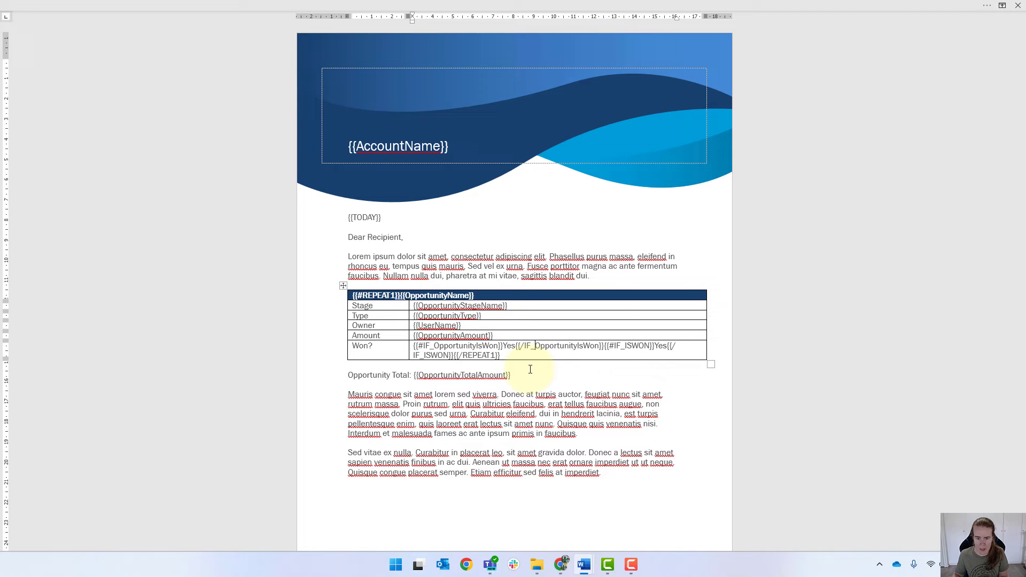
{"action": "mouse_move", "coordinate": [575, 343]}
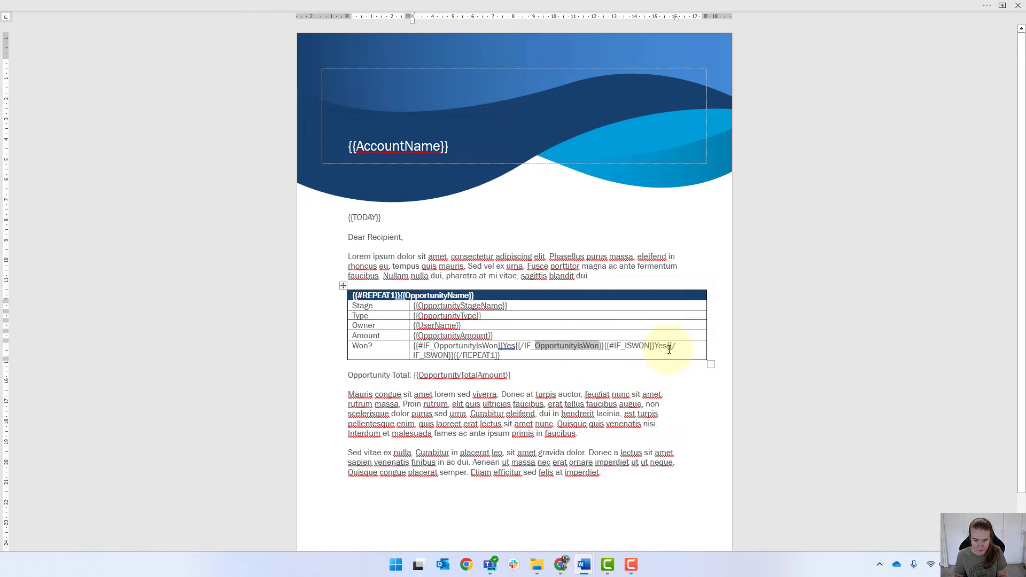
{"action": "key", "text": "ctrl+v"}
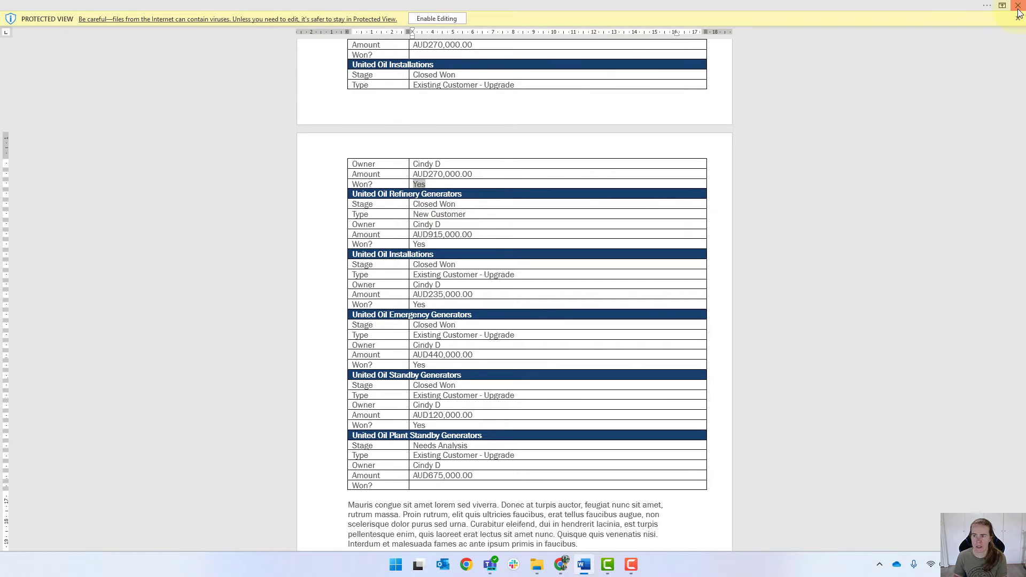
Deactivate DocGenExample, replace its file with the updated DocGenExample document, then reactivate and save it.
{"action": "left_click", "coordinate": [1018, 6]}
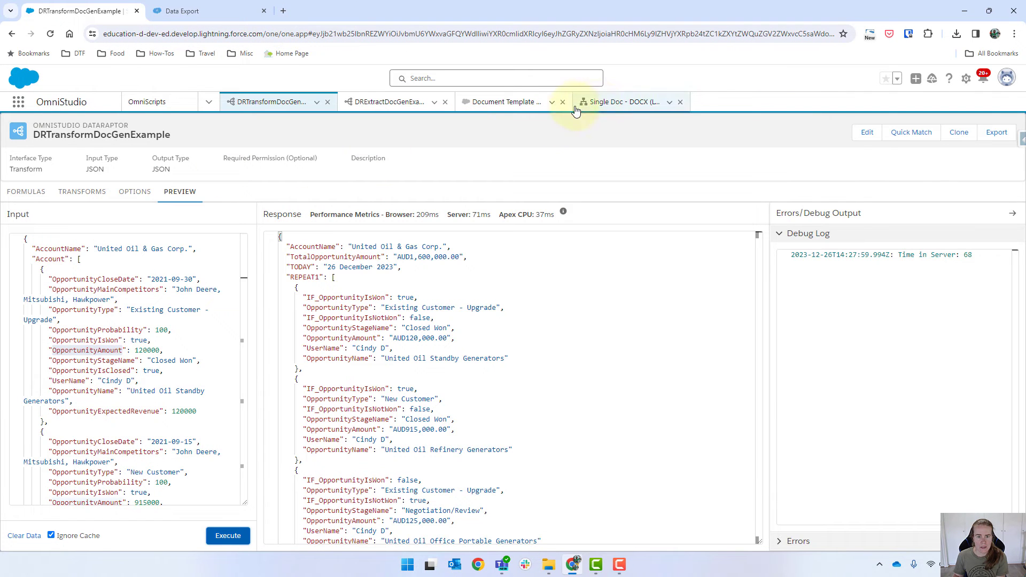
{"action": "mouse_move", "coordinate": [510, 101]}
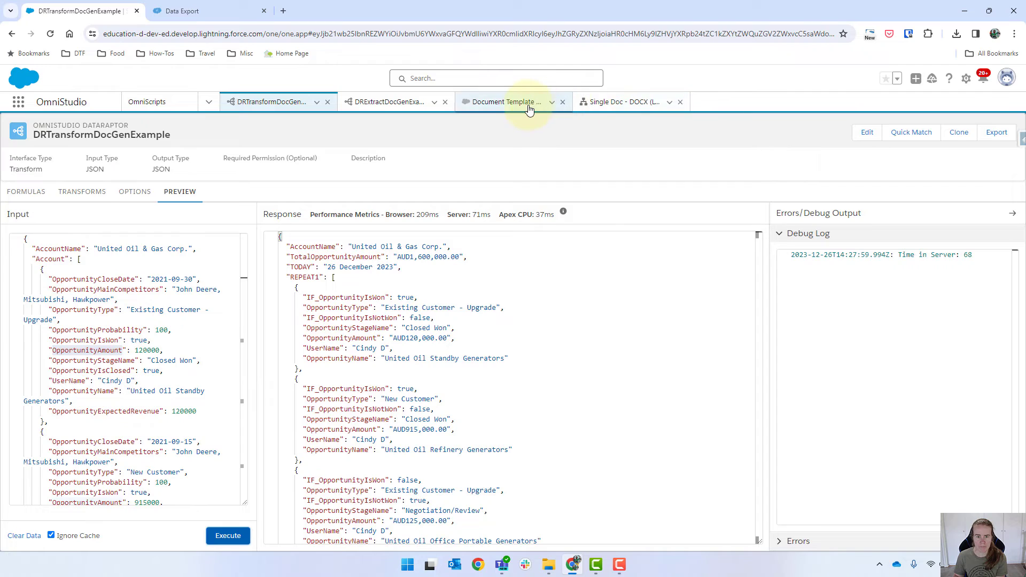
{"action": "left_click", "coordinate": [511, 102]}
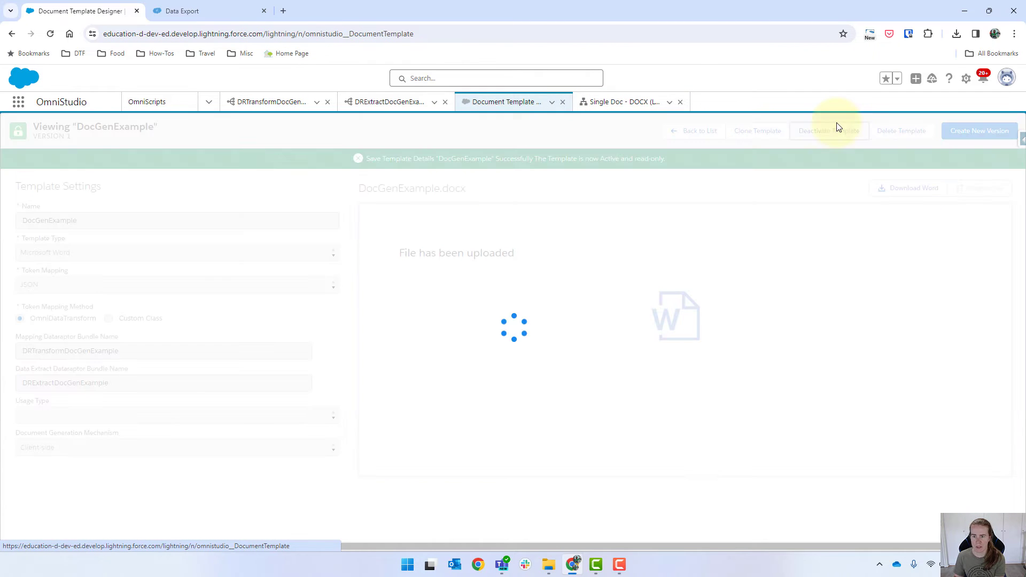
{"action": "left_click", "coordinate": [828, 130]}
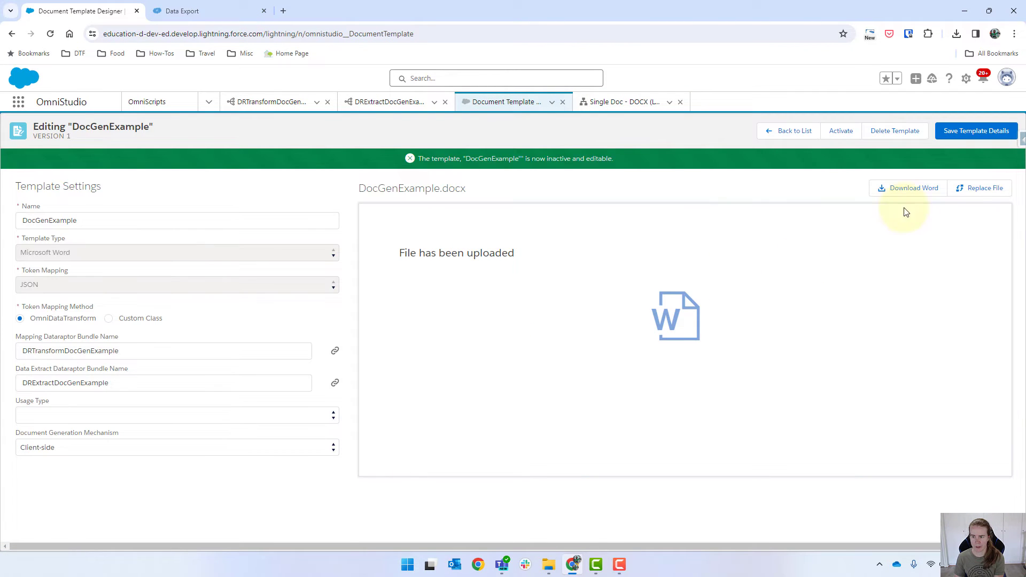
{"action": "left_click", "coordinate": [983, 188]}
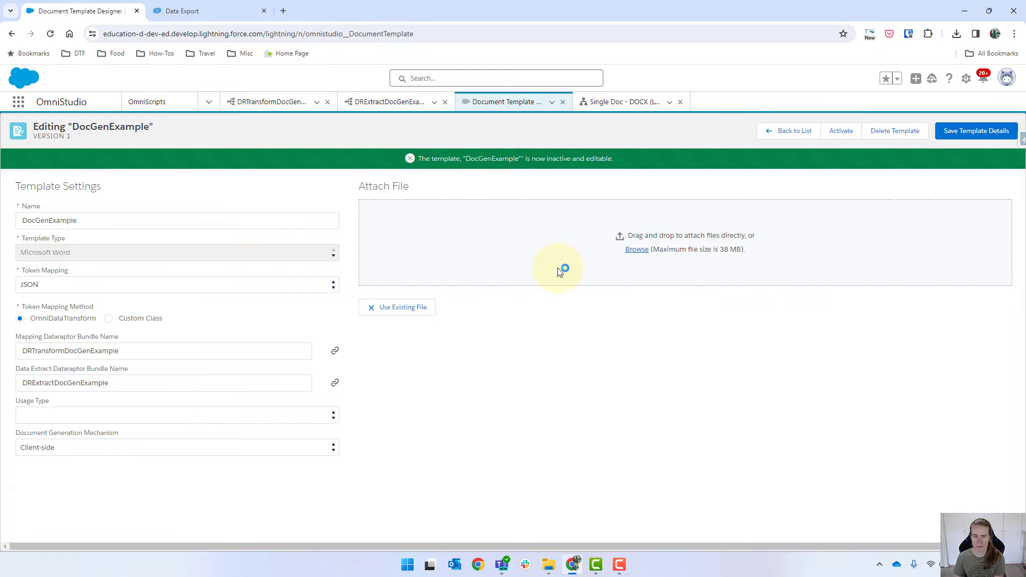
{"action": "left_click", "coordinate": [635, 249]}
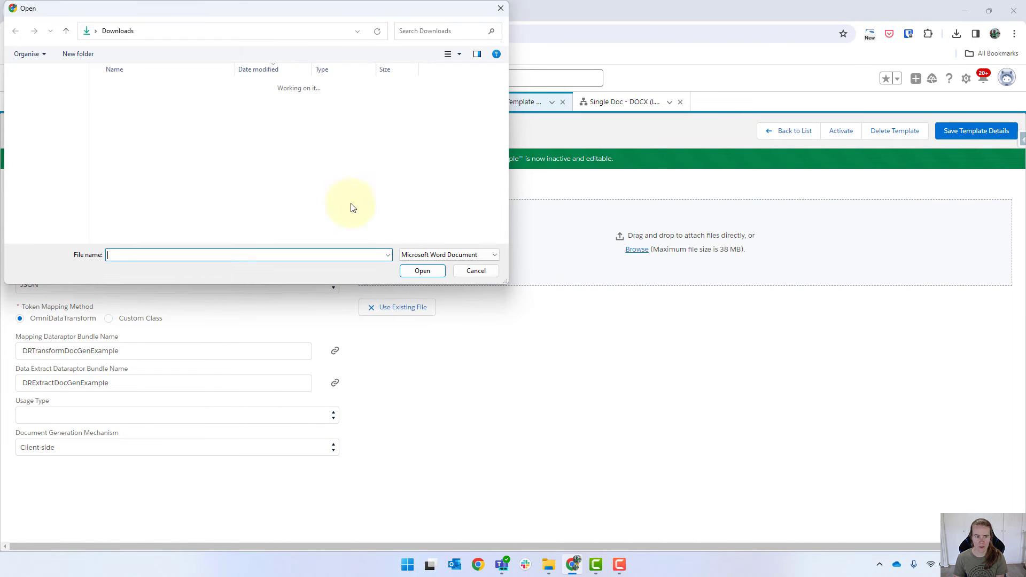
{"action": "left_click", "coordinate": [133, 100]}
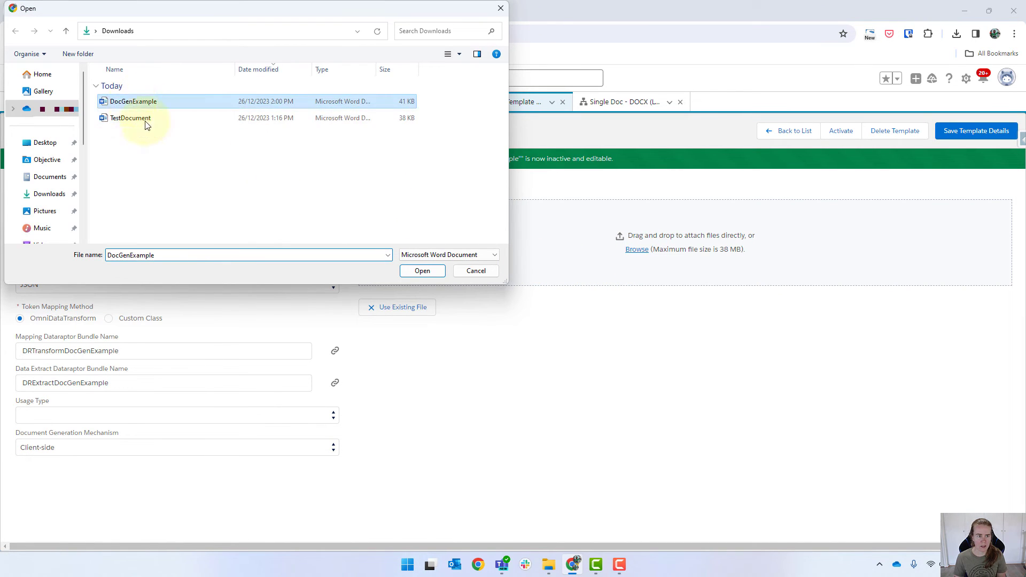
{"action": "left_click", "coordinate": [421, 270]}
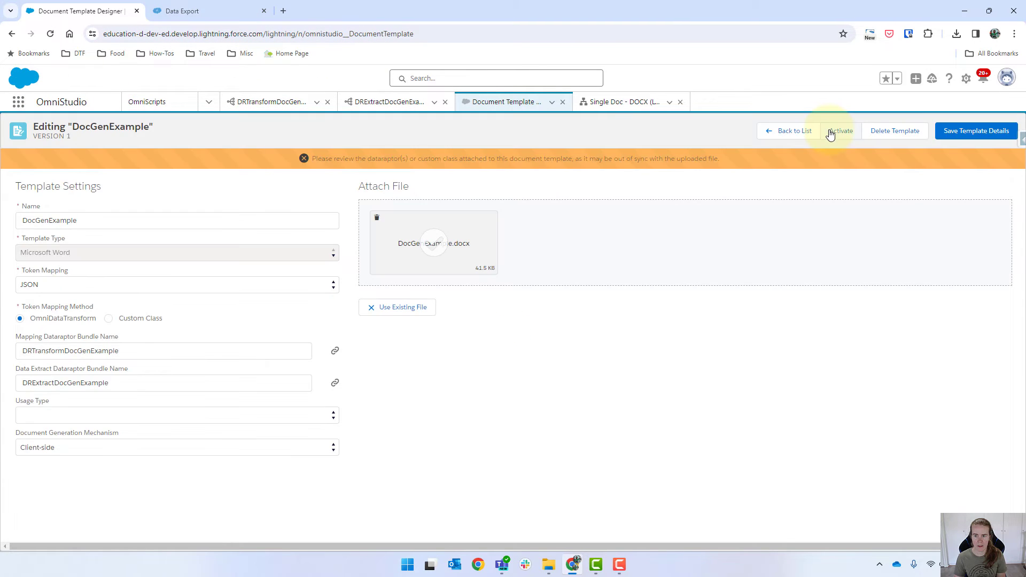
{"action": "left_click", "coordinate": [976, 130]}
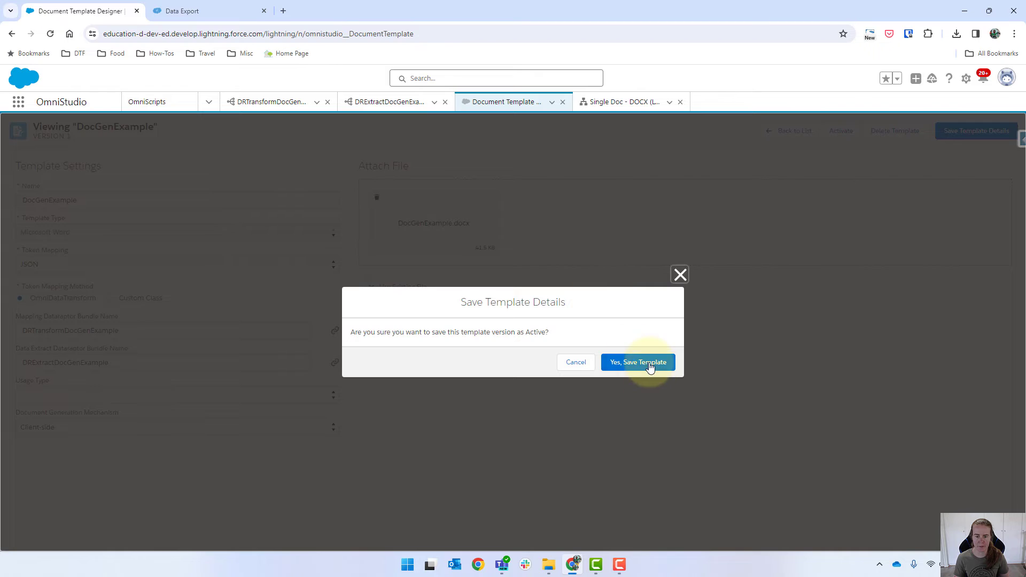
{"action": "left_click", "coordinate": [637, 362]}
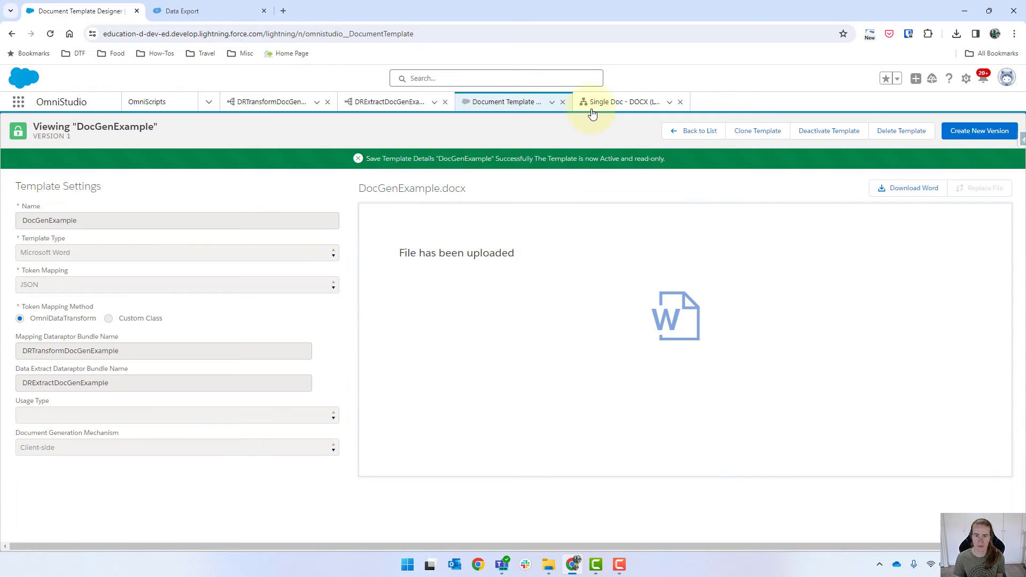
Run the Single Doc OmniScript past Generation Options to regenerate the document preview.
{"action": "left_click", "coordinate": [618, 101]}
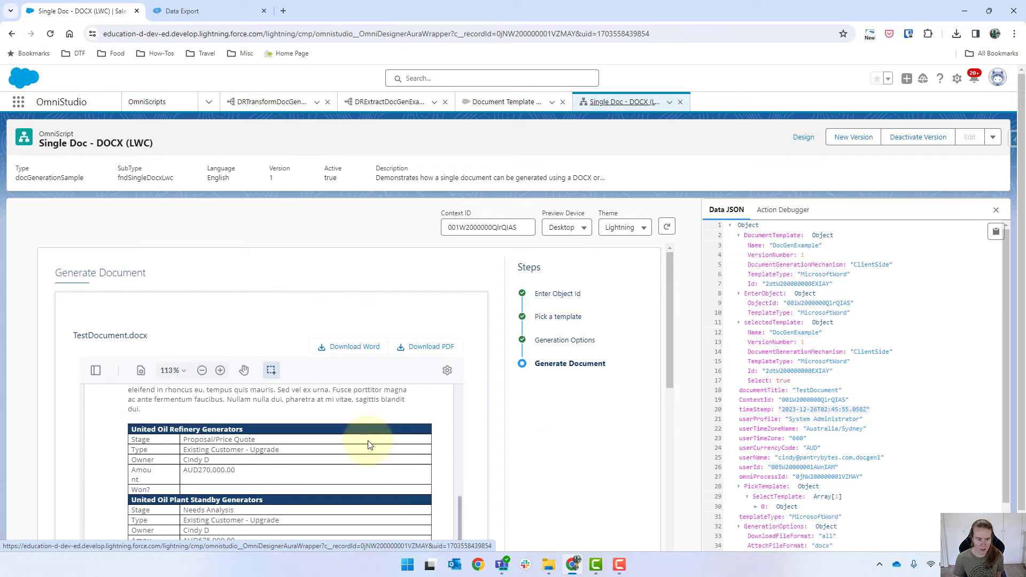
{"action": "scroll", "scroll_direction": "down", "scroll_amount": 3}
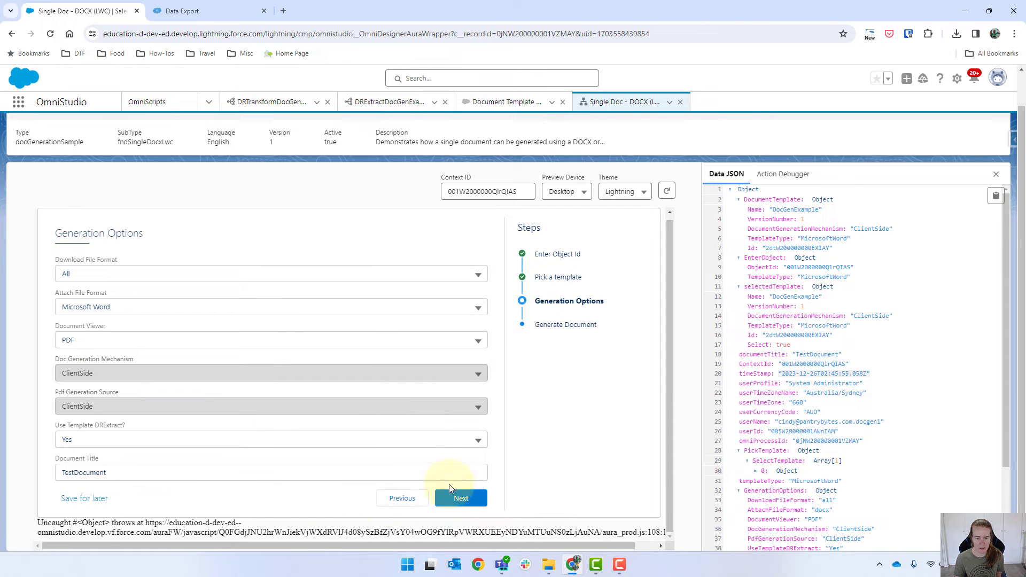
{"action": "left_click", "coordinate": [460, 498]}
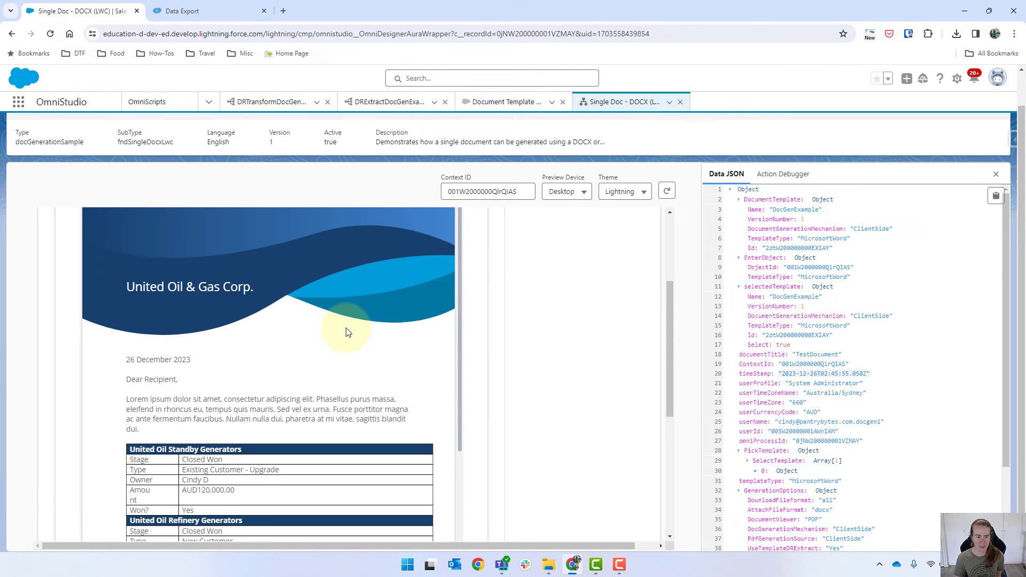
Scroll through the regenerated preview's opportunity tables, Yes/No won rows and Opportunity Total line.
{"action": "scroll", "scroll_direction": "down", "scroll_amount": 3}
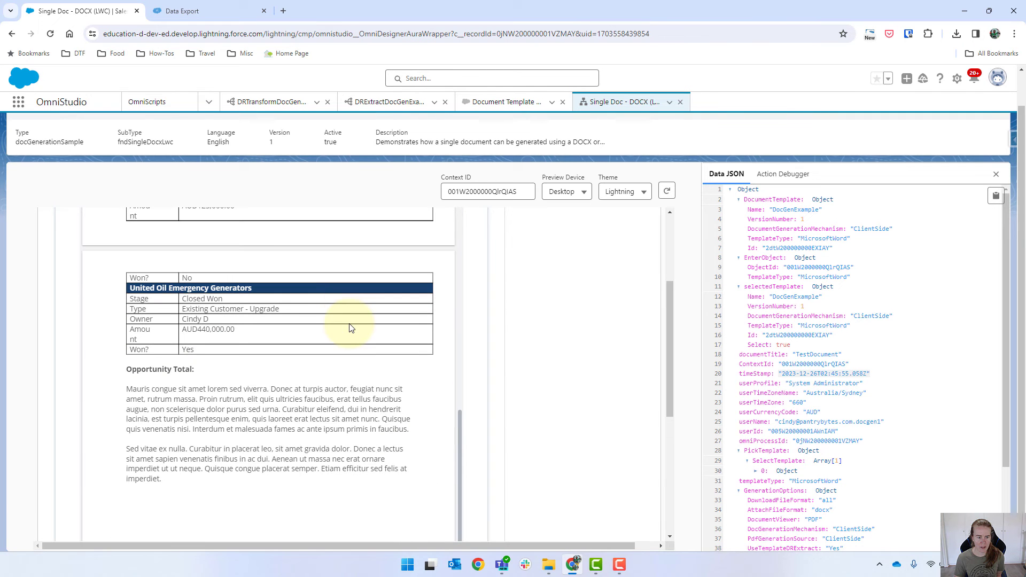
{"action": "mouse_move", "coordinate": [219, 371]}
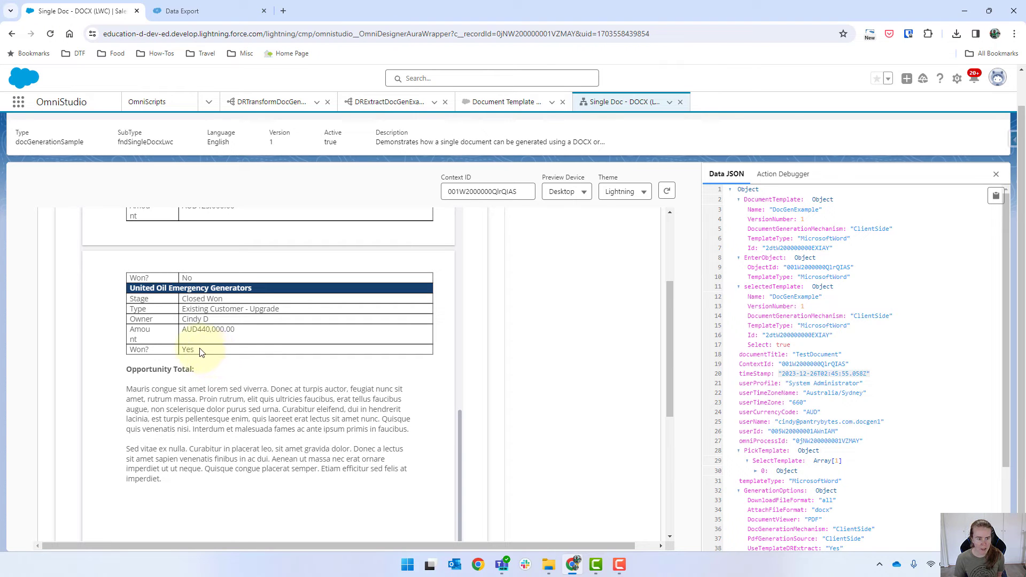
{"action": "scroll", "scroll_direction": "up", "scroll_amount": 3}
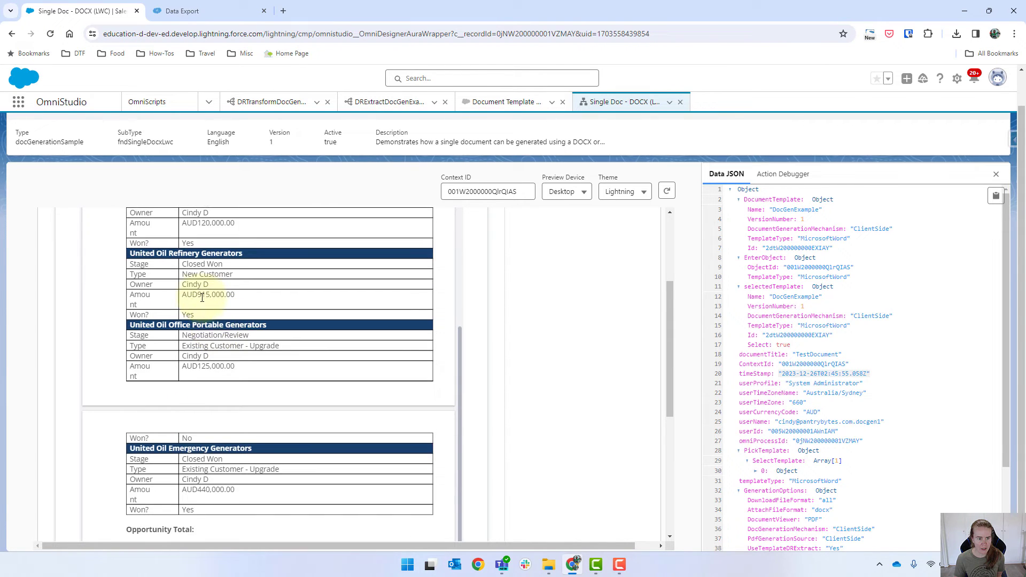
{"action": "scroll", "scroll_direction": "down", "scroll_amount": 3}
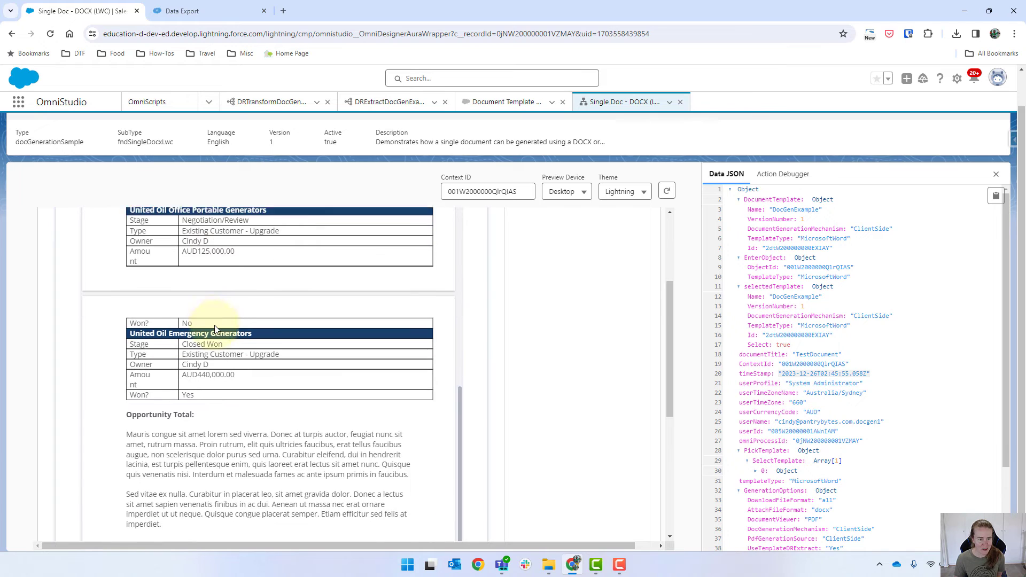
{"action": "scroll", "scroll_direction": "down", "scroll_amount": 3}
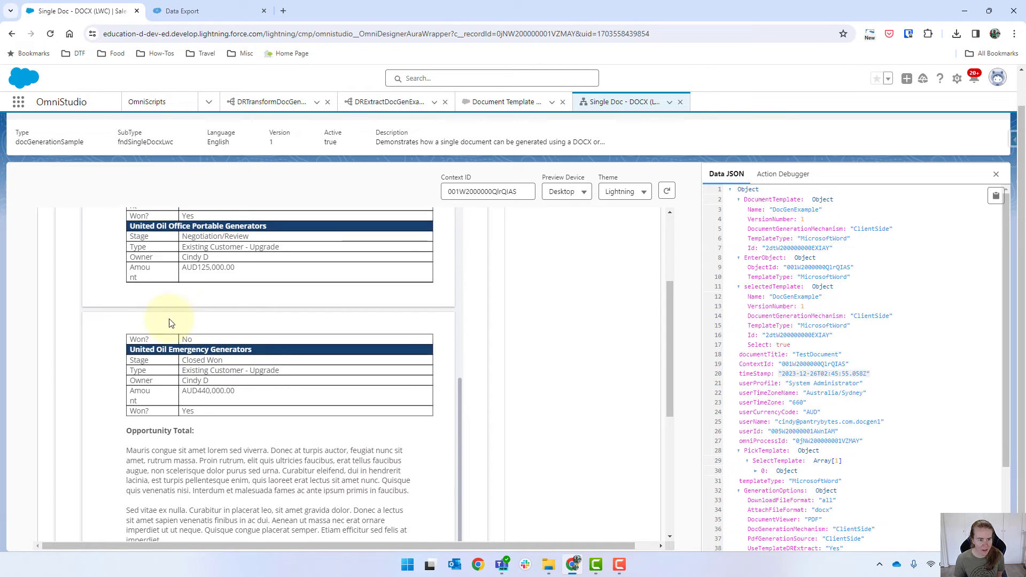
{"action": "scroll", "scroll_direction": "up", "scroll_amount": 3}
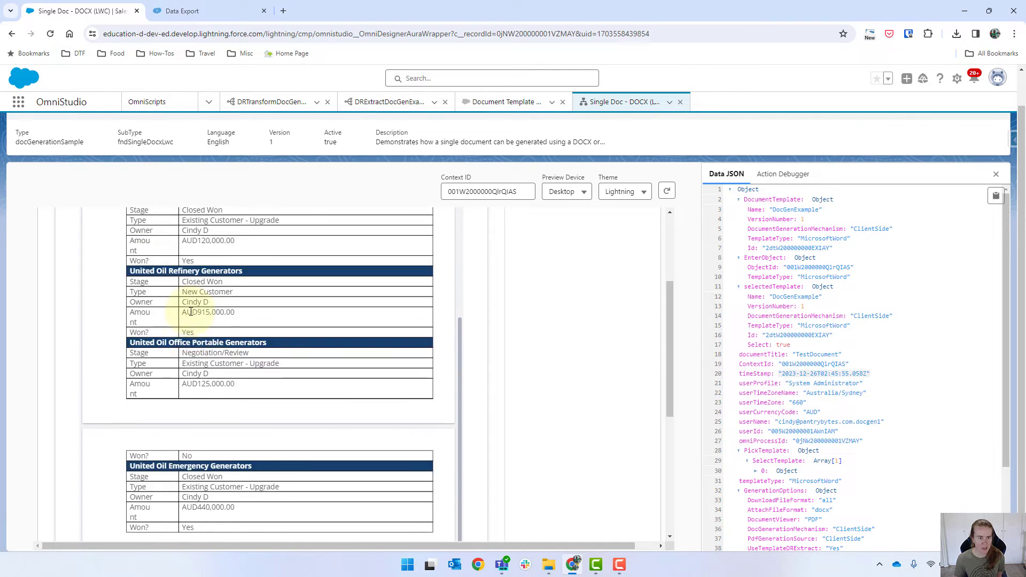
{"action": "scroll", "scroll_direction": "up", "scroll_amount": 3}
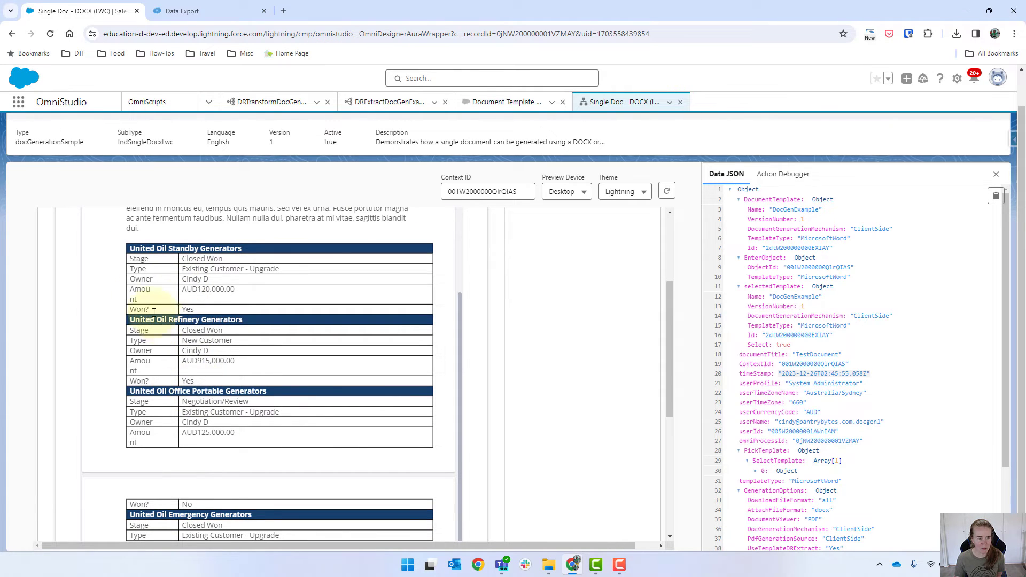
{"action": "scroll", "scroll_direction": "down", "scroll_amount": 3}
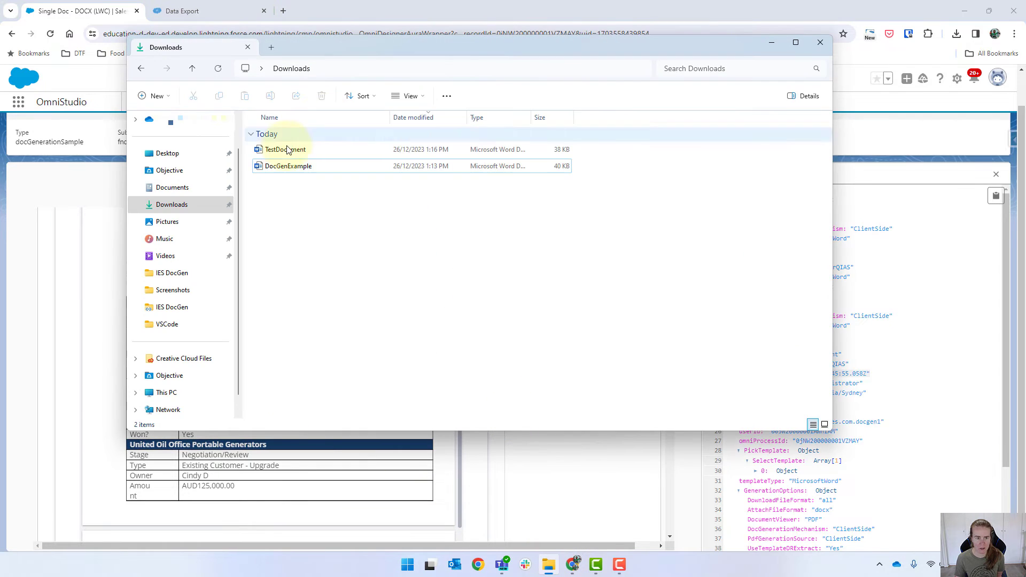
Open DocGenExample from Downloads and untick 'Allow row to break across pages' for the repeat table.
{"action": "left_click", "coordinate": [287, 166]}
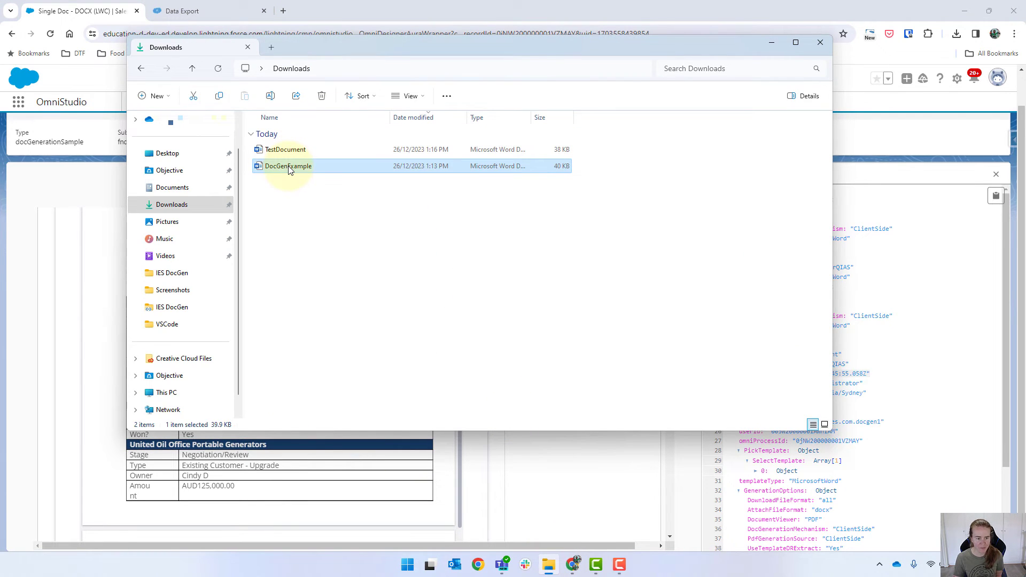
{"action": "double_click", "coordinate": [287, 165]}
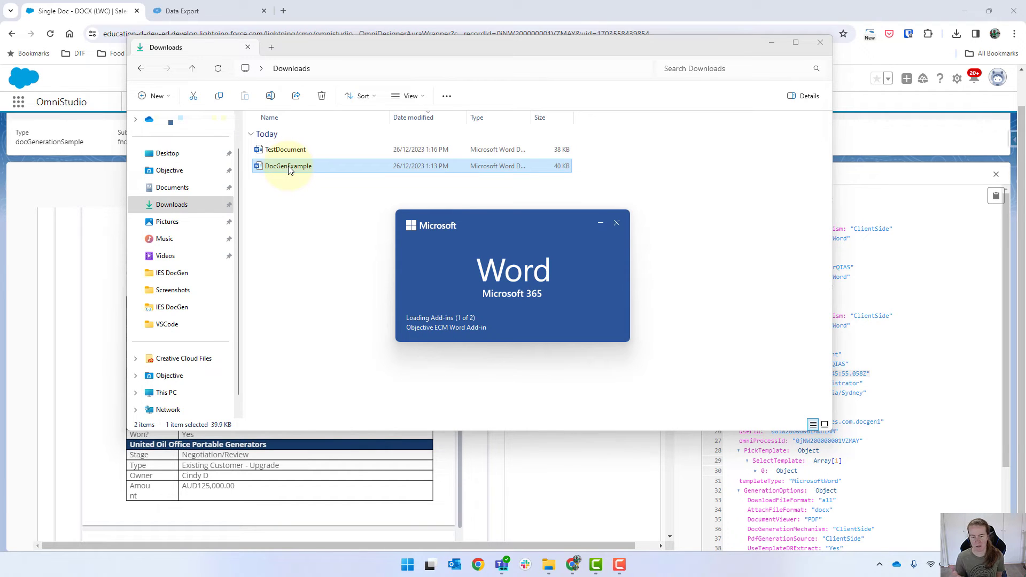
{"action": "mouse_move", "coordinate": [346, 198]}
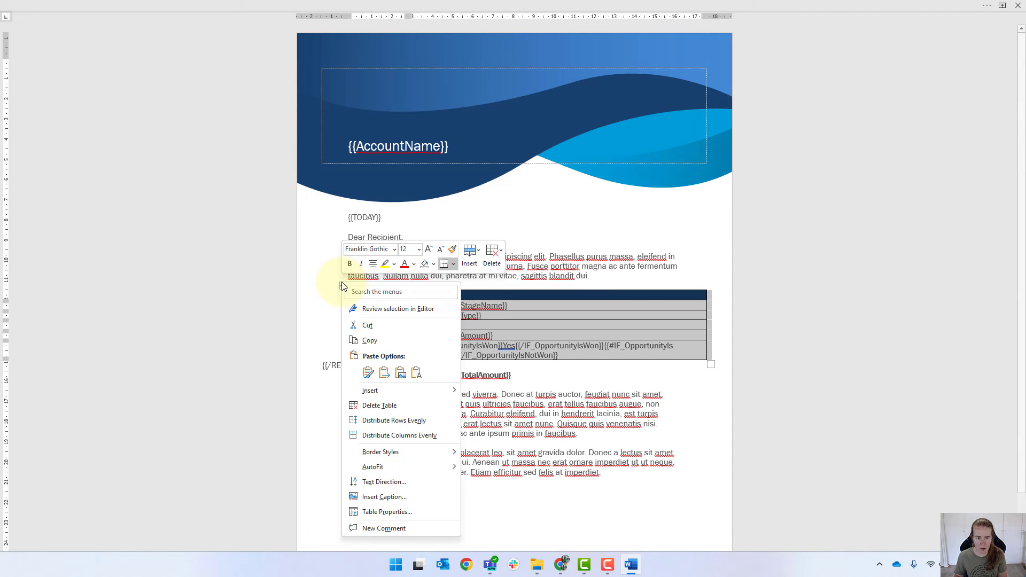
{"action": "left_click", "coordinate": [386, 511]}
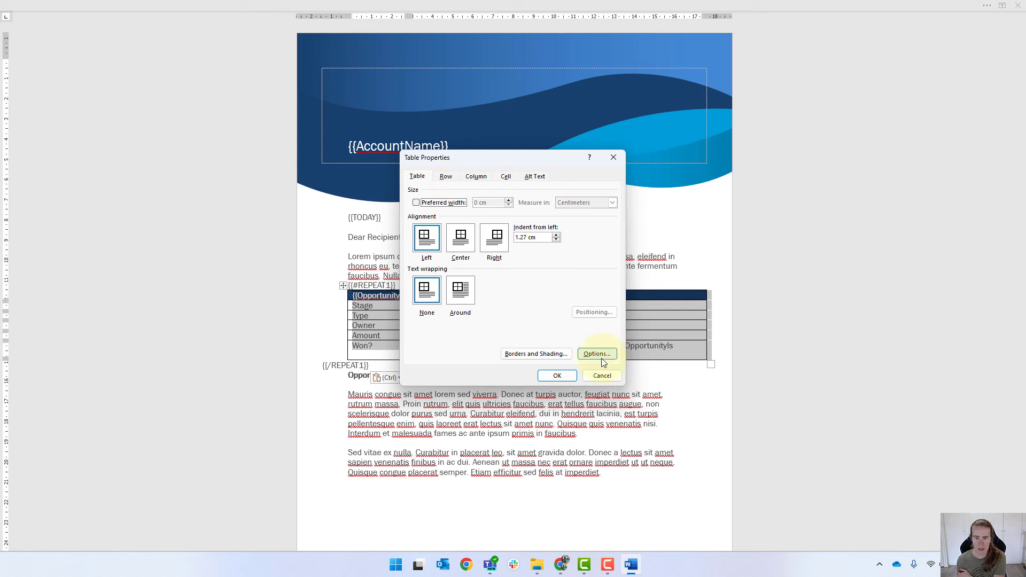
{"action": "mouse_move", "coordinate": [458, 212]}
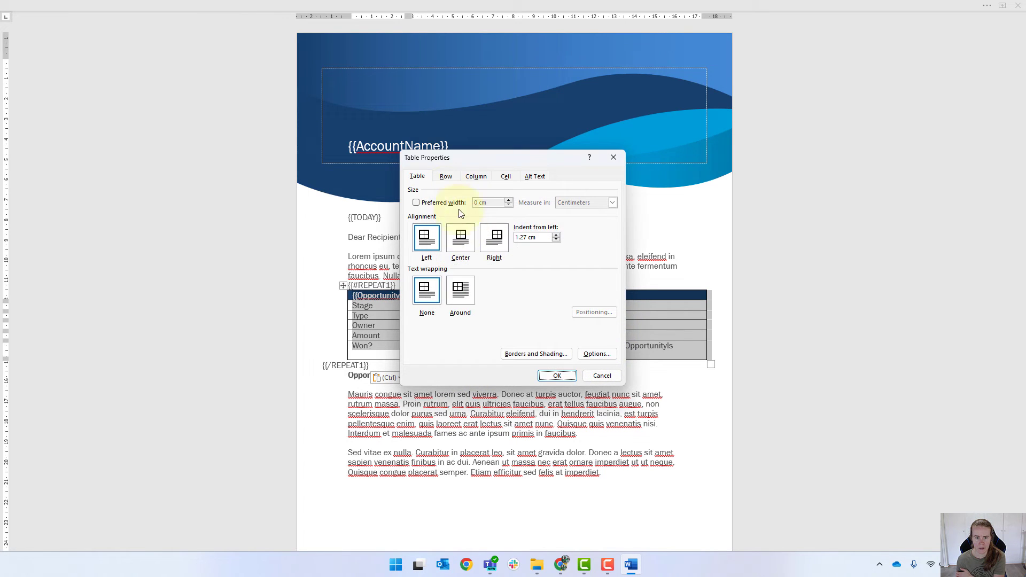
{"action": "left_click", "coordinate": [445, 177]}
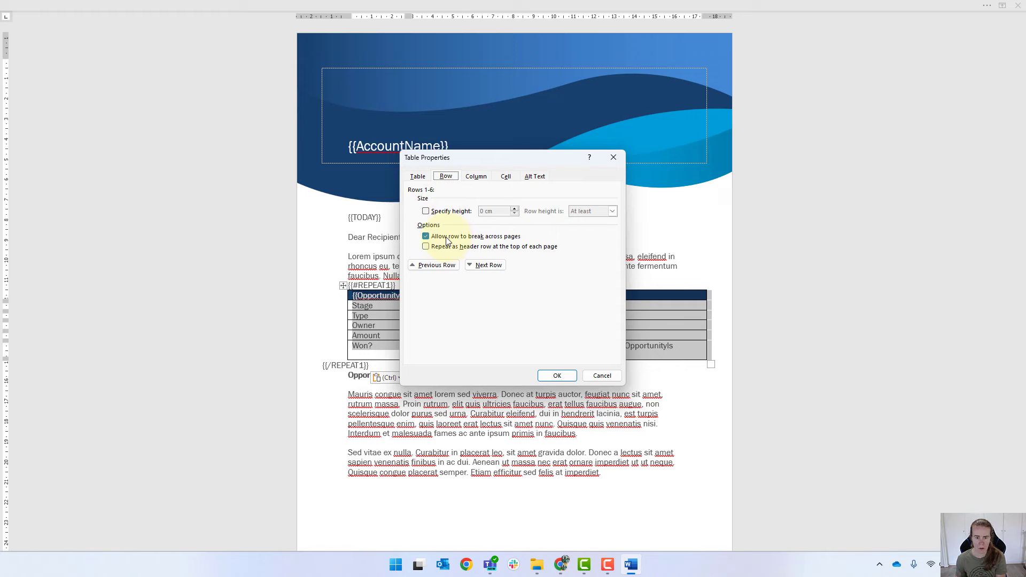
{"action": "left_click", "coordinate": [556, 375]}
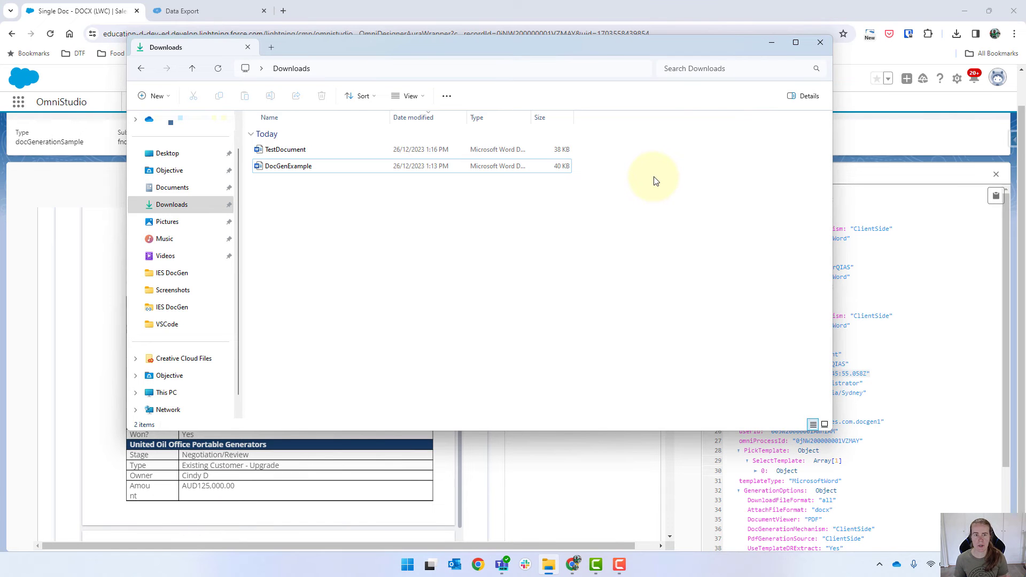
Re-attach the updated DocGenExample document to the template and save it as the active version.
{"action": "left_click", "coordinate": [819, 42]}
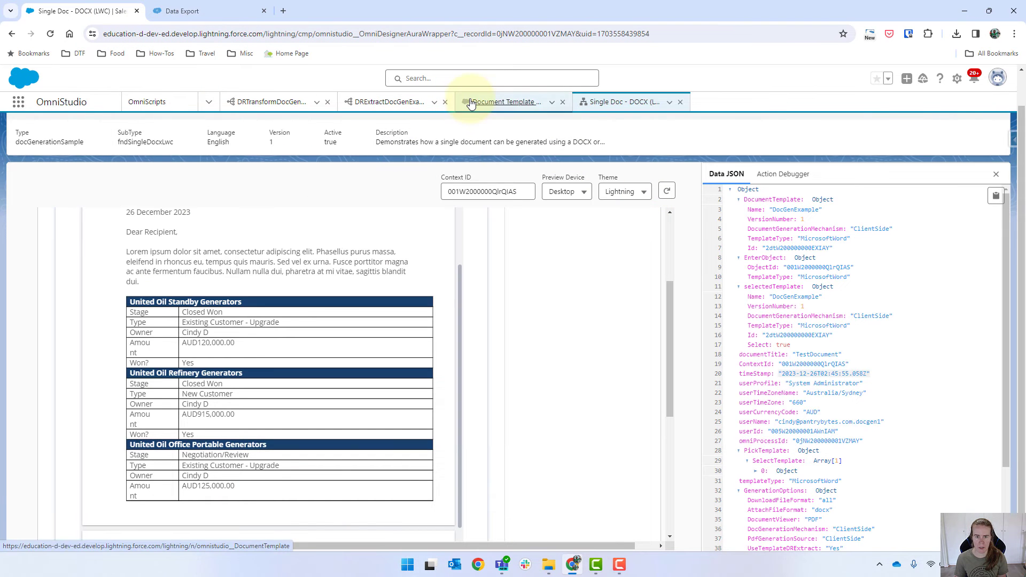
{"action": "left_click", "coordinate": [503, 102]}
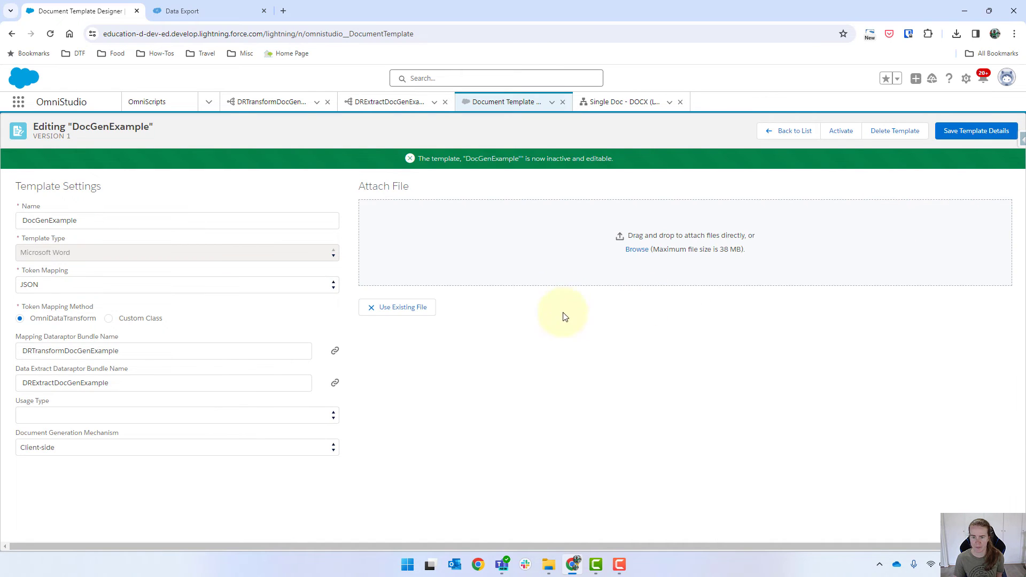
{"action": "mouse_move", "coordinate": [497, 258]}
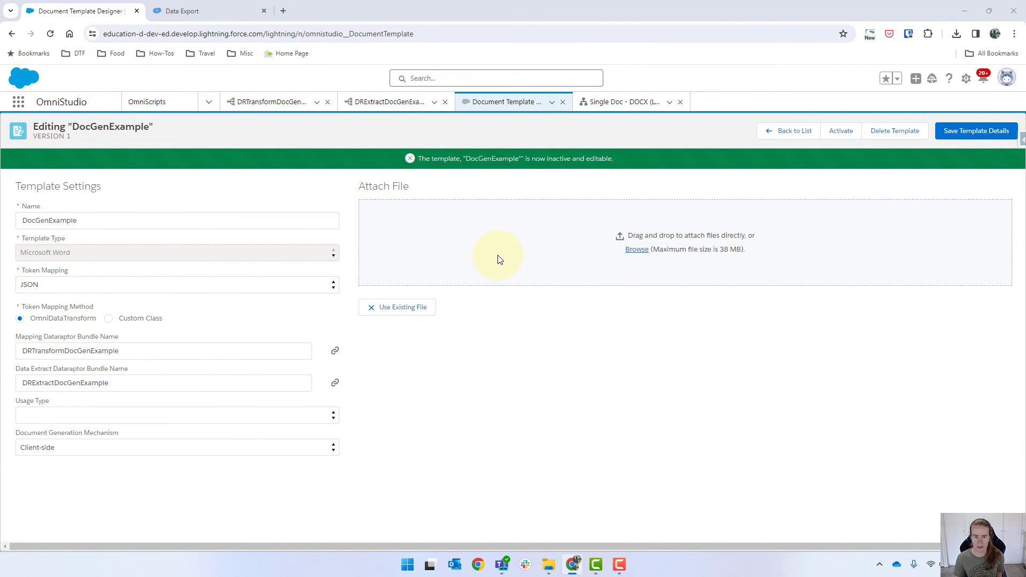
{"action": "left_click", "coordinate": [634, 249]}
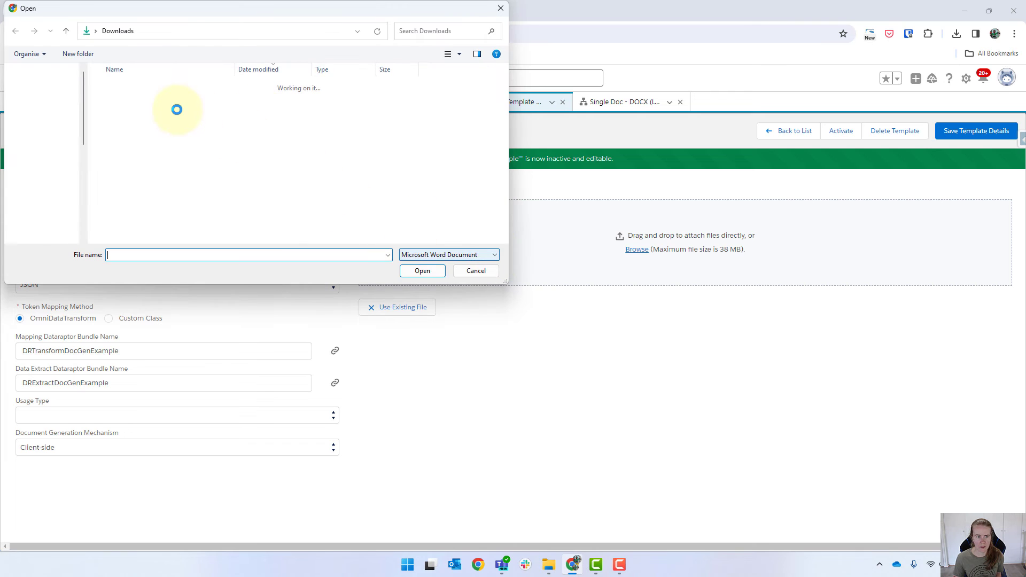
{"action": "left_click", "coordinate": [132, 100]}
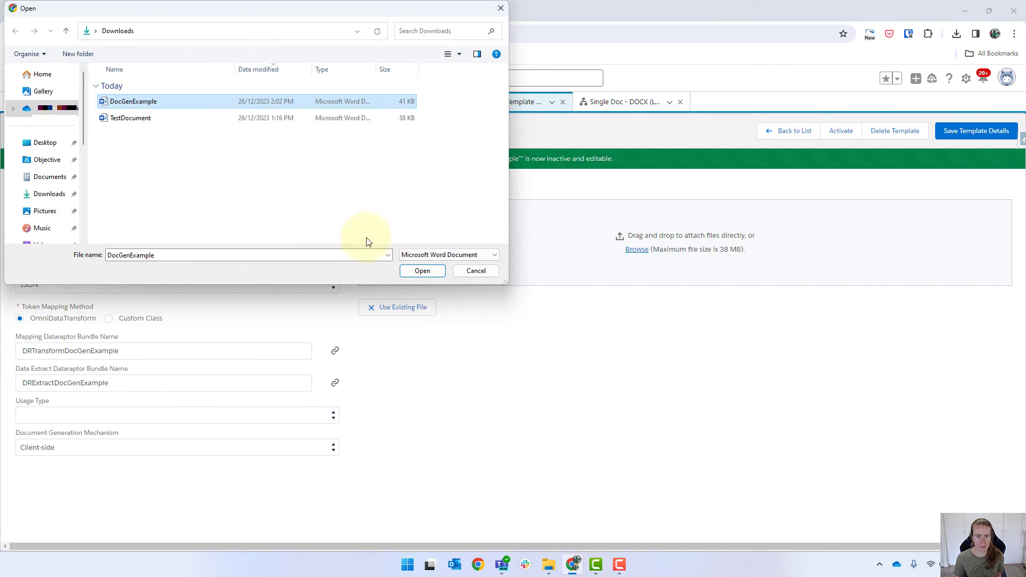
{"action": "left_click", "coordinate": [421, 270]}
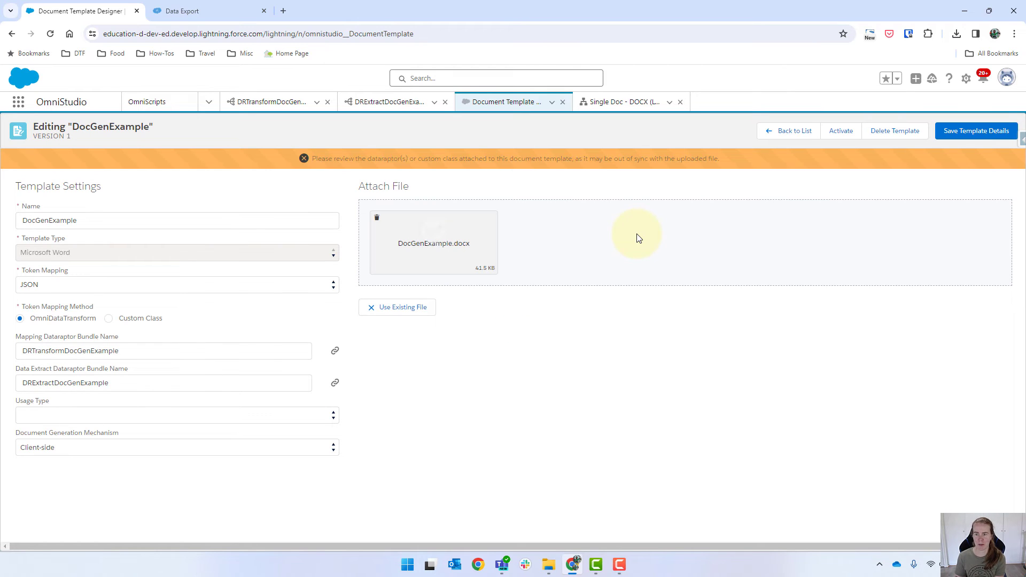
{"action": "left_click", "coordinate": [975, 130]}
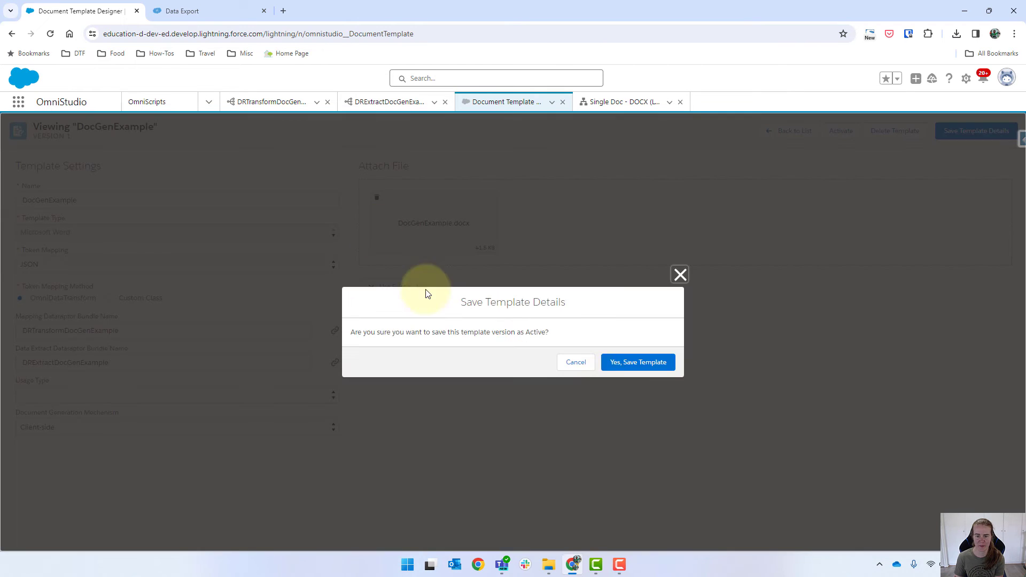
{"action": "left_click", "coordinate": [637, 363]}
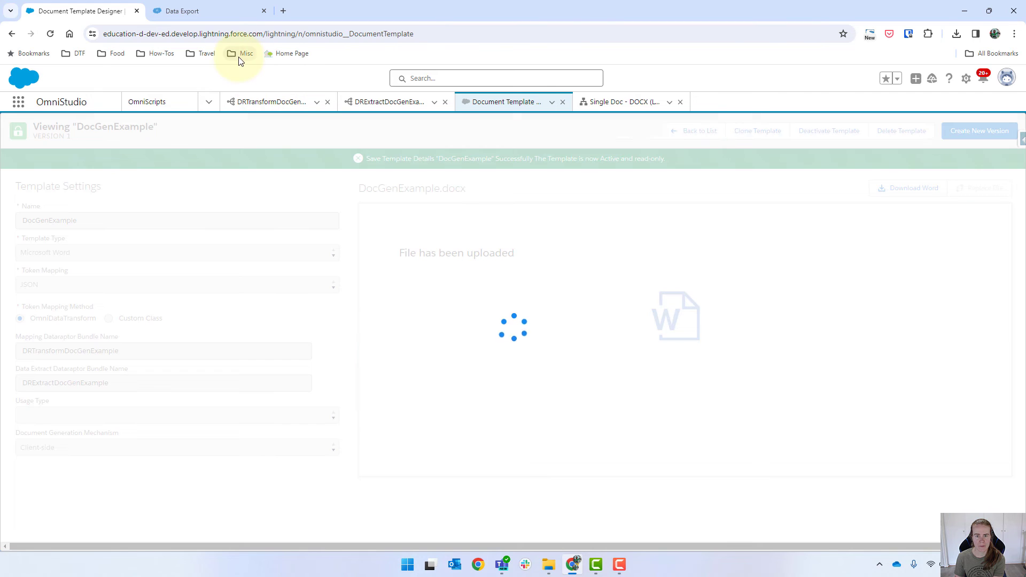
Go Previous then Next in the Single Doc preview to regenerate and review the four opportunity tables.
{"action": "left_click", "coordinate": [623, 102]}
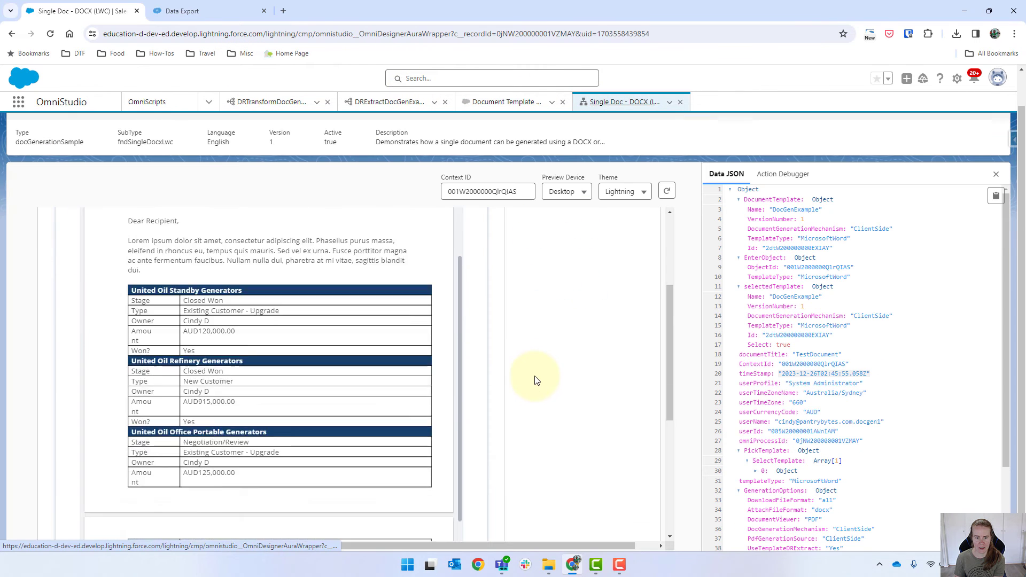
{"action": "left_click", "coordinate": [459, 498]}
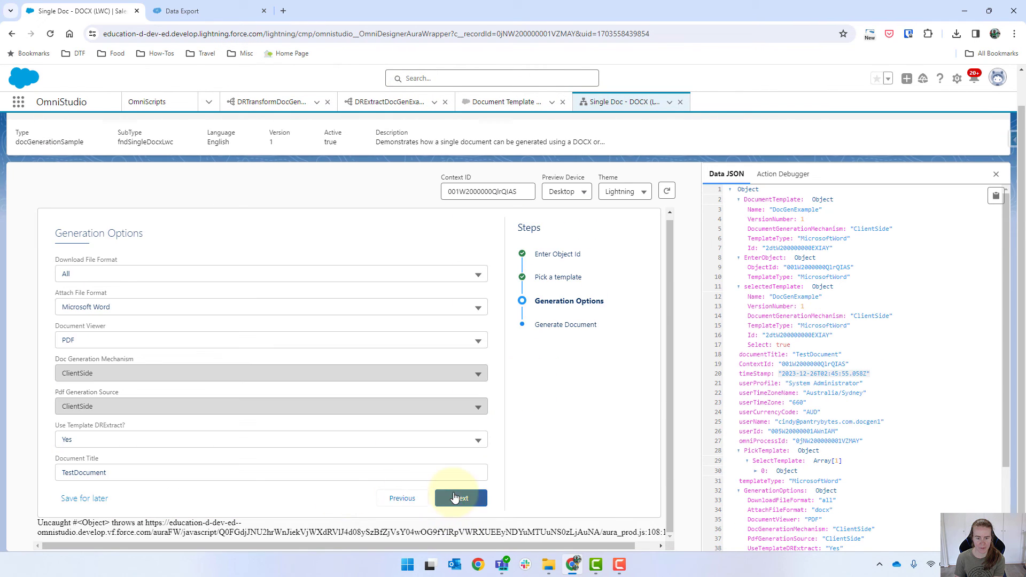
{"action": "left_click", "coordinate": [459, 498]}
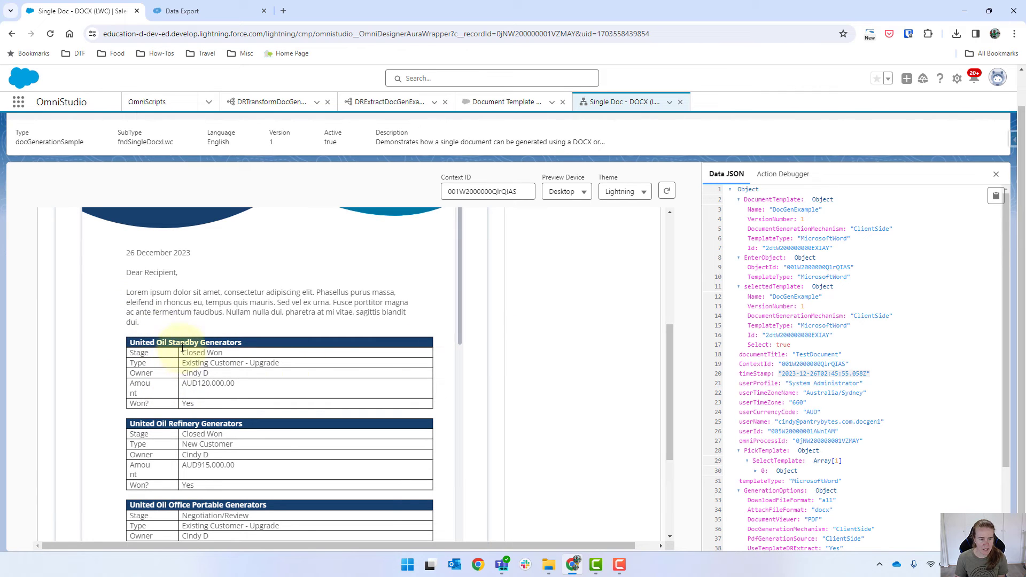
{"action": "scroll", "scroll_direction": "down", "scroll_amount": 3}
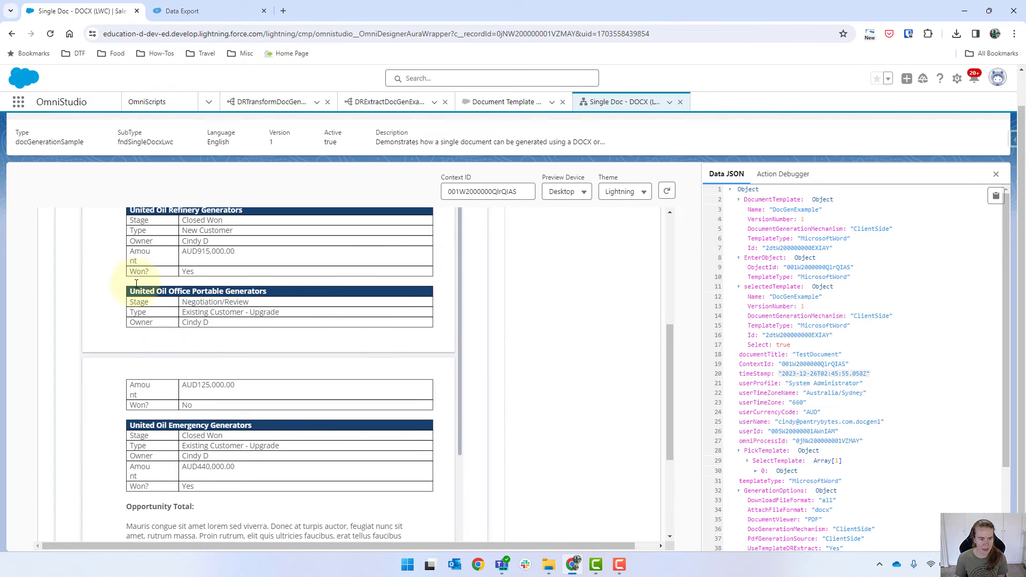
{"action": "scroll", "scroll_direction": "down", "scroll_amount": 3}
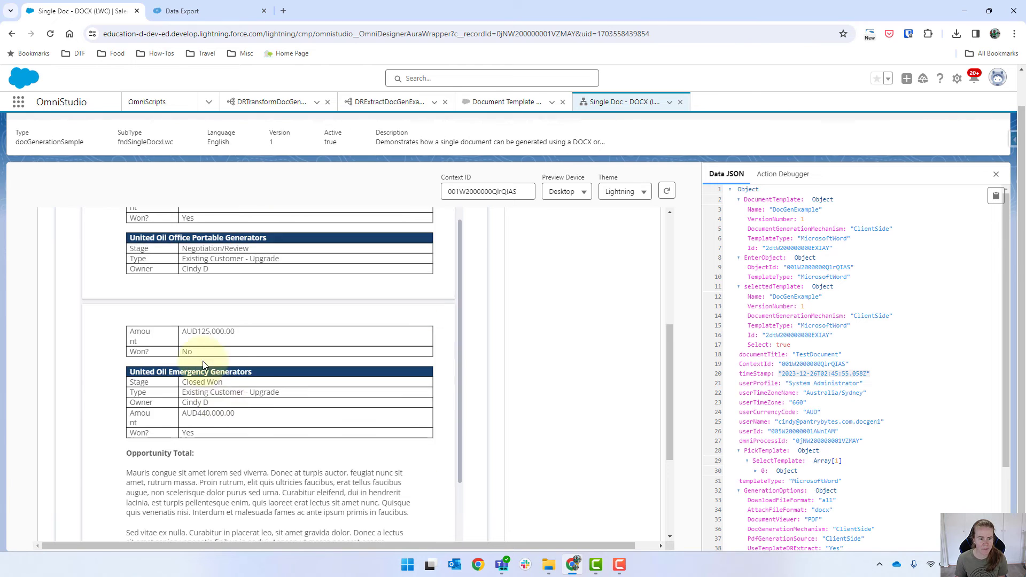
{"action": "scroll", "scroll_direction": "up", "scroll_amount": 3}
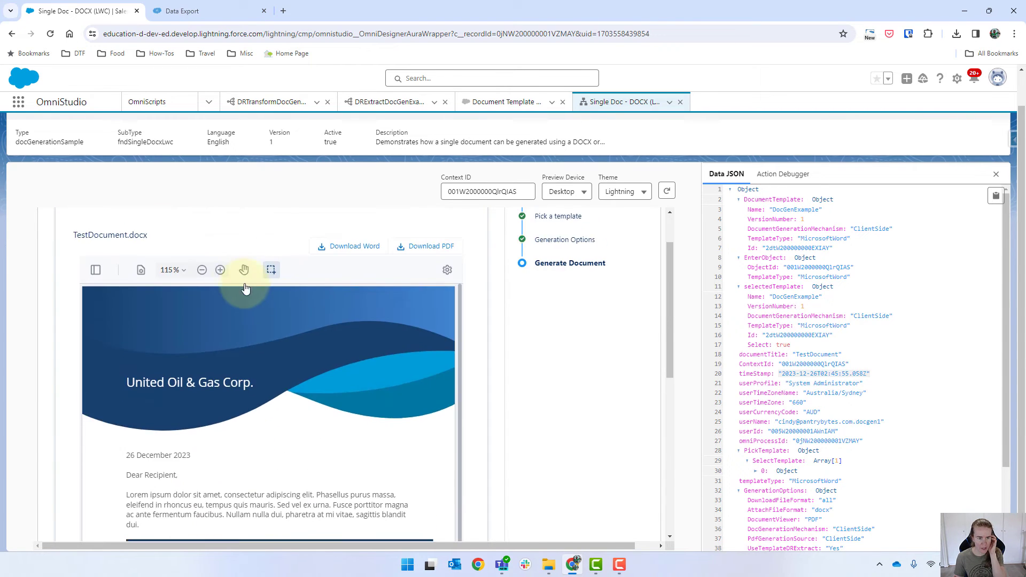
{"action": "scroll", "scroll_direction": "down", "scroll_amount": 3}
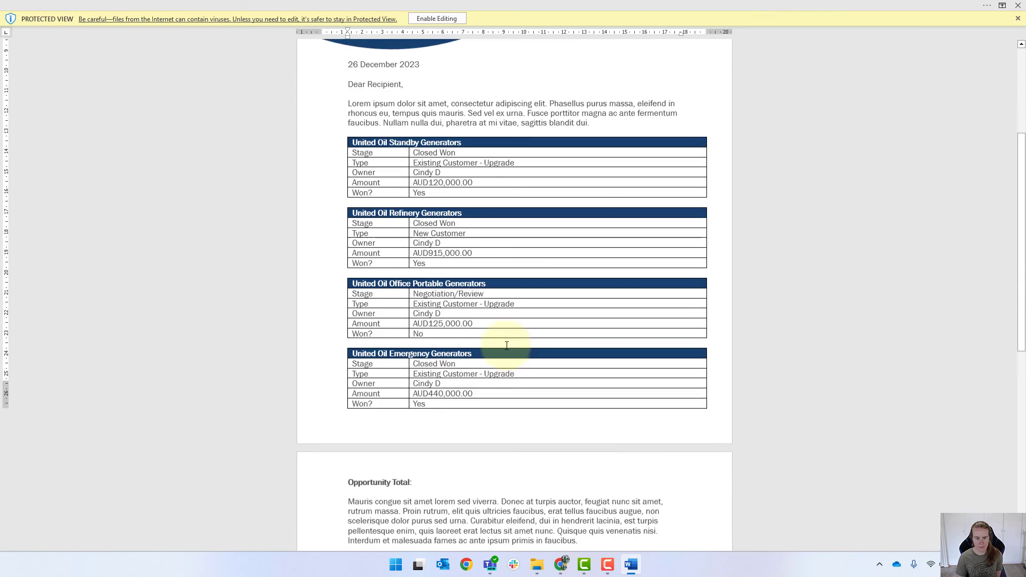
Scroll the generated letter from its header down to the Opportunity Total paragraph, checking the Yes/No won rows.
{"action": "scroll", "scroll_direction": "down", "scroll_amount": 3}
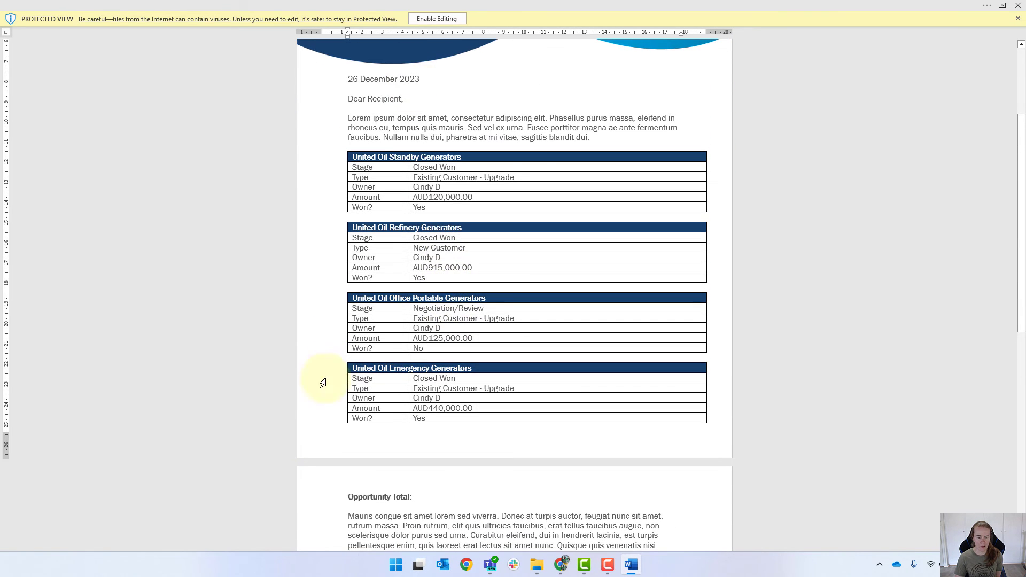
{"action": "scroll", "scroll_direction": "up", "scroll_amount": 3}
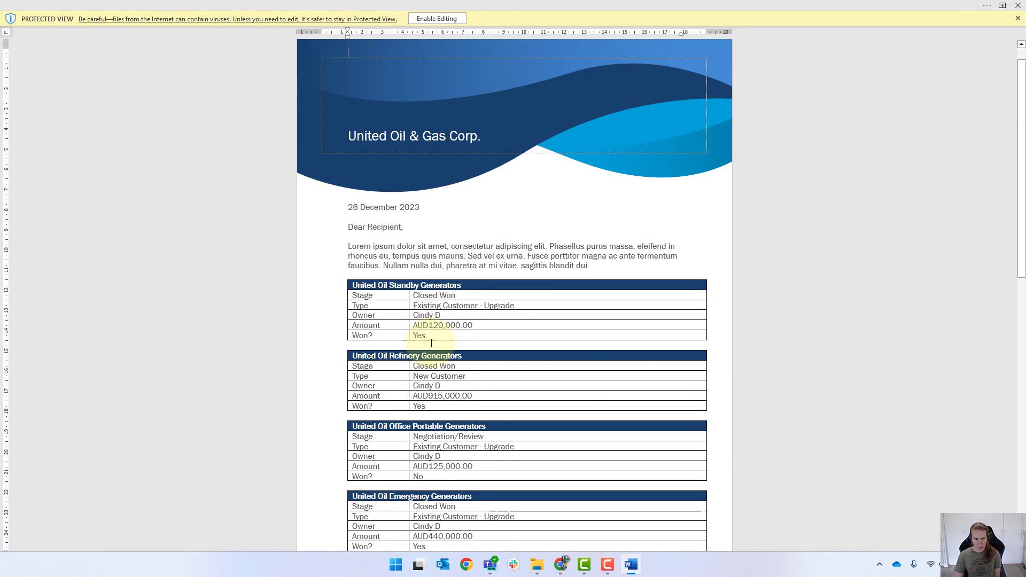
{"action": "scroll", "scroll_direction": "down", "scroll_amount": 3}
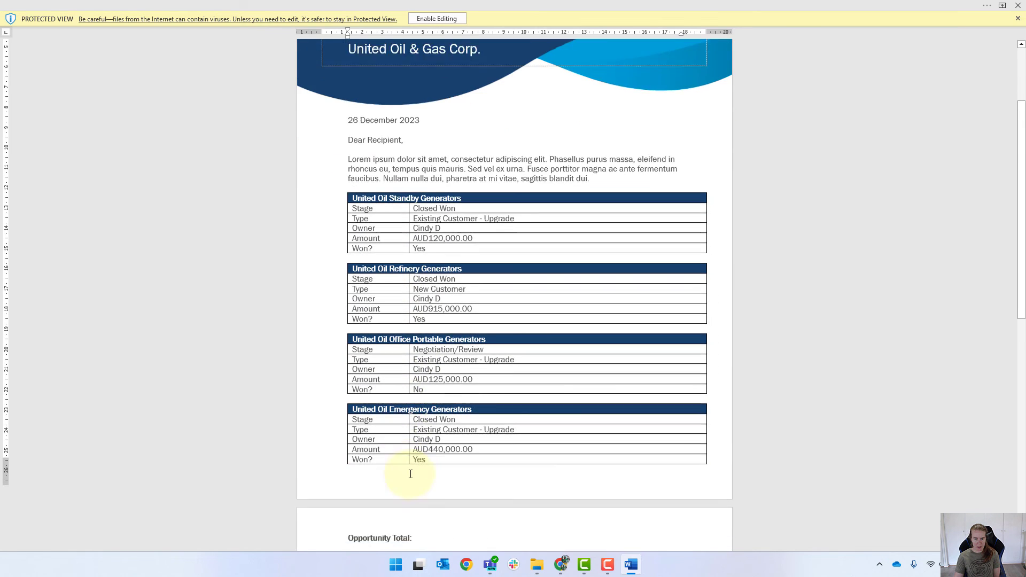
{"action": "scroll", "scroll_direction": "down", "scroll_amount": 3}
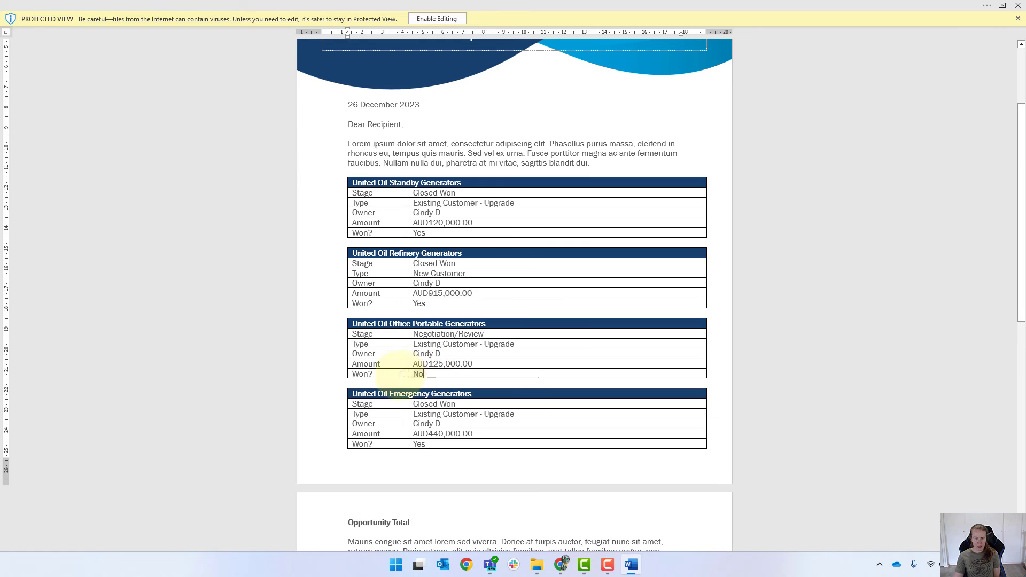
{"action": "scroll", "scroll_direction": "down", "scroll_amount": 3}
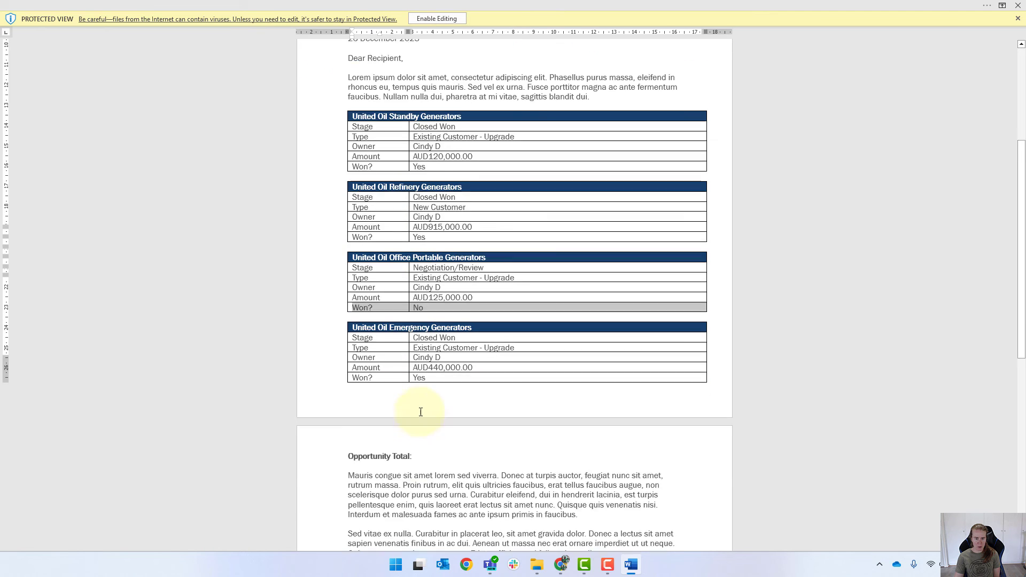
{"action": "scroll", "scroll_direction": "down", "scroll_amount": 3}
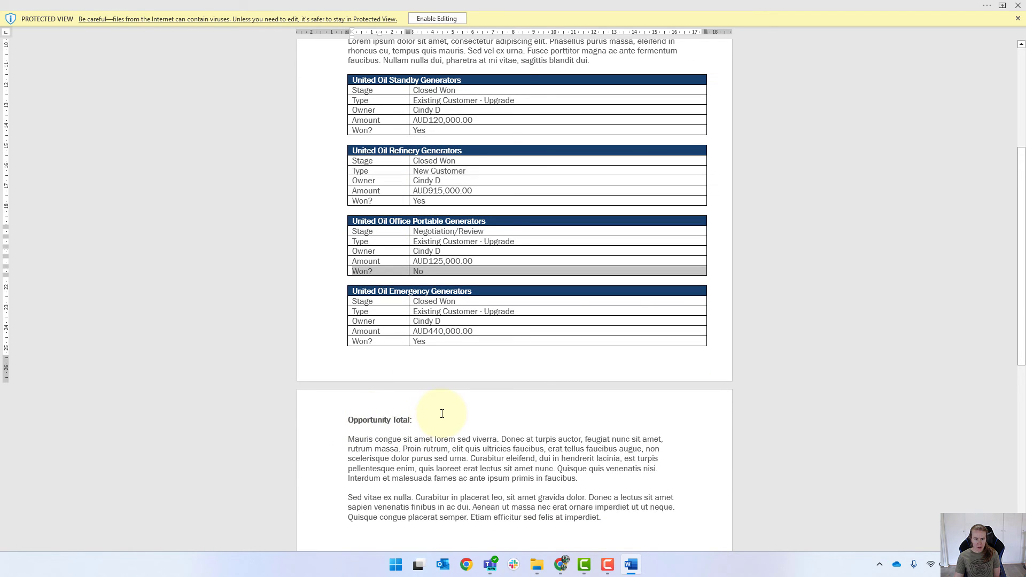
{"action": "mouse_move", "coordinate": [504, 311]}
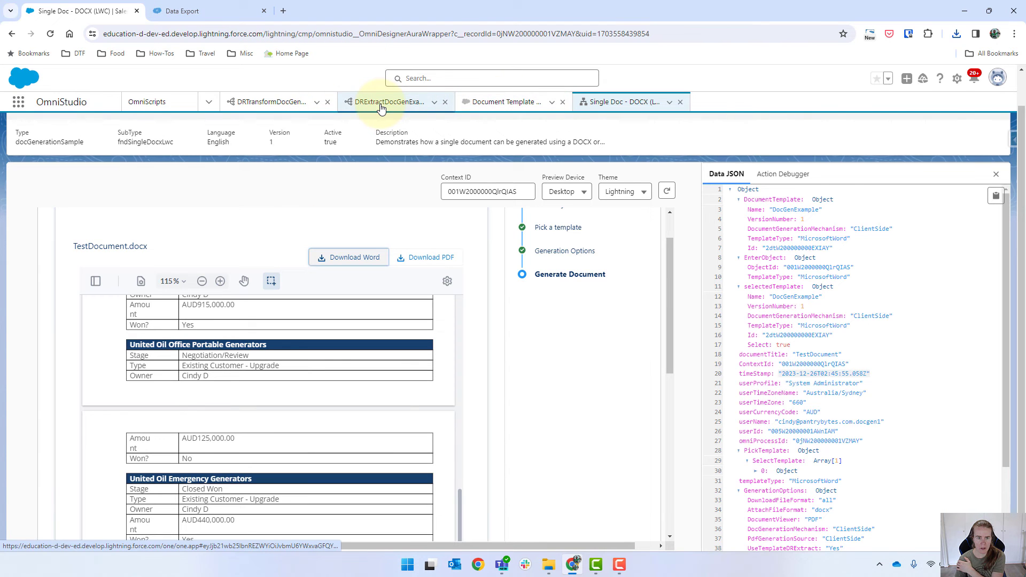
Open the DocGenExample template from the Downloads folder in Word.
{"action": "left_click", "coordinate": [267, 102]}
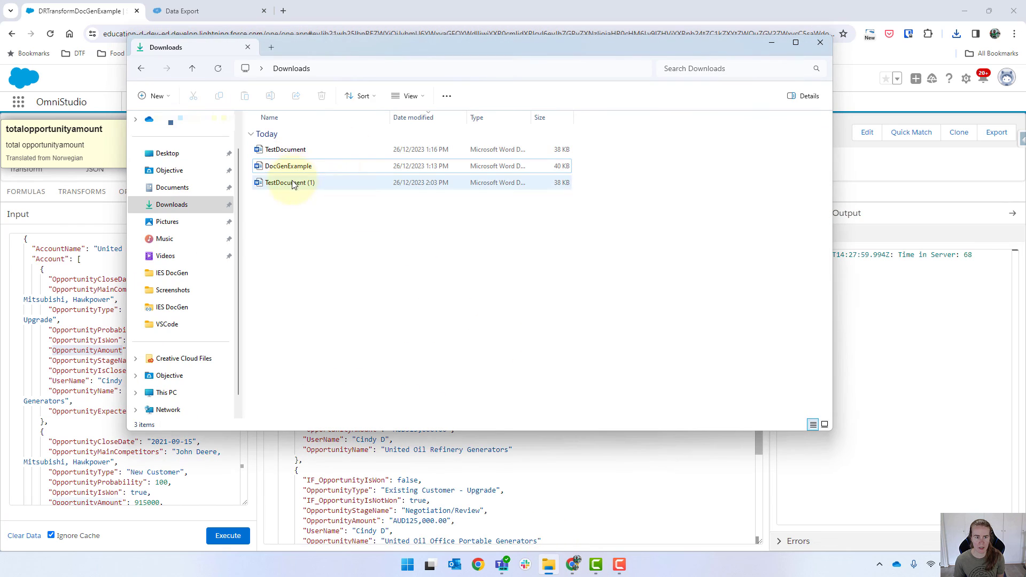
{"action": "left_click", "coordinate": [287, 166]}
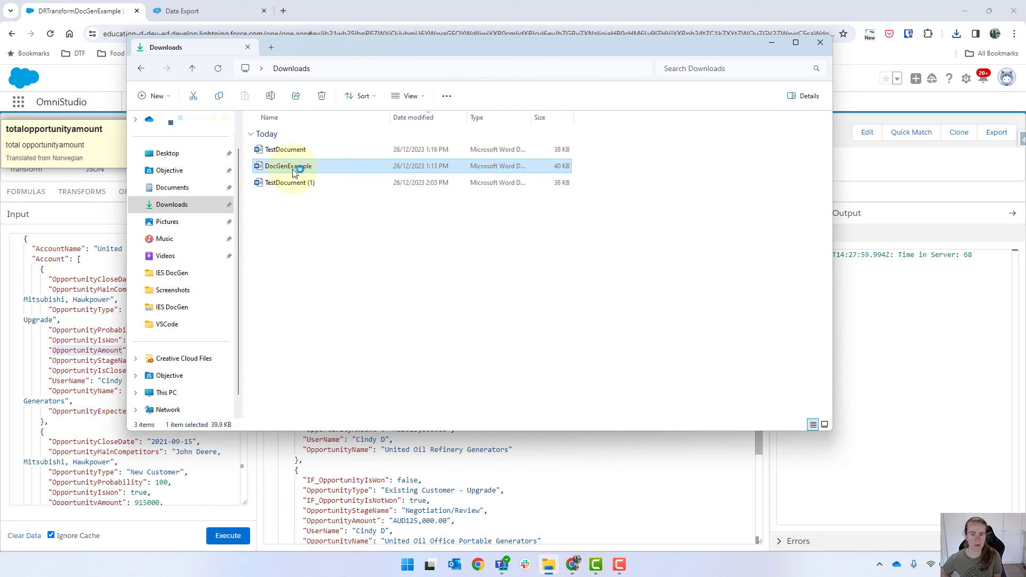
{"action": "double_click", "coordinate": [286, 166]}
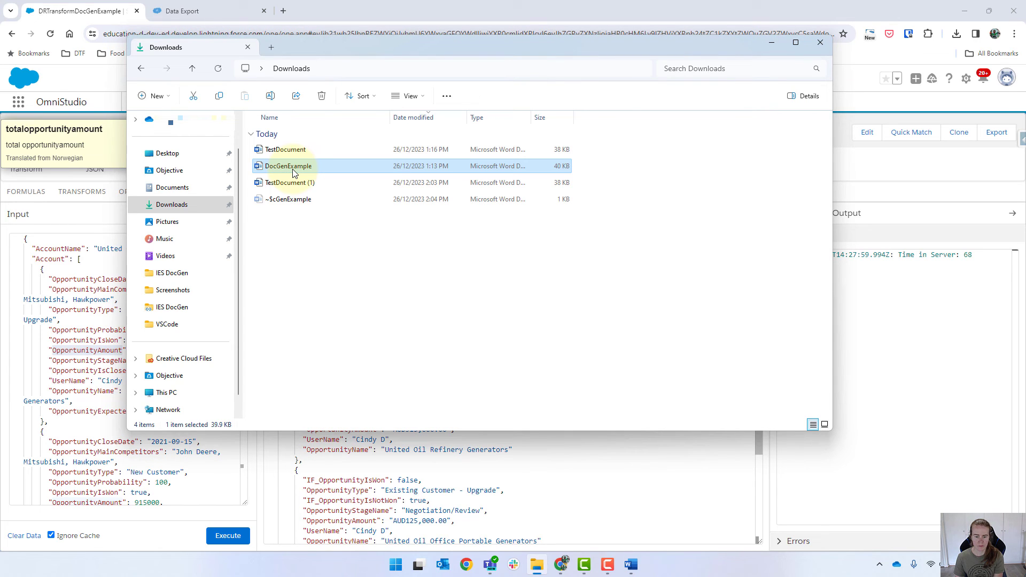
Paste over the {{OpportunityTotalAmount}} token in the reopened template and return to the DRTransformDocGenExample preview.
{"action": "double_click", "coordinate": [286, 166]}
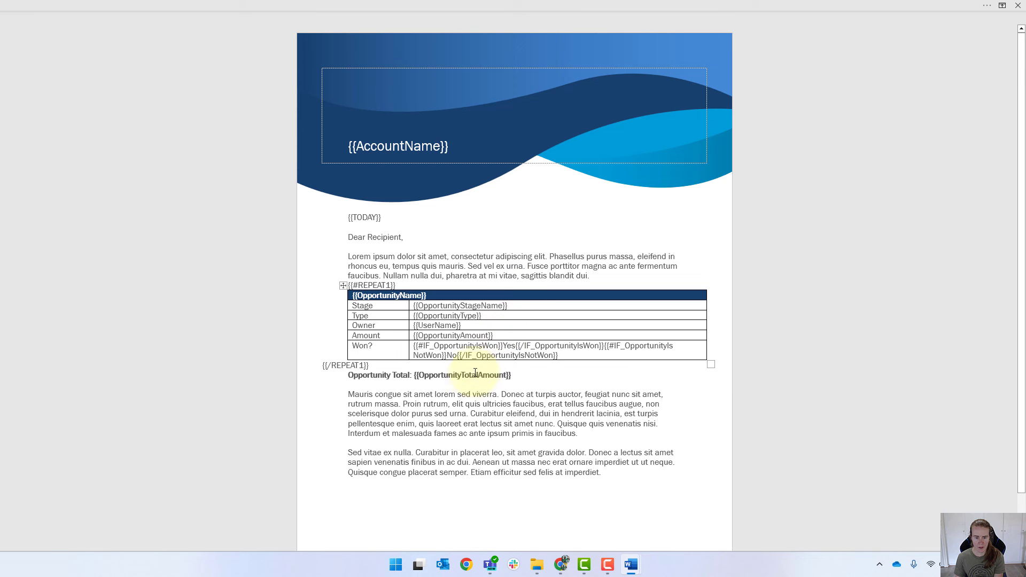
{"action": "double_click", "coordinate": [461, 375]}
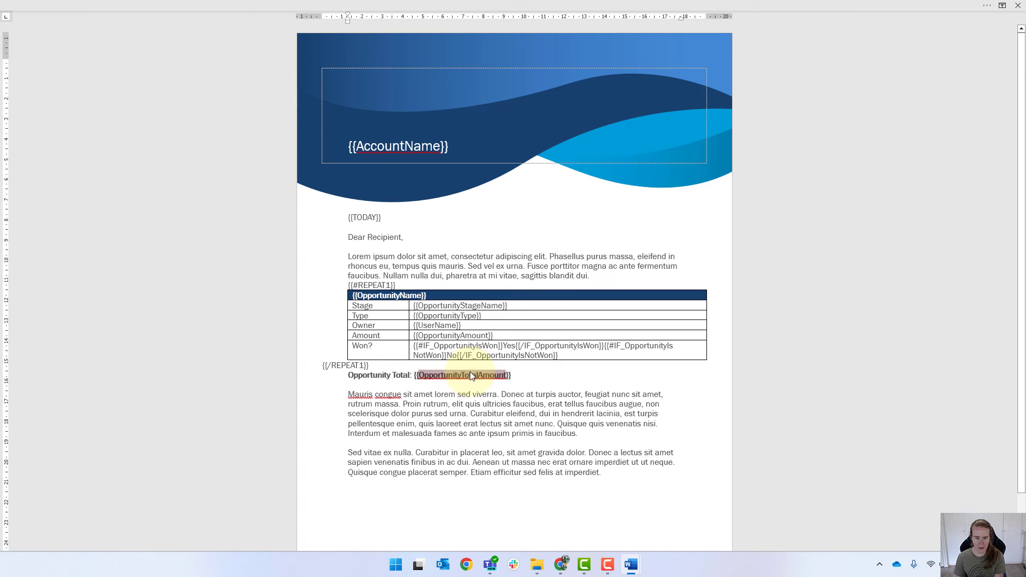
{"action": "key", "text": "ctrl+v"}
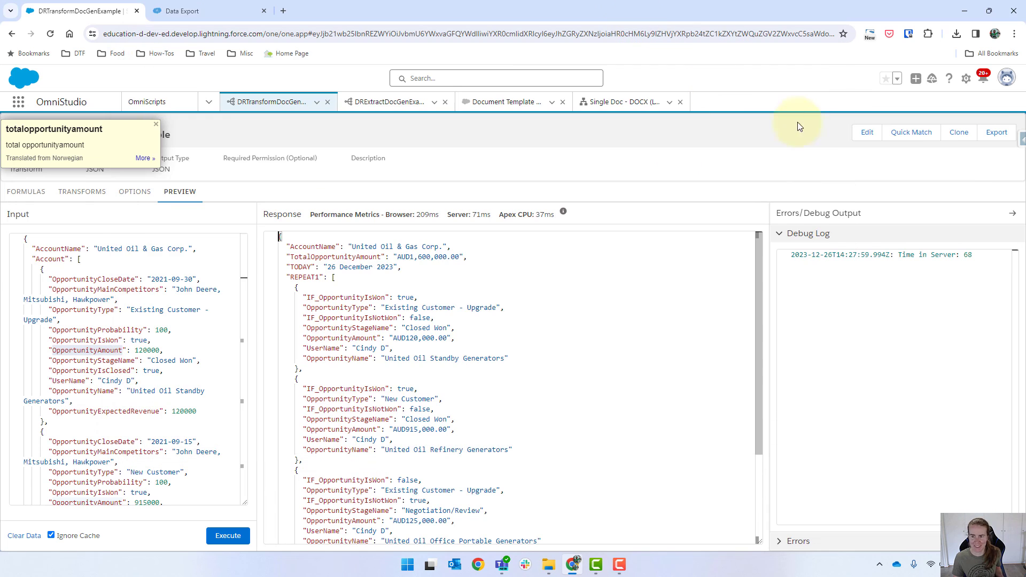
Deactivate the DocGenExample template and browse for a replacement Word file.
{"action": "left_click", "coordinate": [619, 102]}
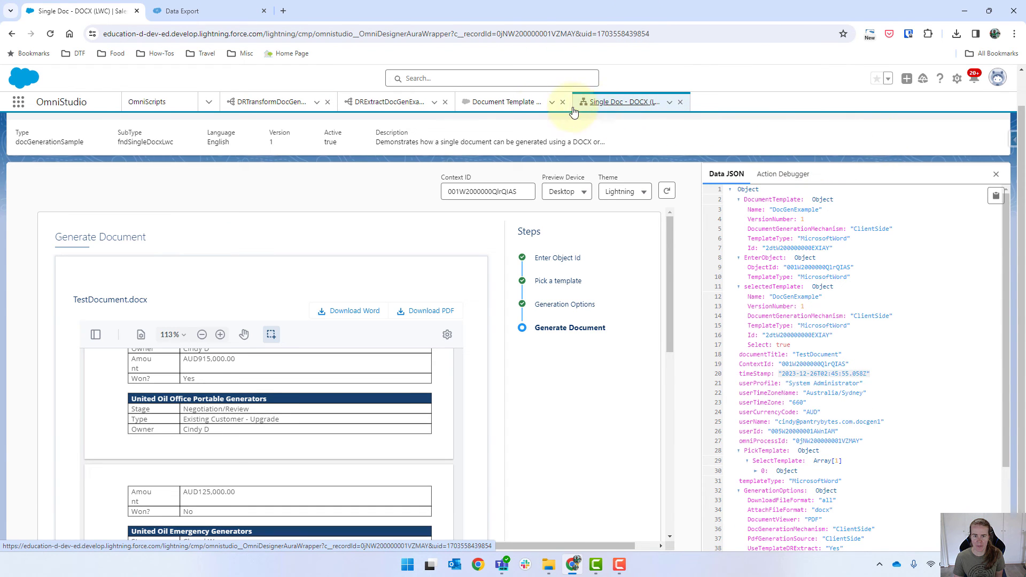
{"action": "left_click", "coordinate": [504, 101]}
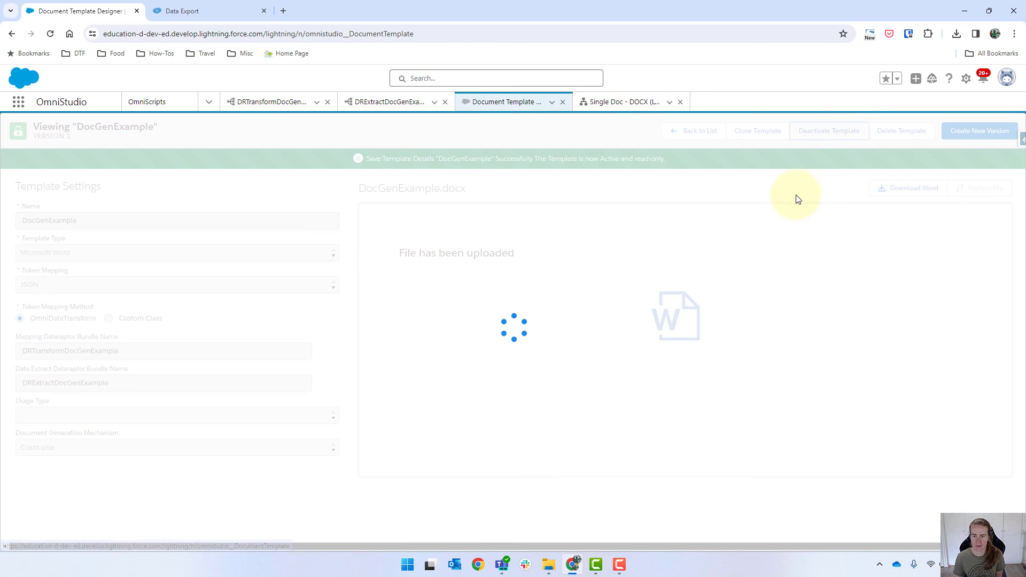
{"action": "left_click", "coordinate": [827, 130]}
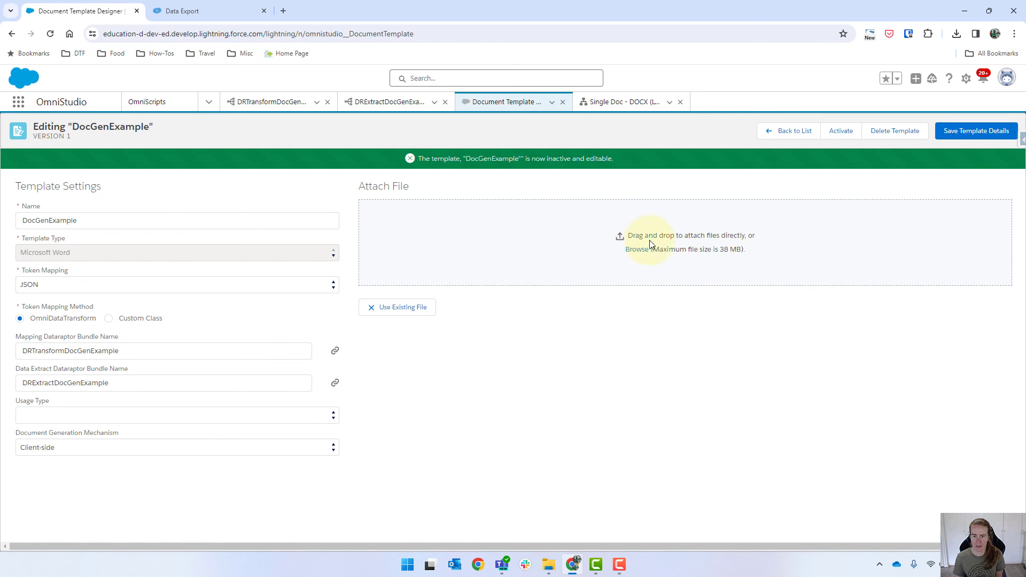
{"action": "mouse_move", "coordinate": [456, 259]}
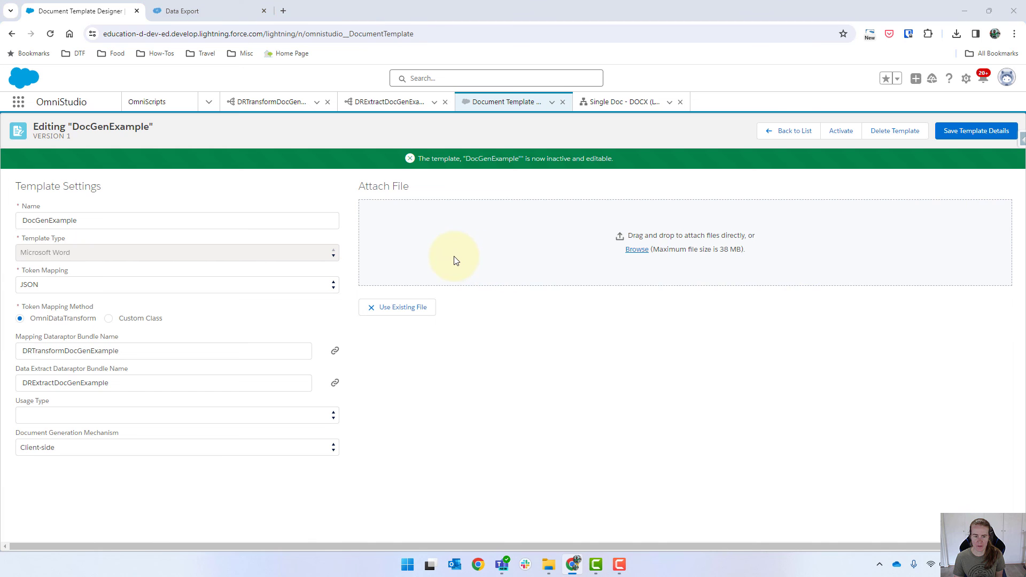
{"action": "left_click", "coordinate": [634, 249]}
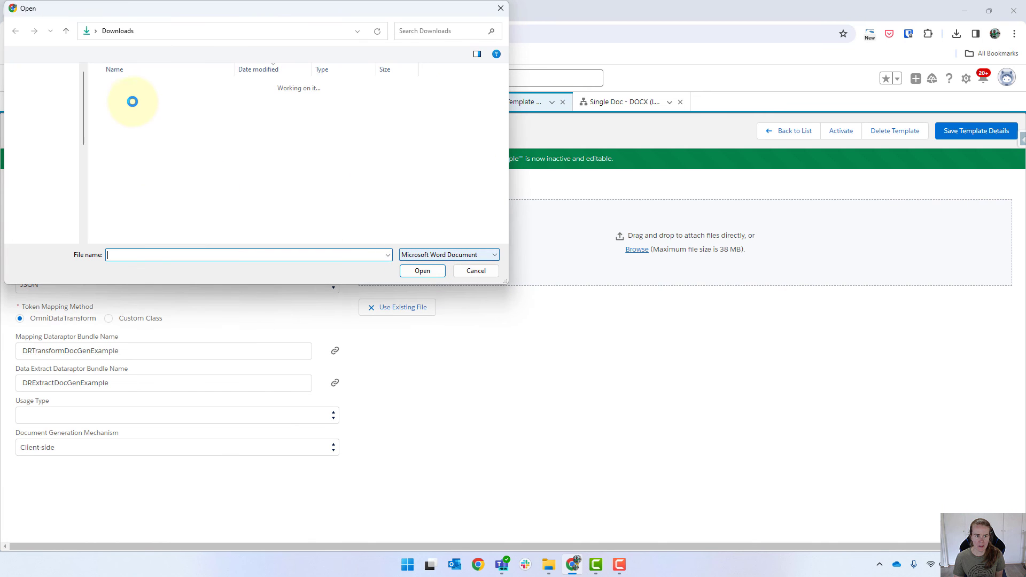
Attach the DocGenExample file from Downloads and save the template details as active.
{"action": "left_click", "coordinate": [132, 100]}
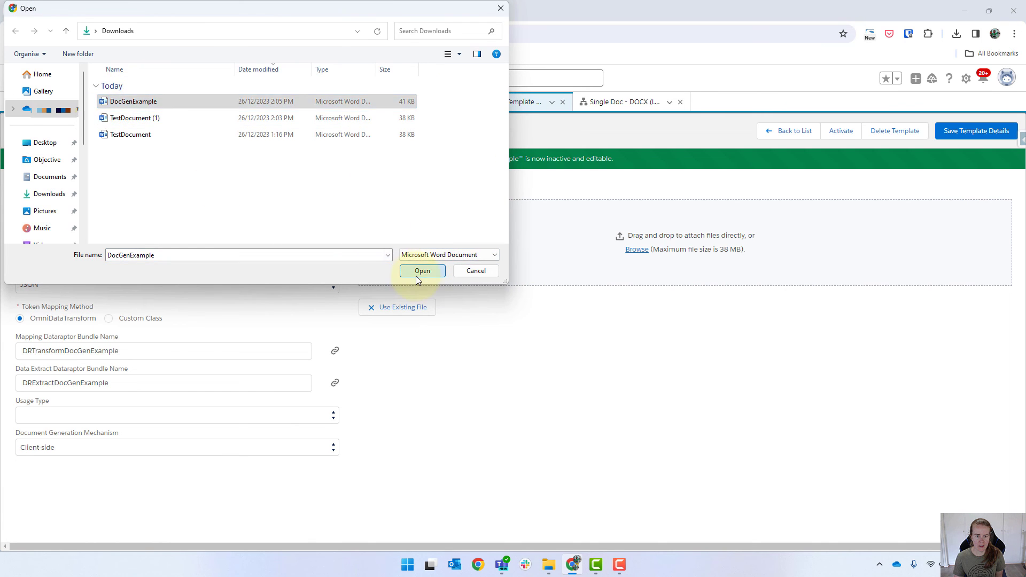
{"action": "left_click", "coordinate": [422, 270]}
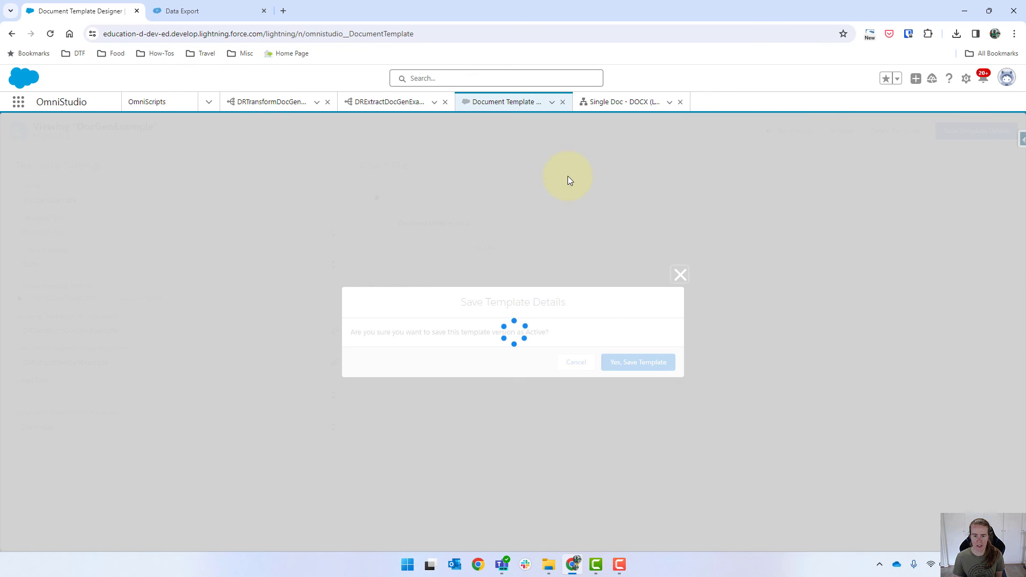
{"action": "left_click", "coordinate": [637, 362]}
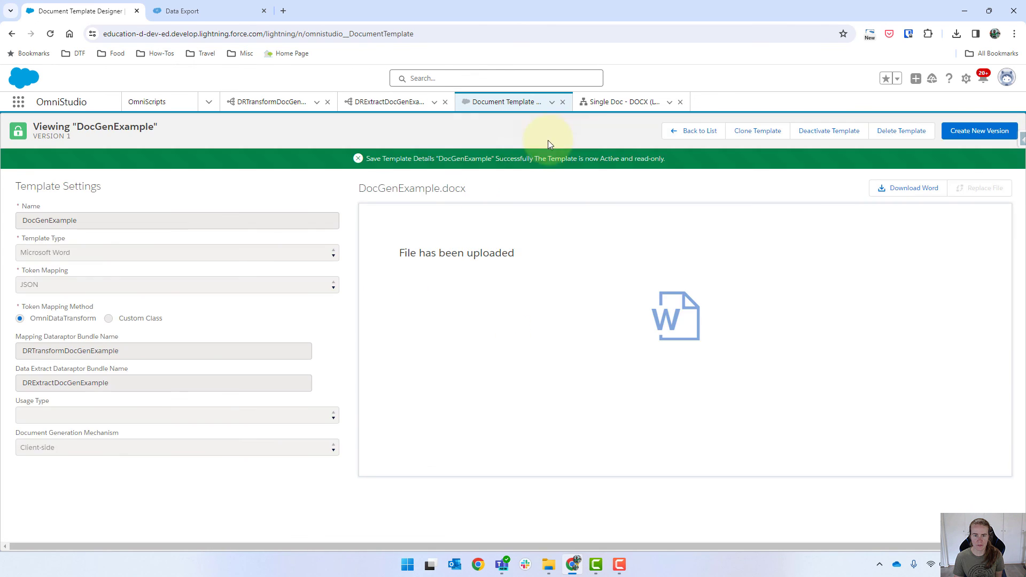
{"action": "left_click", "coordinate": [622, 101]}
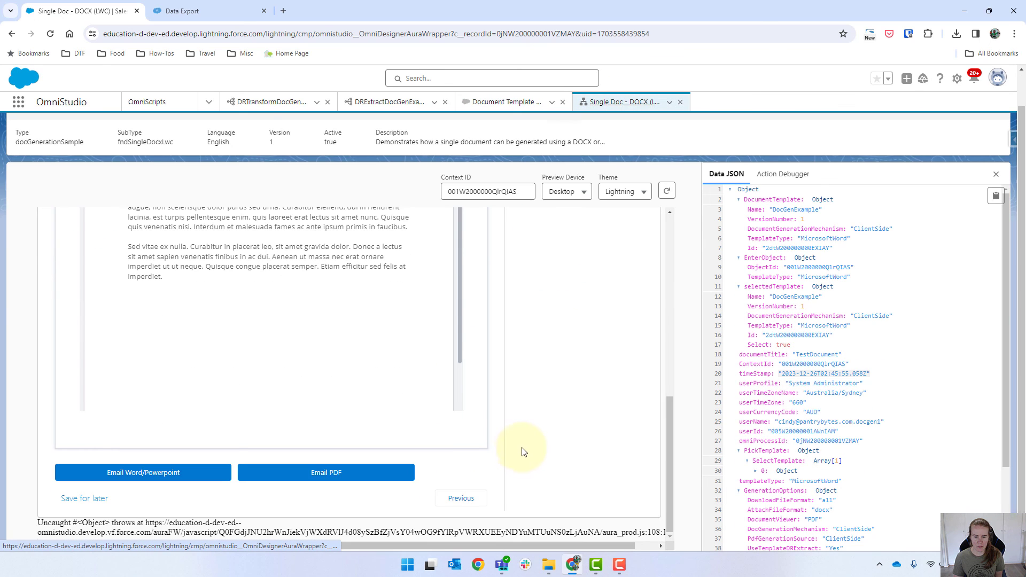
Step back and regenerate TestDocument from the updated template.
{"action": "left_click", "coordinate": [461, 498]}
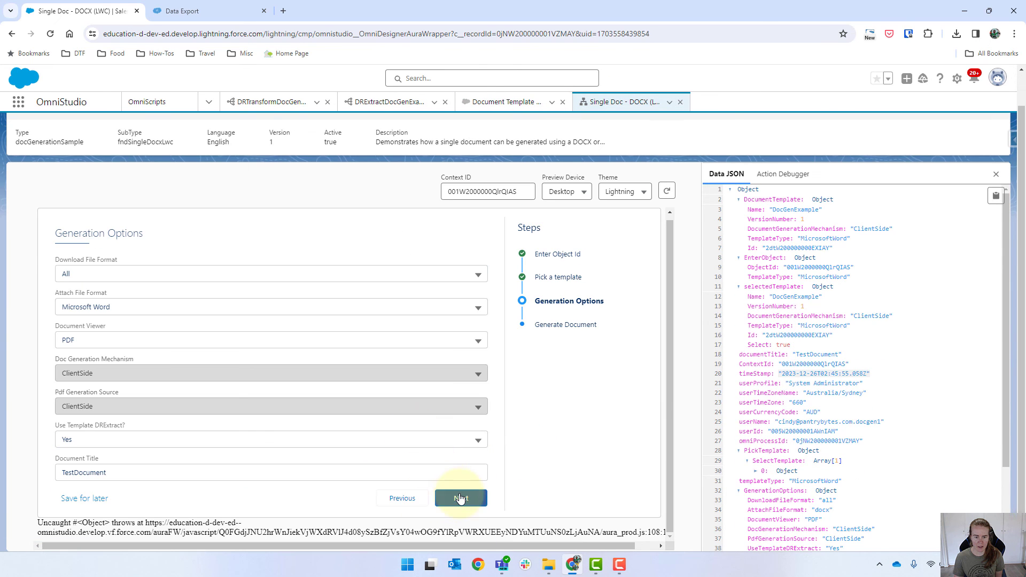
{"action": "left_click", "coordinate": [459, 498]}
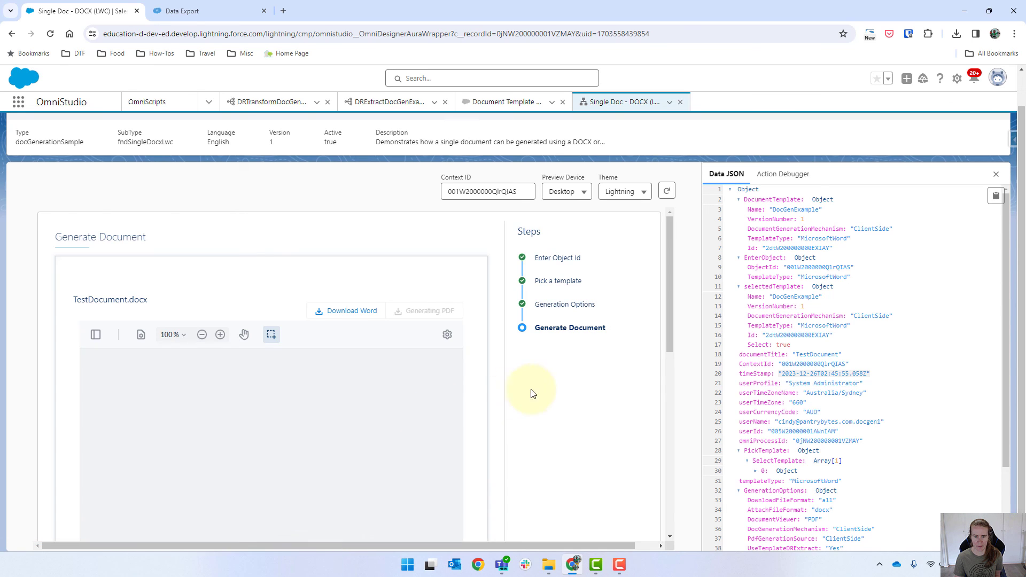
{"action": "scroll", "scroll_direction": "down", "scroll_amount": 3}
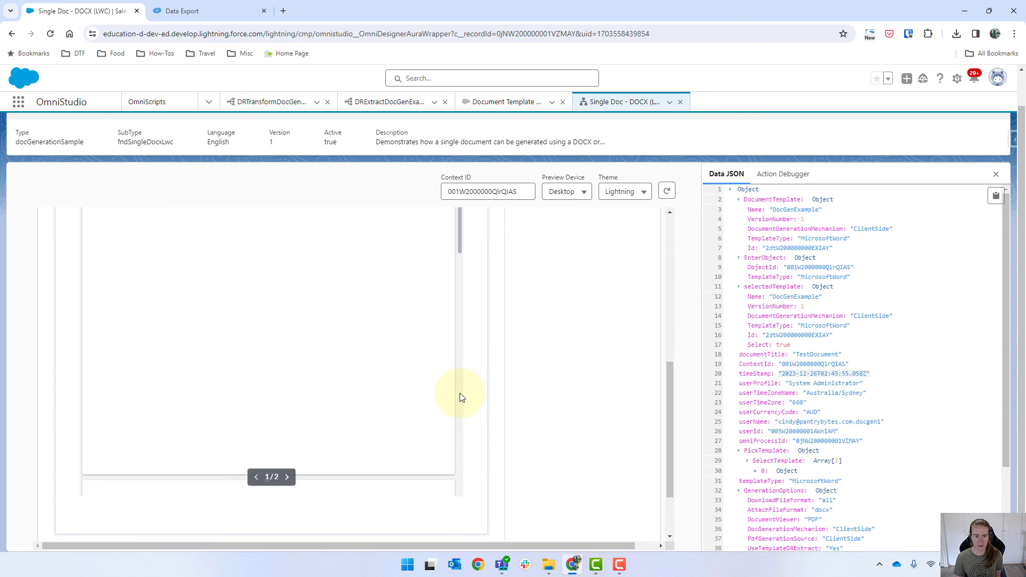
Page through the preview to check the Won? rows and Opportunity Total AUD1,600,000.00.
{"action": "left_click", "coordinate": [285, 477]}
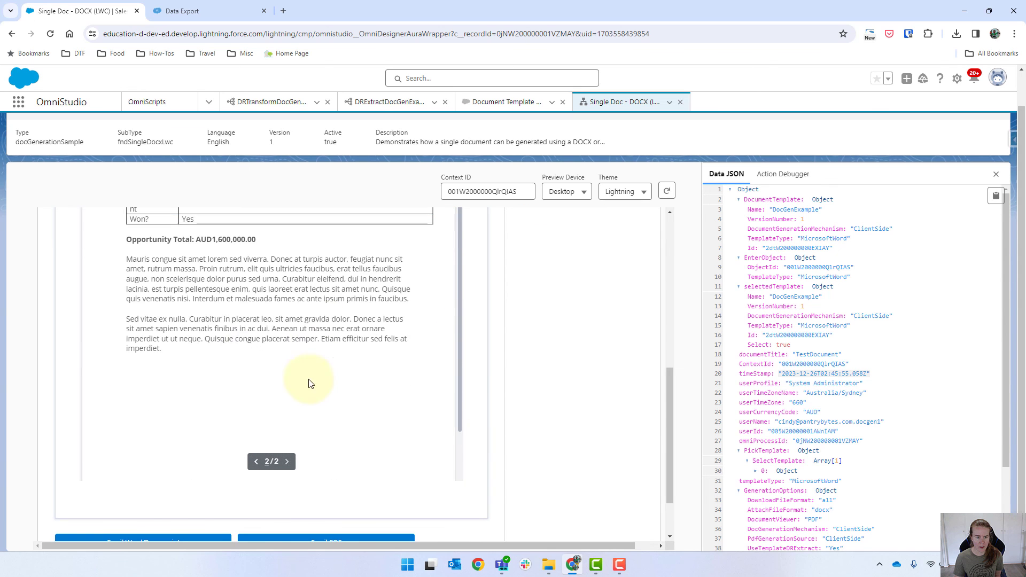
{"action": "scroll", "scroll_direction": "up", "scroll_amount": 3}
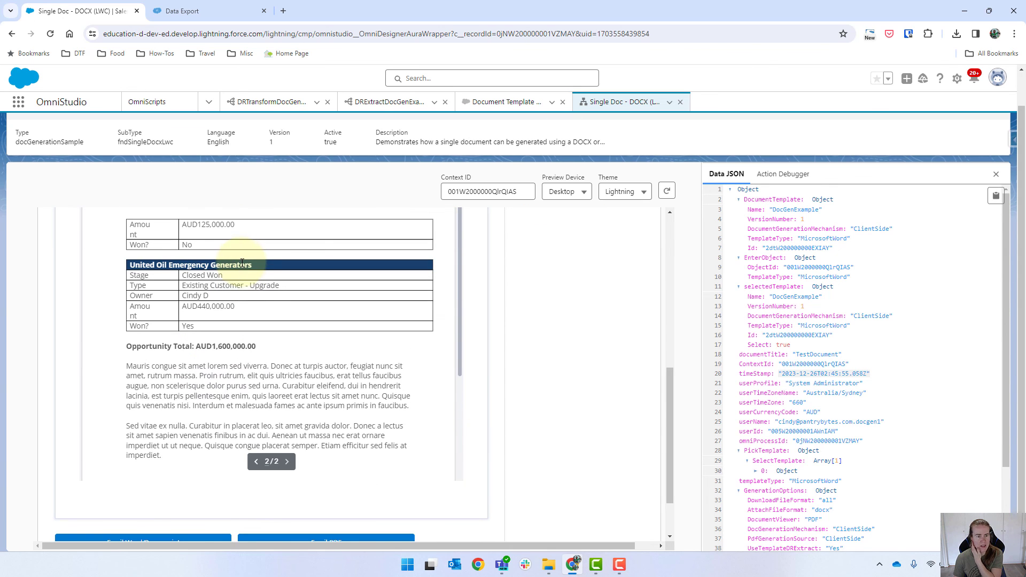
{"action": "left_click", "coordinate": [257, 461]}
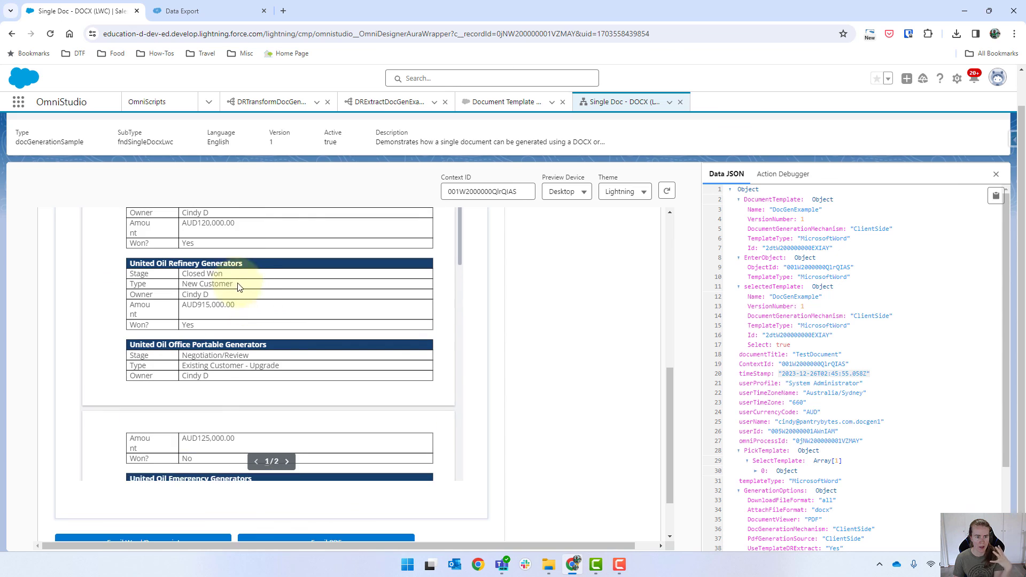
{"action": "scroll", "scroll_direction": "up", "scroll_amount": 3}
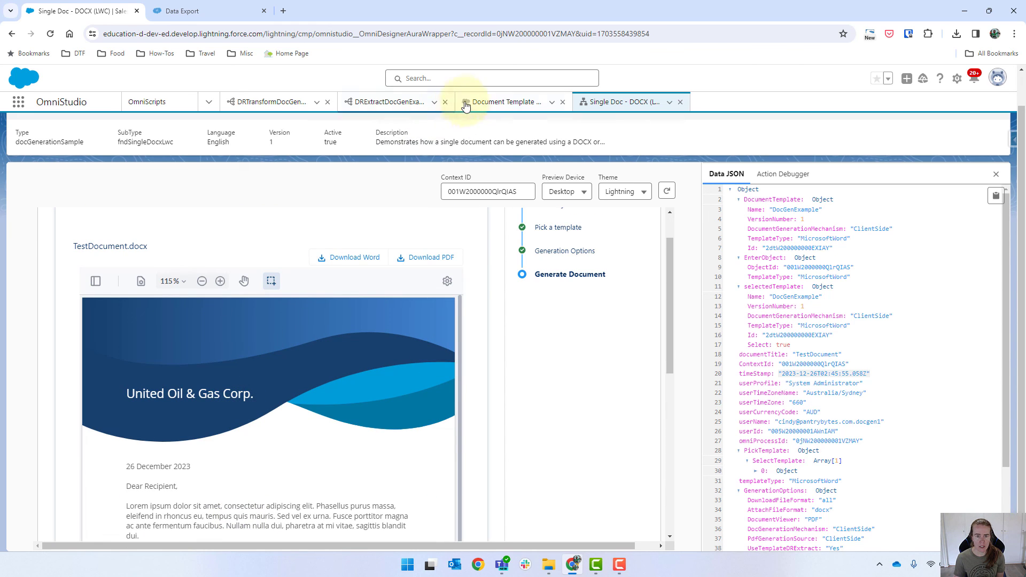
In DRTransformDocGenExample's third formula compare OpportunityIsWon to "Yes", then start retyping true.
{"action": "left_click", "coordinate": [268, 101]}
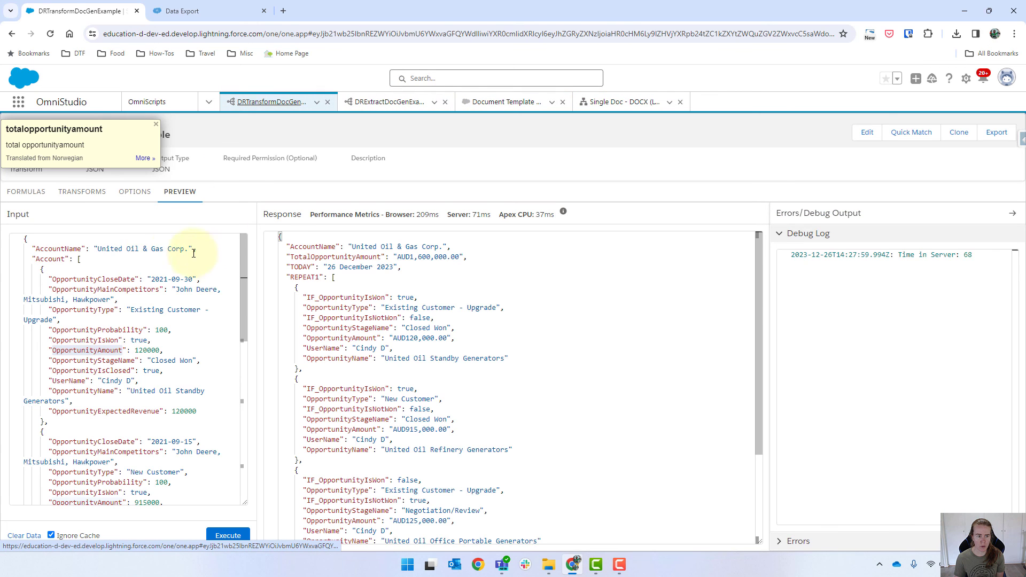
{"action": "left_click", "coordinate": [25, 191]}
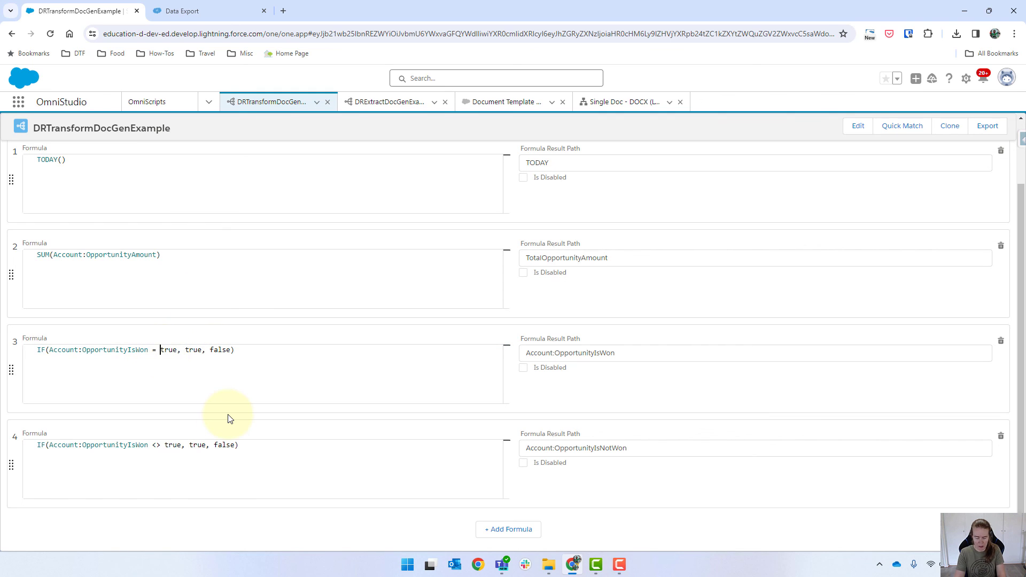
{"action": "type", "text": "\"Ye"}
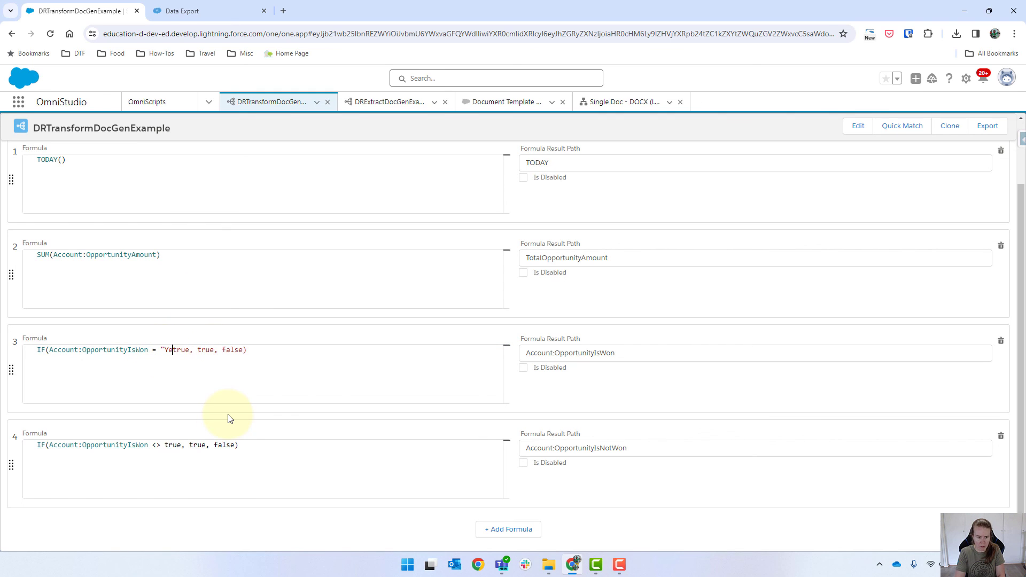
{"action": "type", "text": "s"}
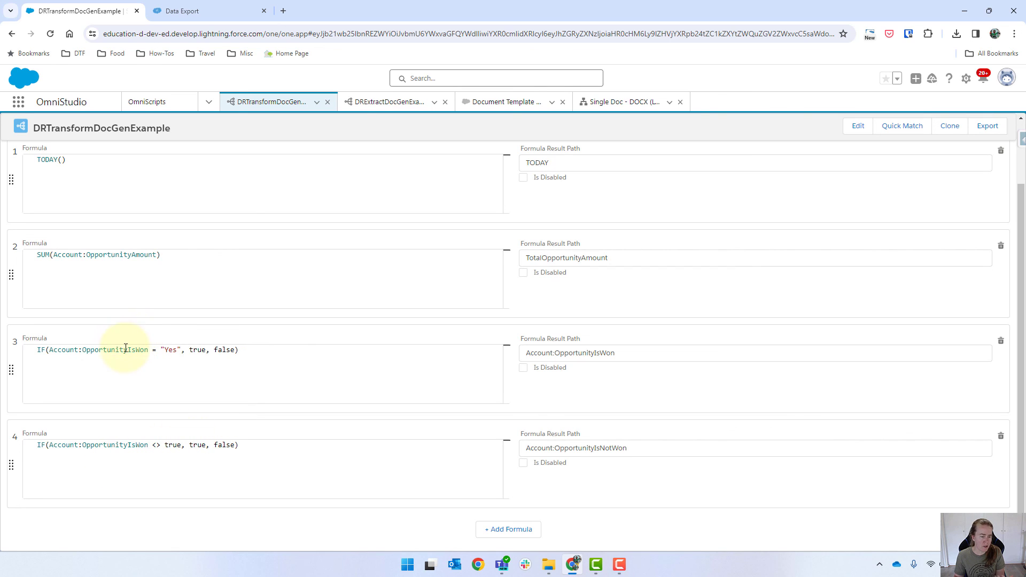
{"action": "mouse_move", "coordinate": [181, 367]}
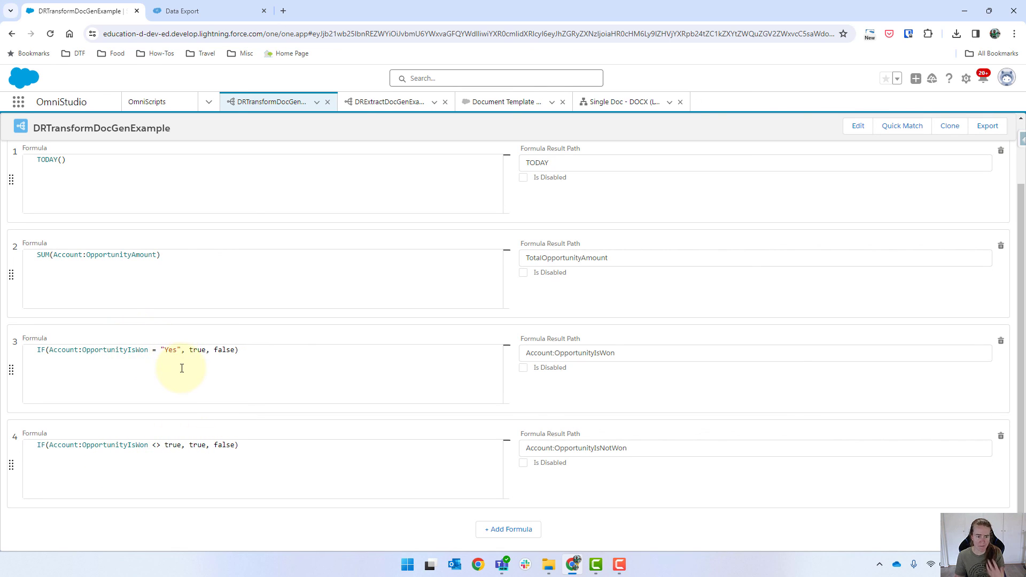
{"action": "mouse_move", "coordinate": [194, 349]}
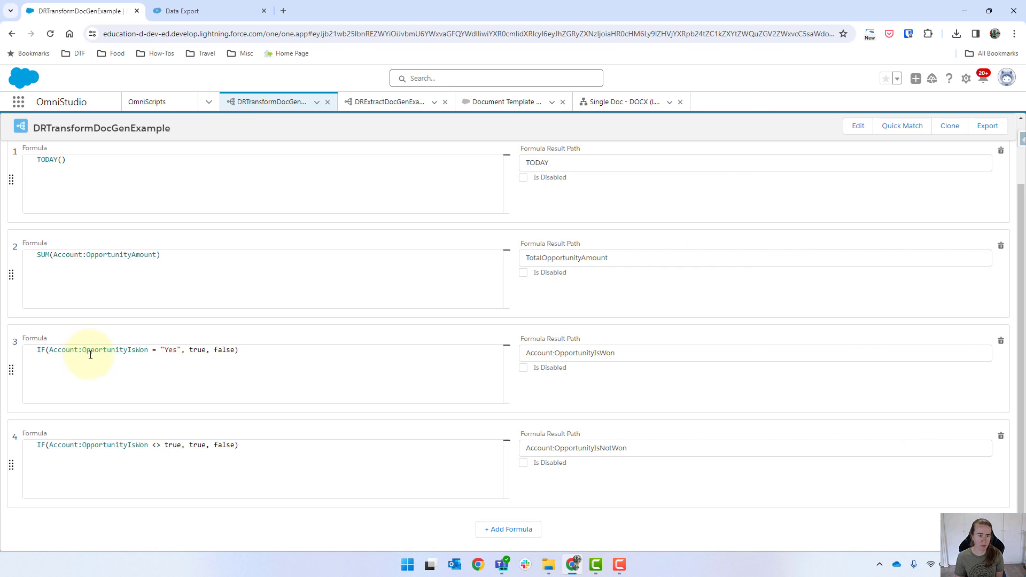
{"action": "mouse_move", "coordinate": [169, 351]}
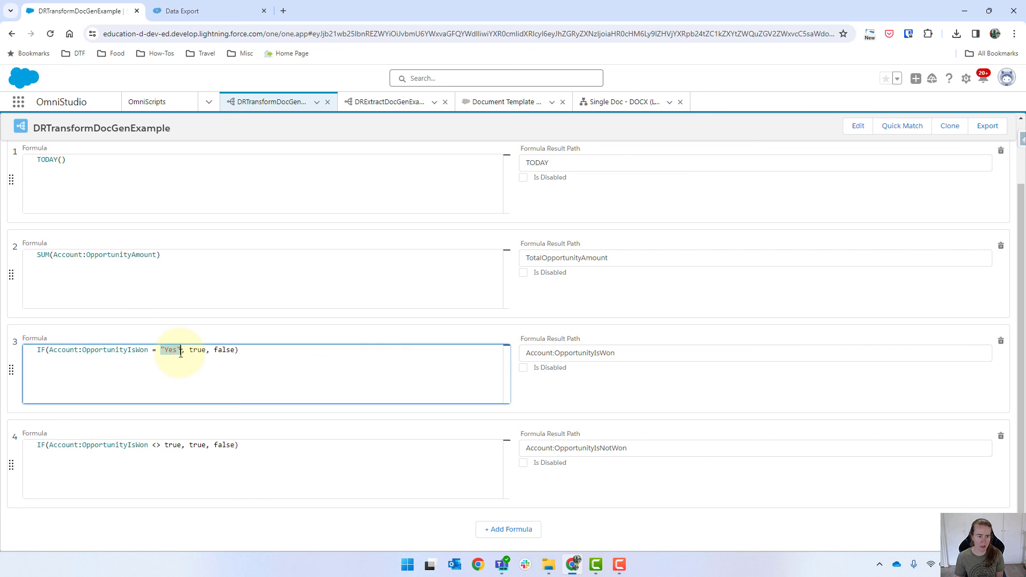
{"action": "type", "text": "t"}
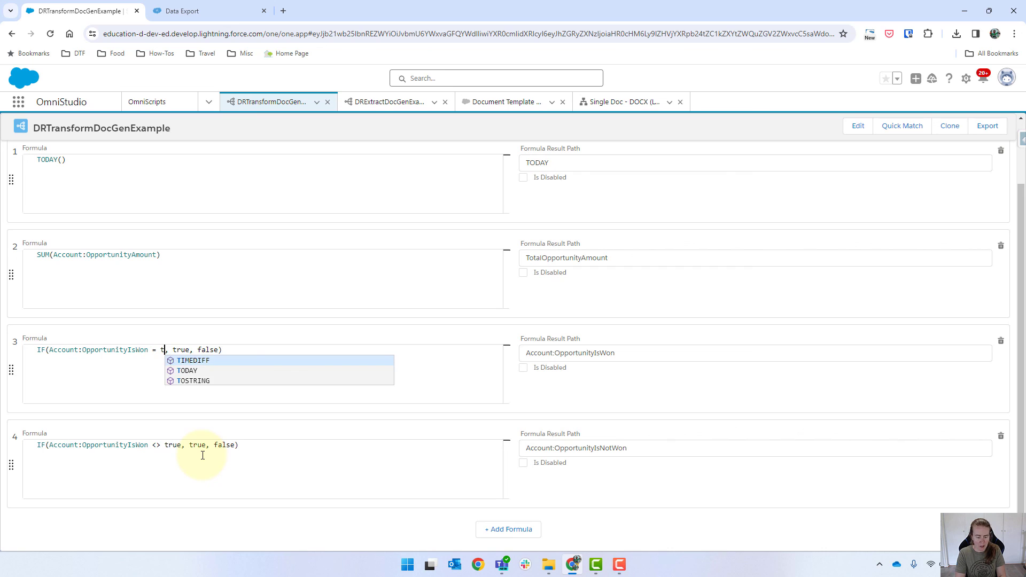